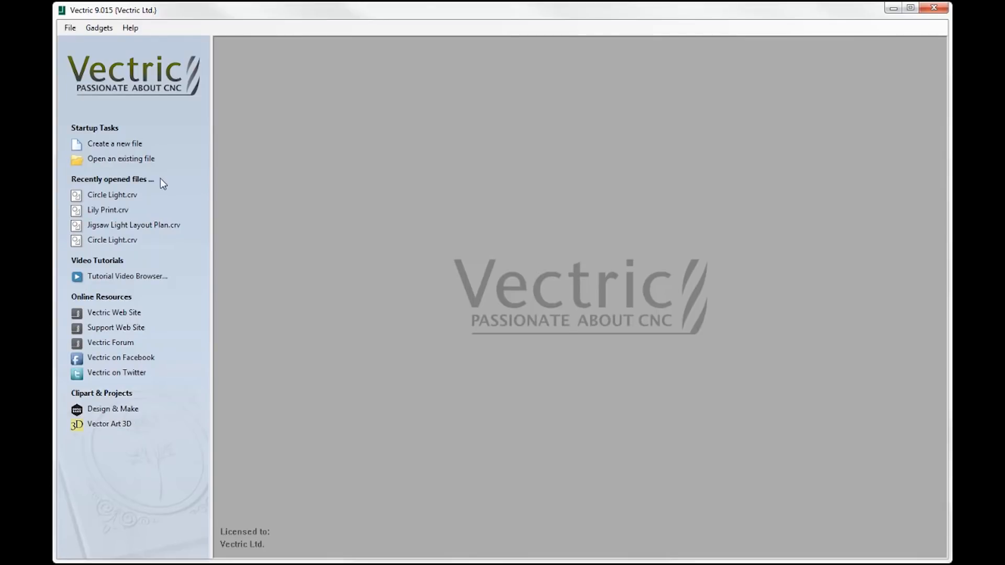
# Open the Circle Light.crv job from the Lights folder.
pyautogui.click(120, 158)
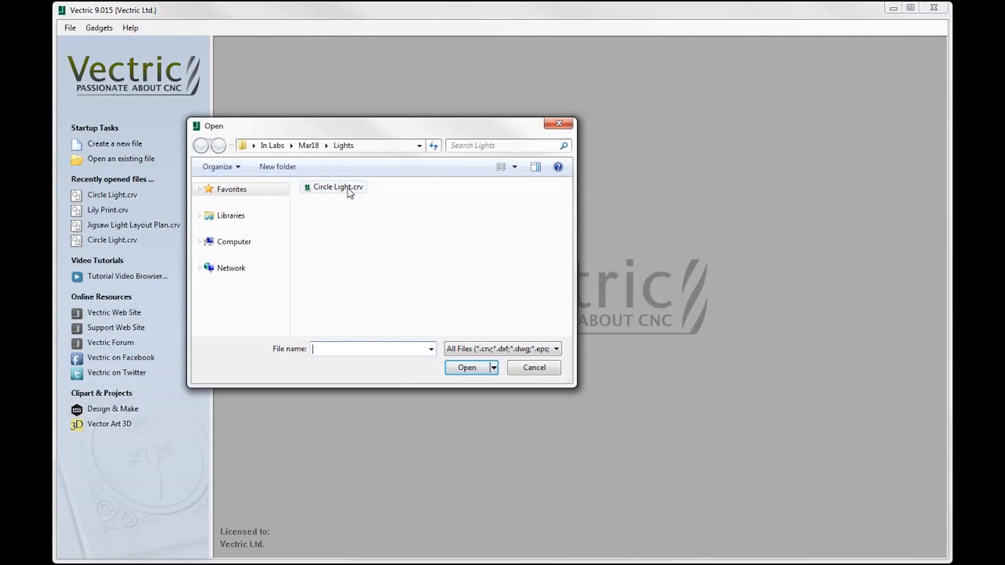
pyautogui.click(338, 186)
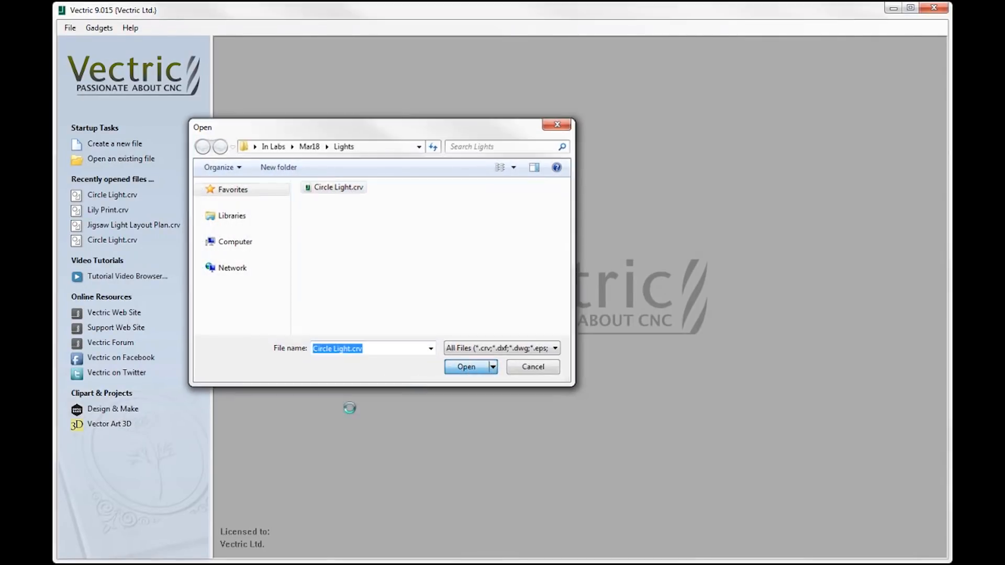
pyautogui.click(466, 366)
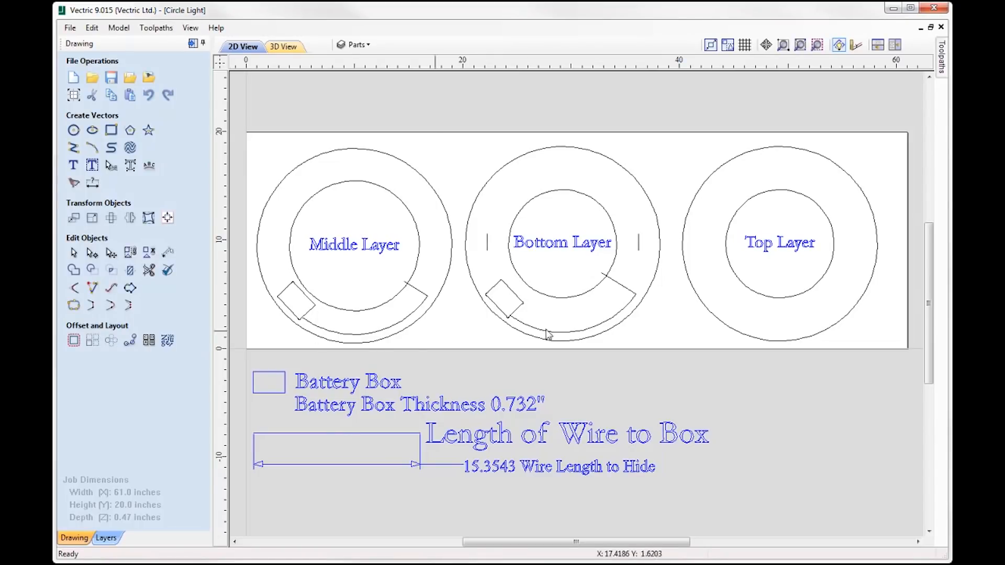
pyautogui.moveTo(323, 92)
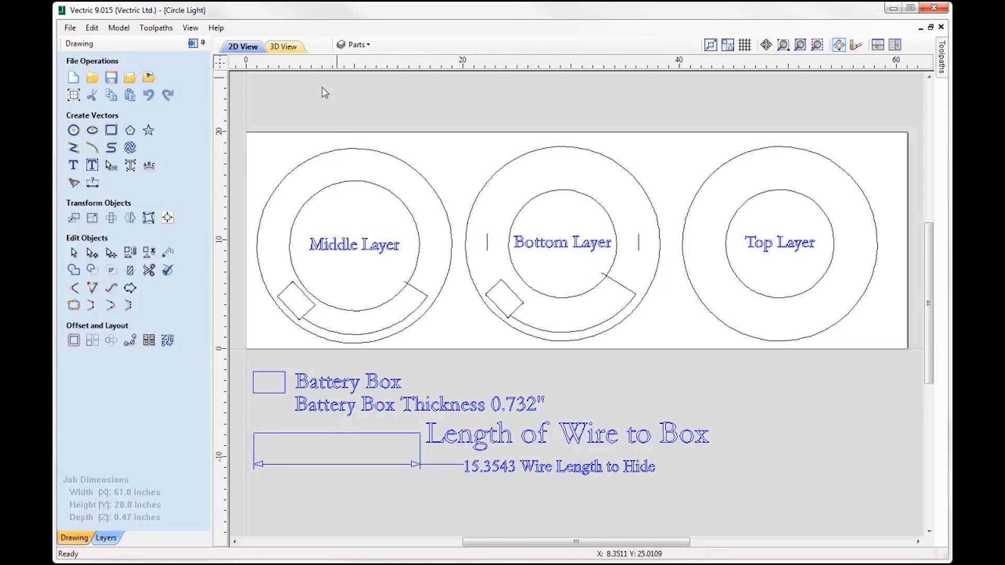
pyautogui.moveTo(386, 98)
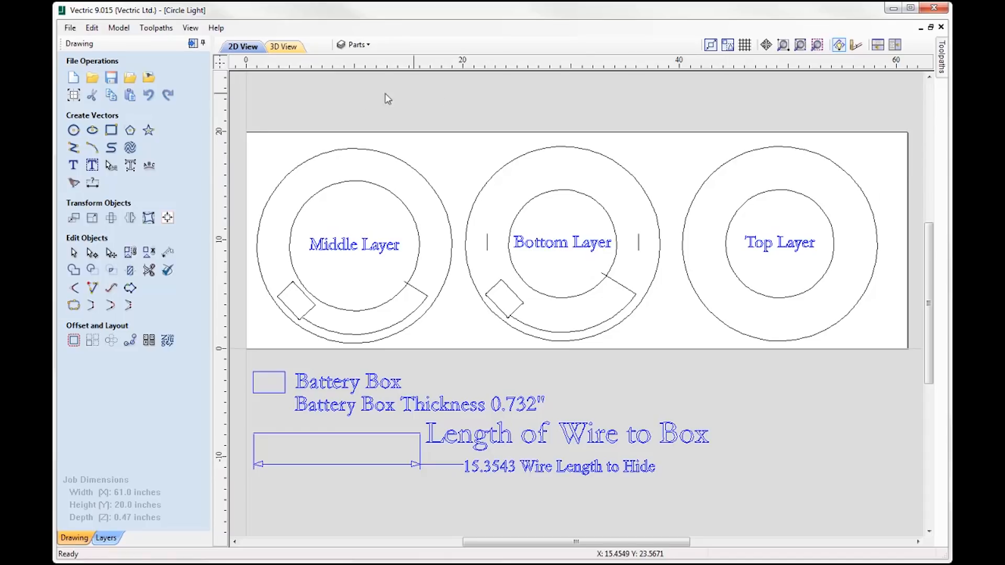
pyautogui.moveTo(319, 259)
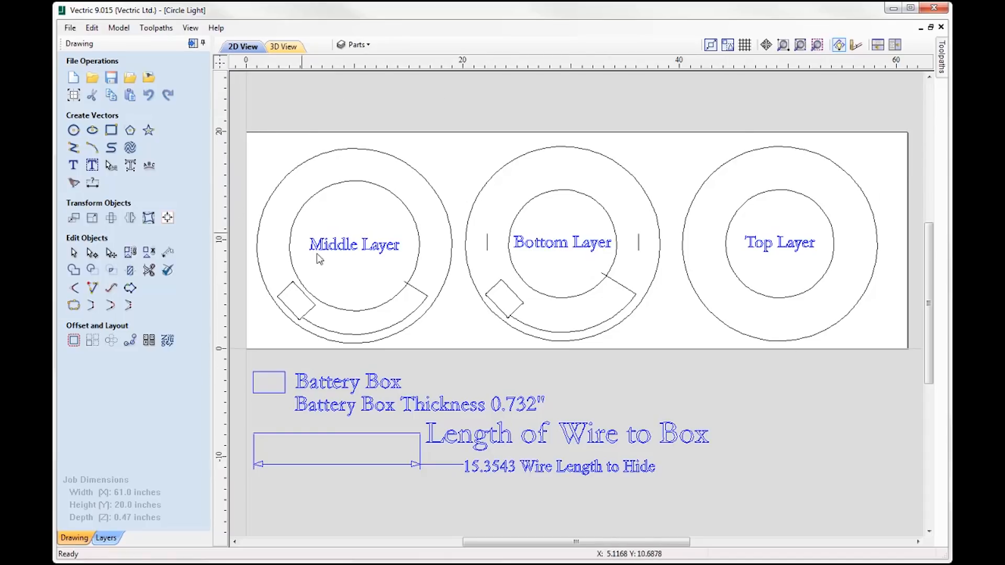
pyautogui.moveTo(434, 173)
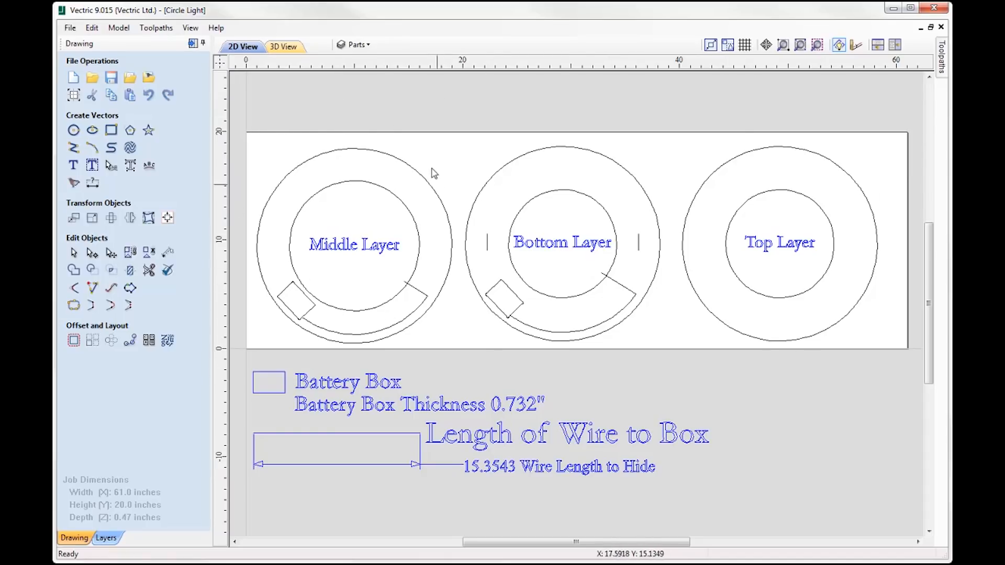
pyautogui.moveTo(371, 214)
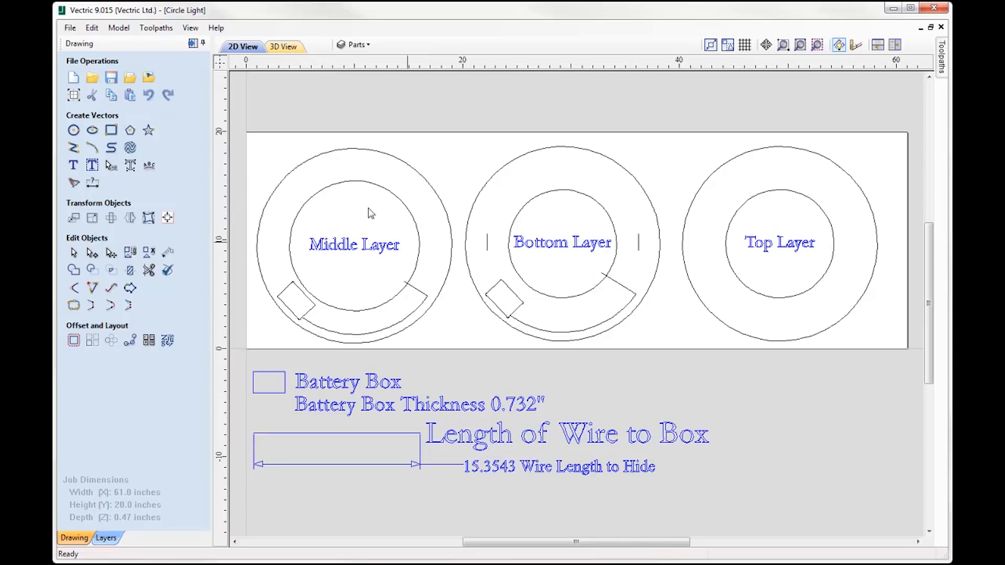
pyautogui.moveTo(720, 198)
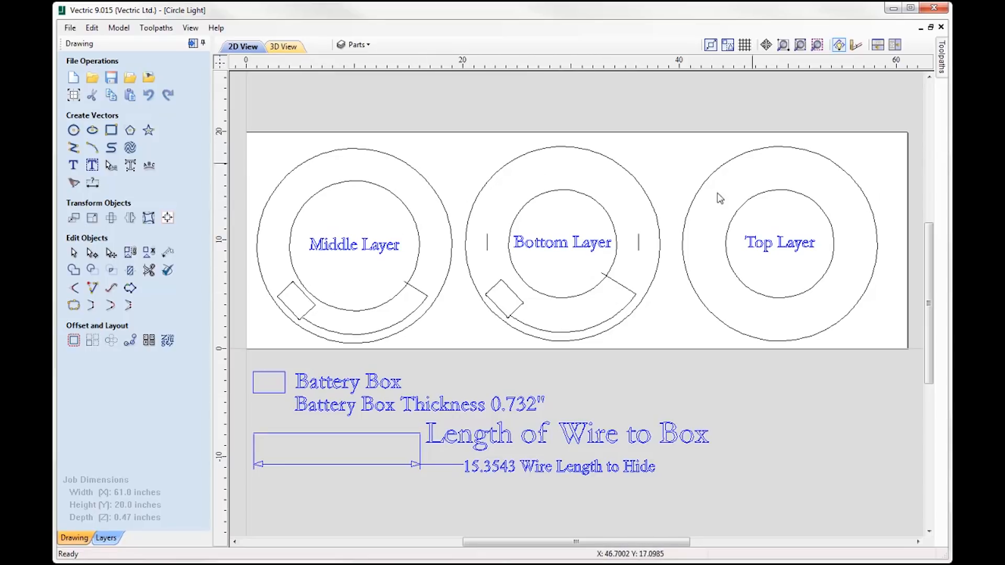
pyautogui.moveTo(757, 240)
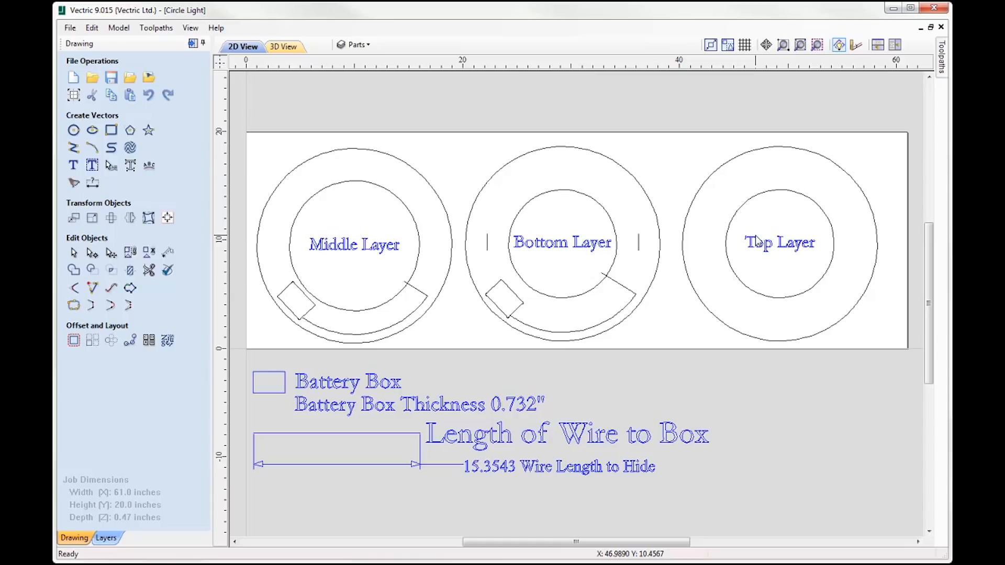
pyautogui.moveTo(754, 223)
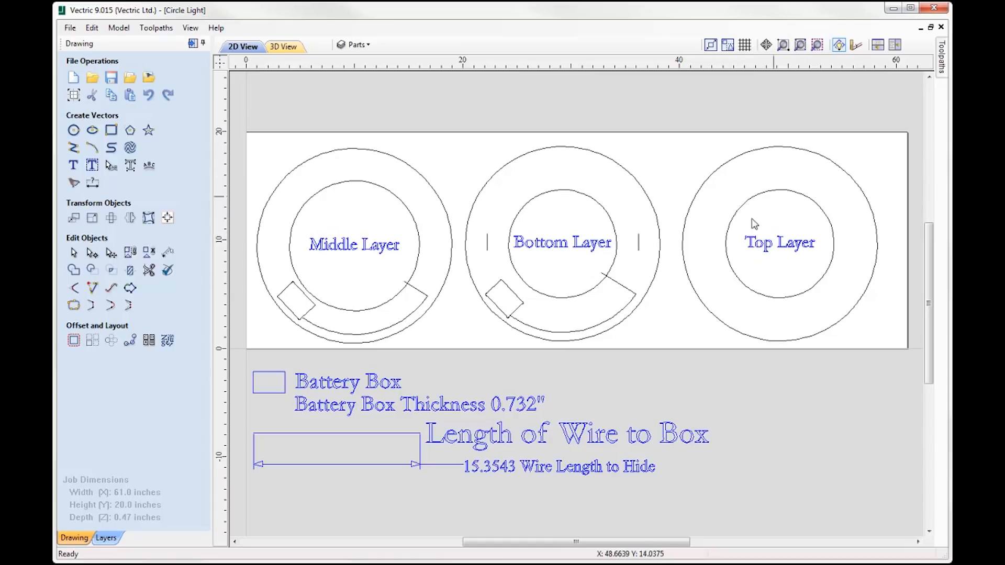
pyautogui.moveTo(427, 448)
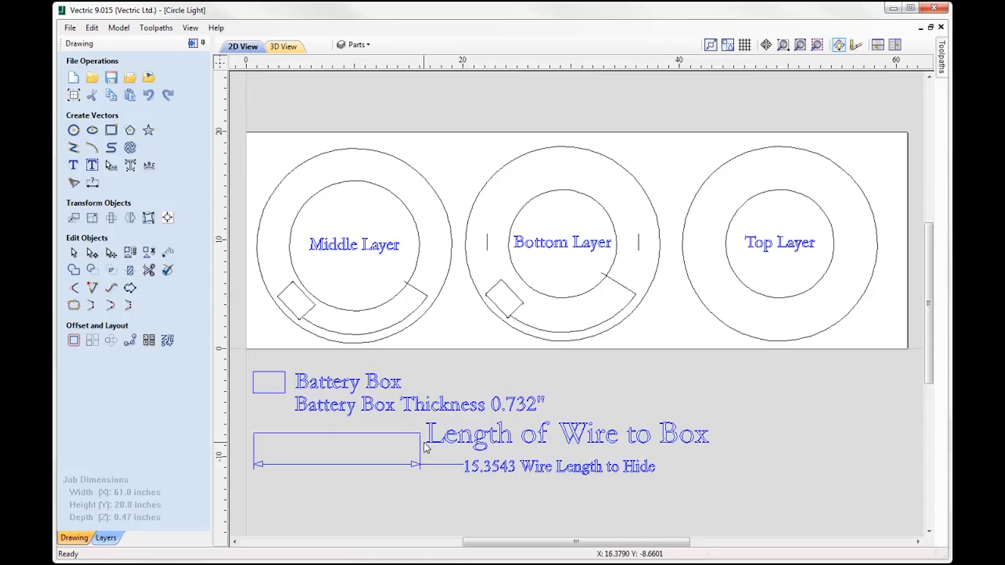
pyautogui.moveTo(499, 251)
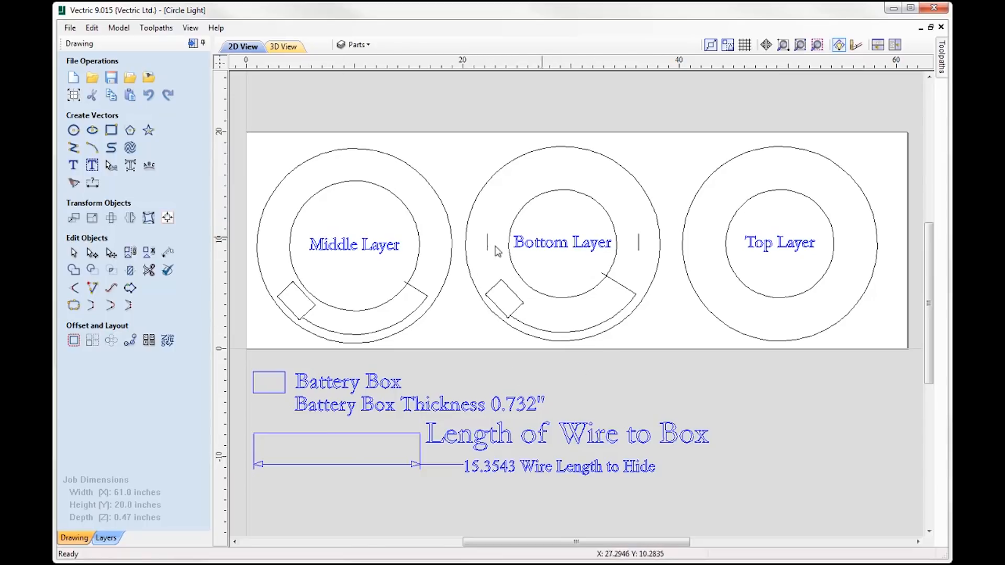
pyautogui.moveTo(640, 236)
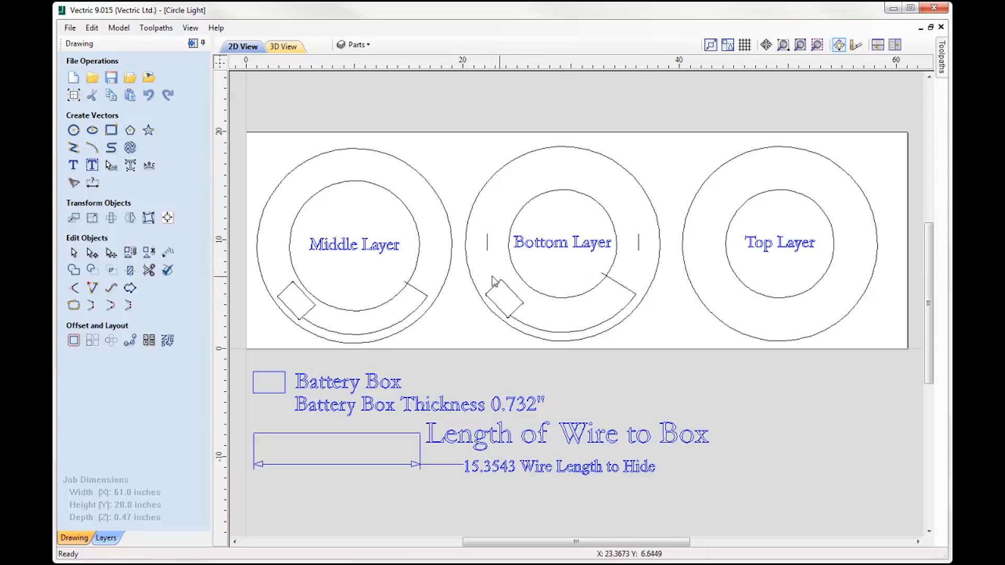
pyautogui.moveTo(513, 312)
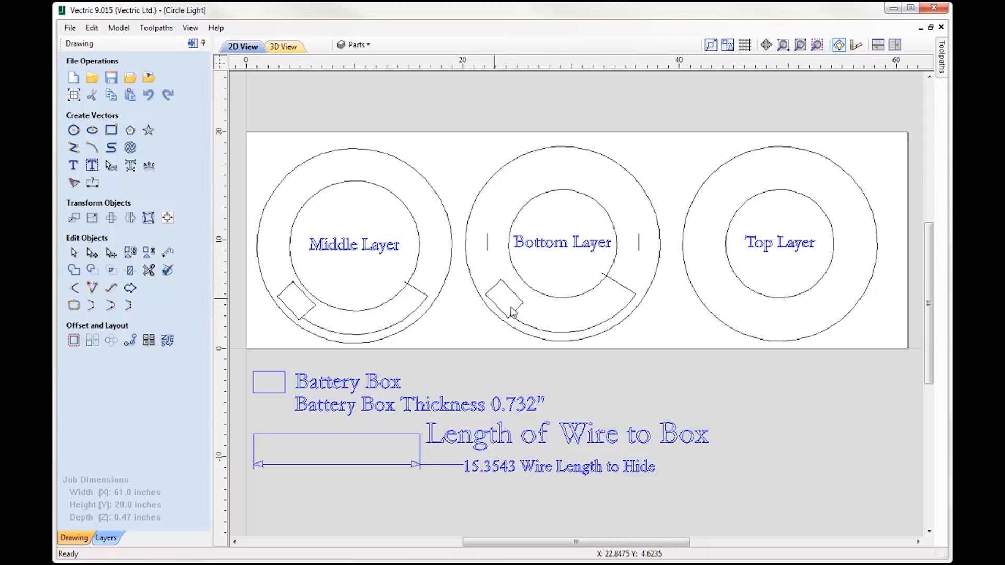
pyautogui.moveTo(511, 319)
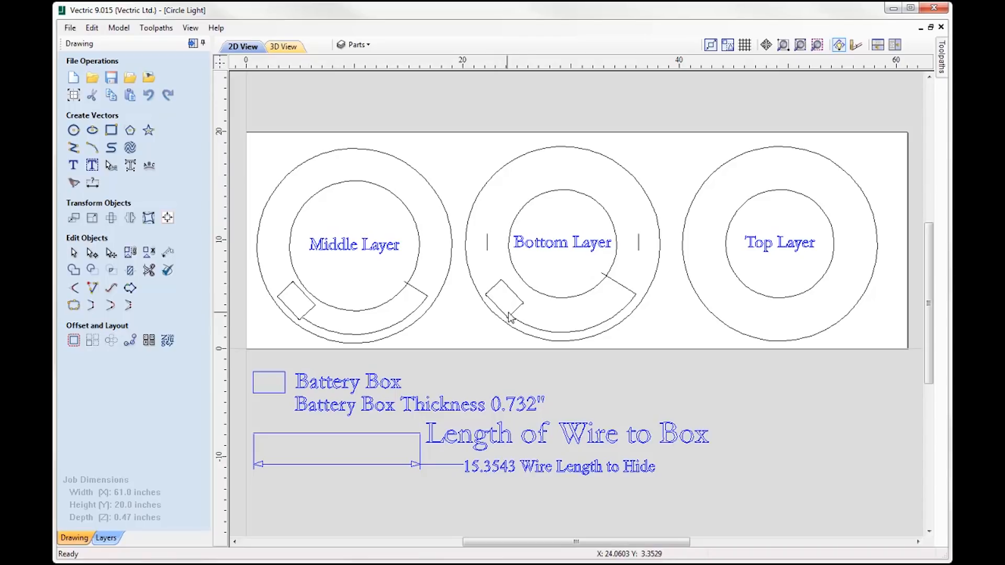
pyautogui.moveTo(612, 285)
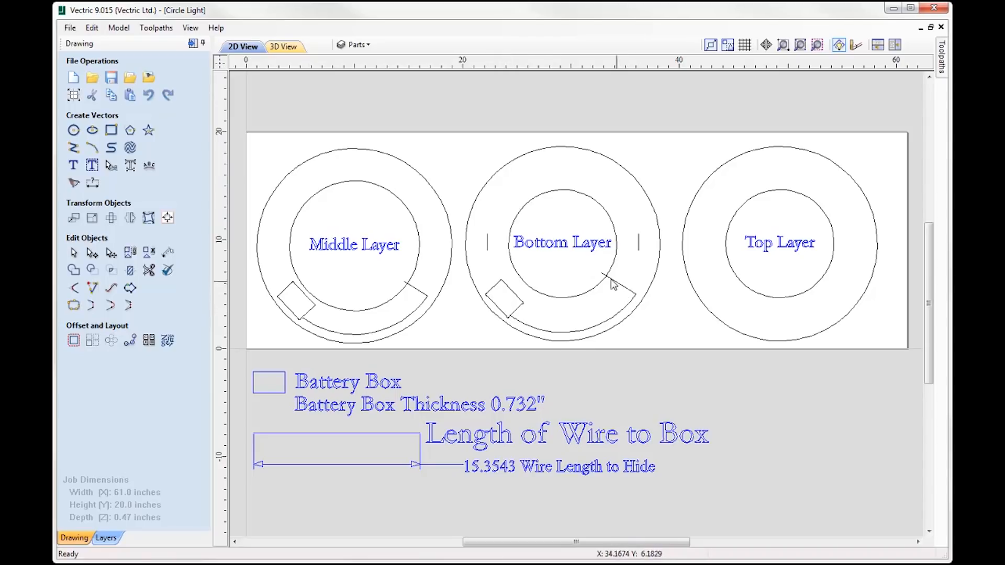
pyautogui.moveTo(567, 297)
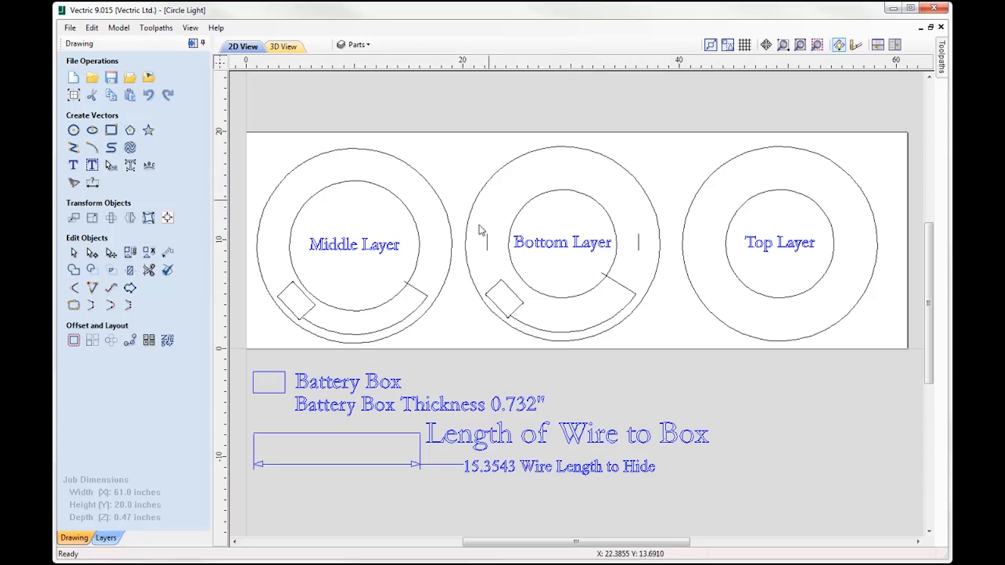
pyautogui.moveTo(344, 174)
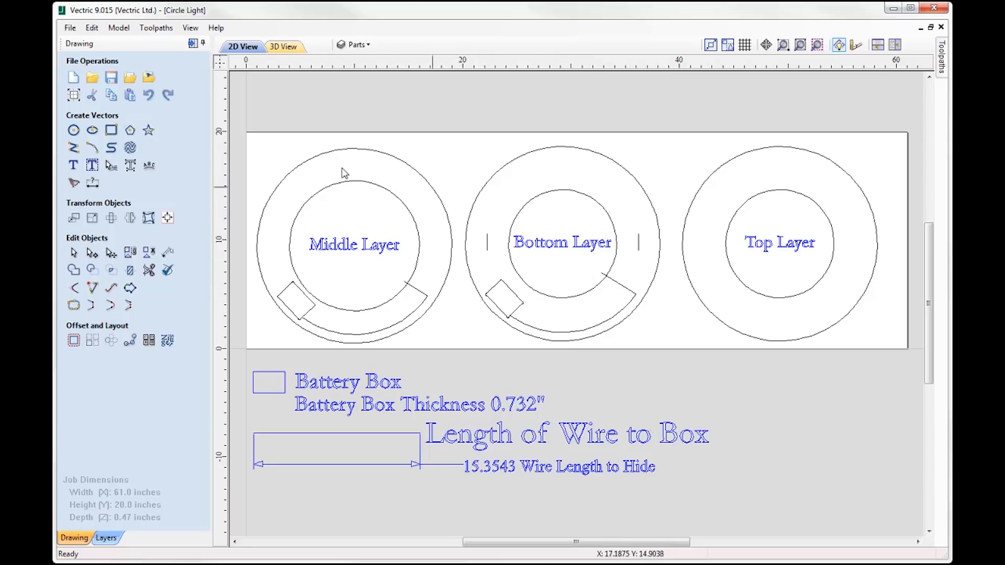
pyautogui.moveTo(254, 137)
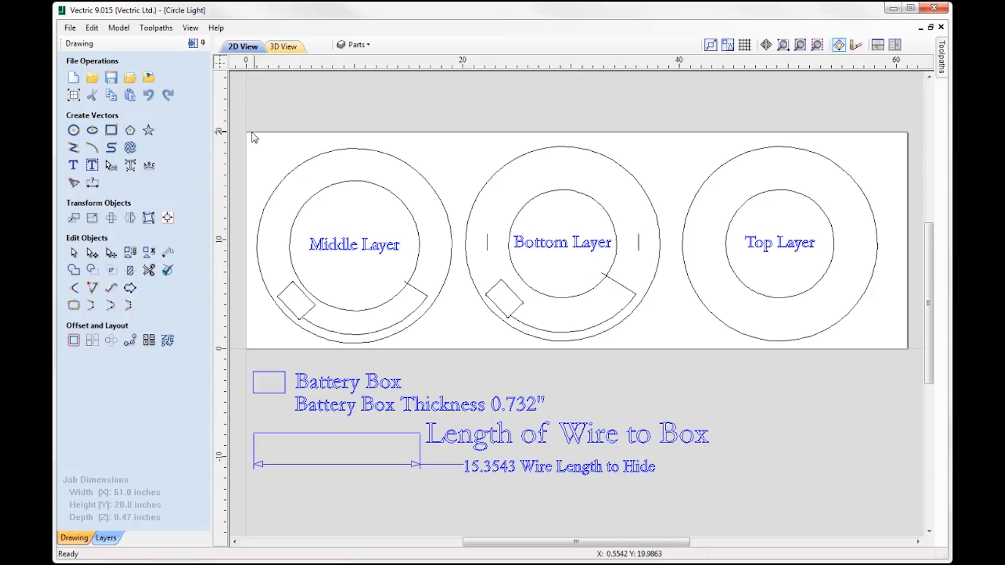
# Move the Middle Layer ring vectors onto the Bottom Layer ring position.
pyautogui.click(354, 243)
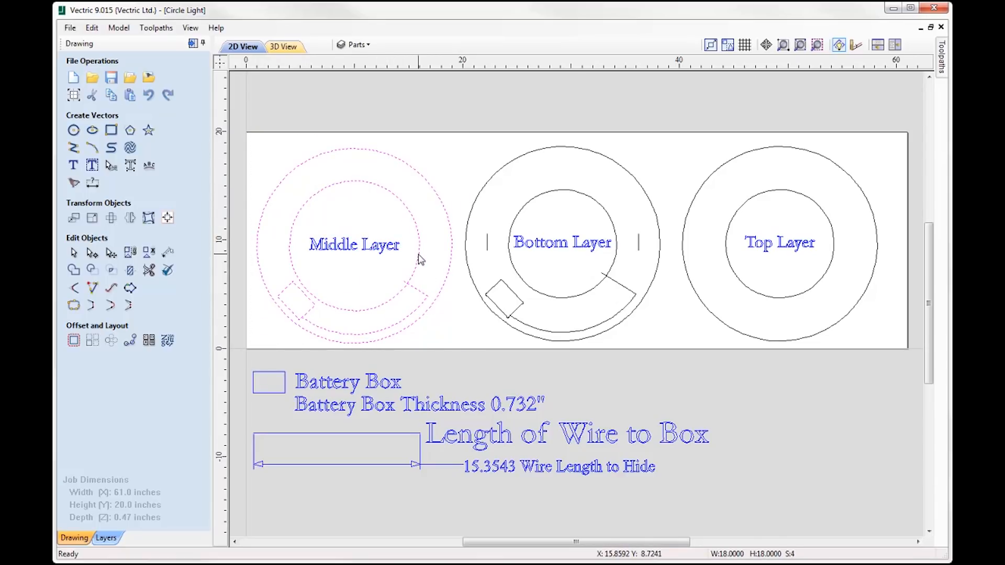
pyautogui.moveTo(356, 244)
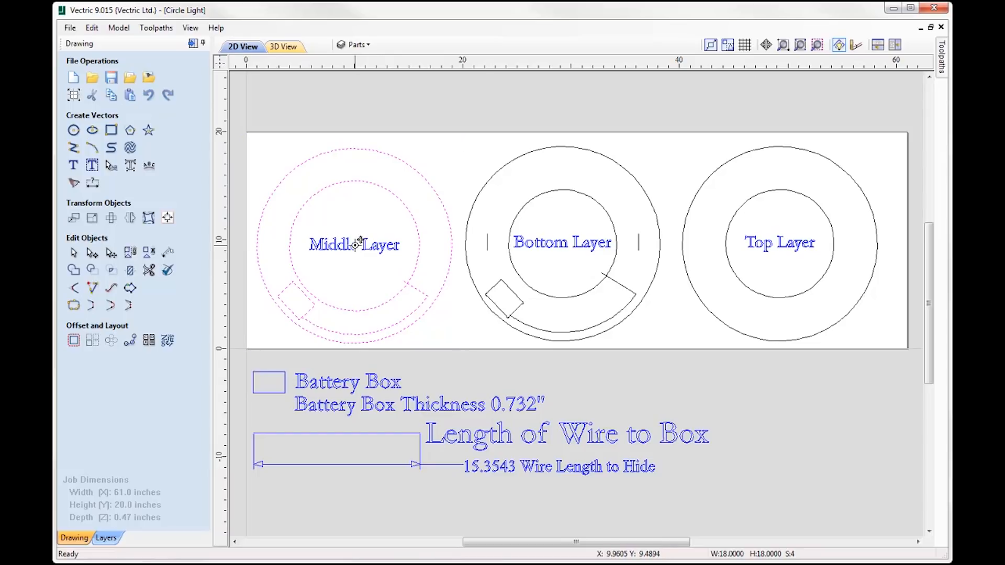
pyautogui.click(562, 241)
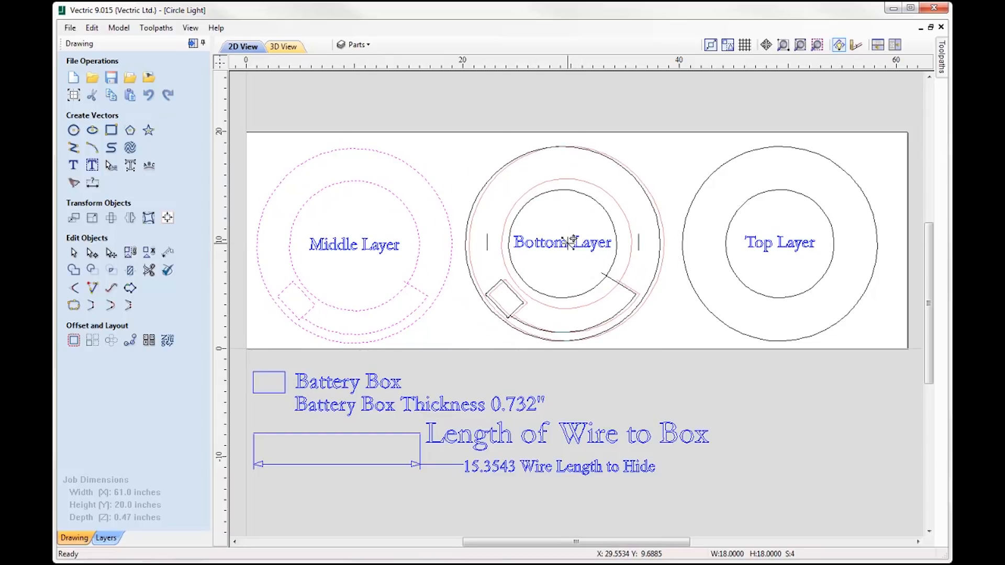
pyautogui.click(563, 243)
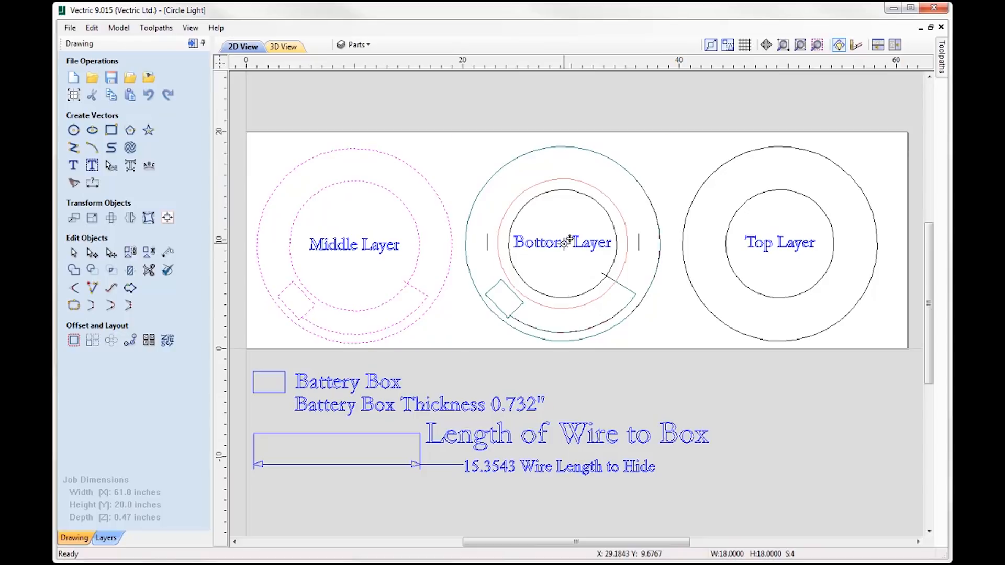
pyautogui.click(562, 242)
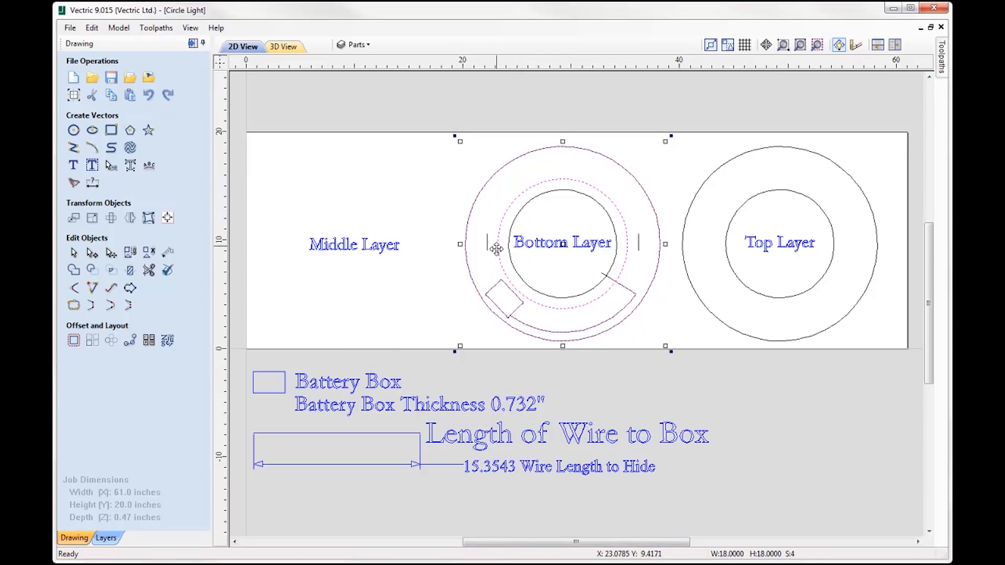
pyautogui.moveTo(563, 176)
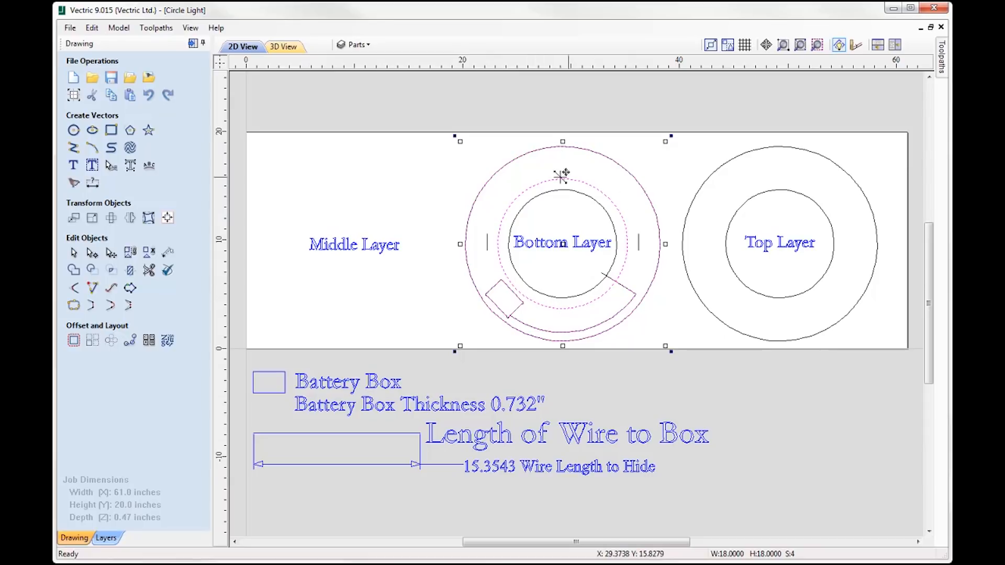
pyautogui.moveTo(634, 244)
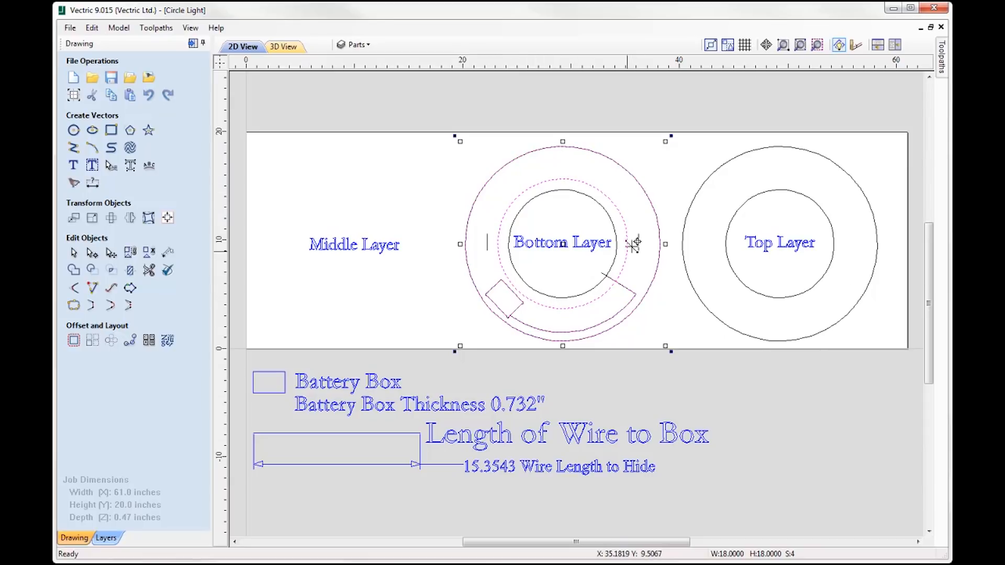
pyautogui.moveTo(507, 263)
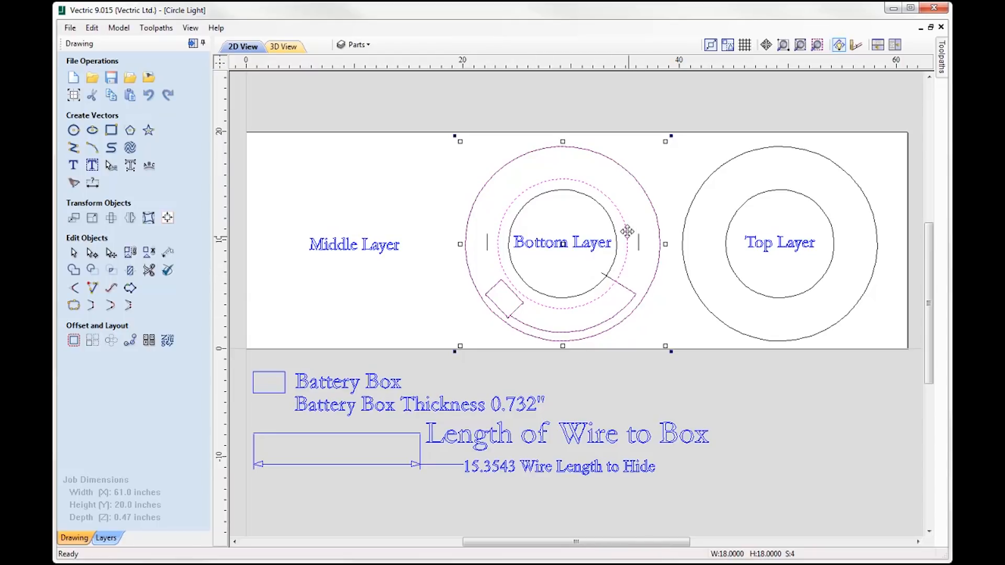
pyautogui.moveTo(505, 223)
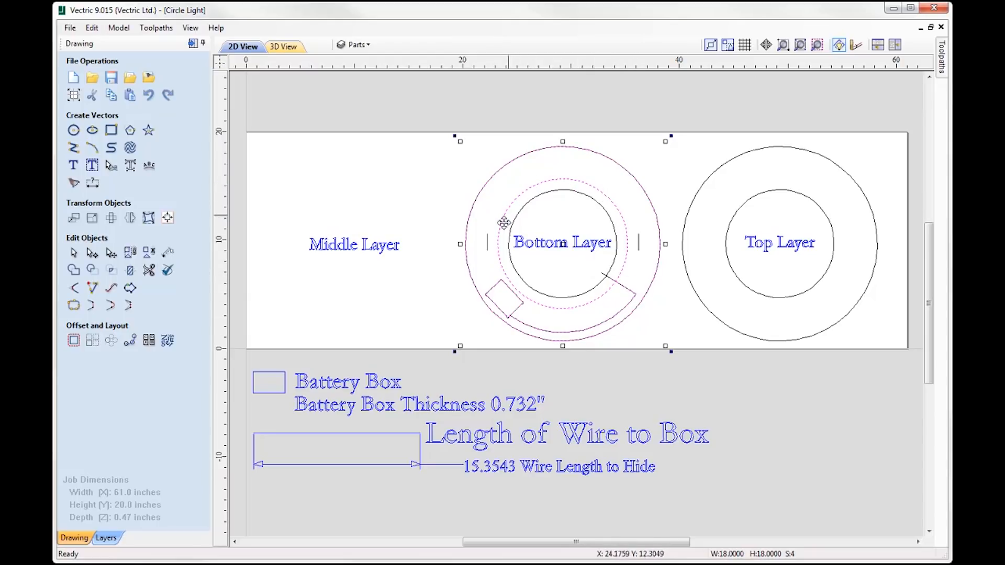
pyautogui.moveTo(697, 312)
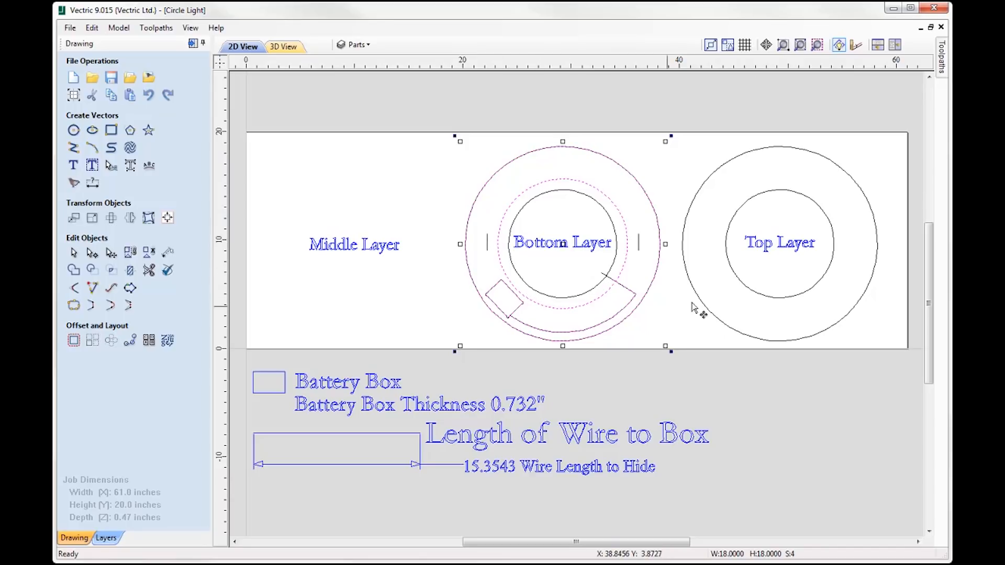
pyautogui.moveTo(802, 243)
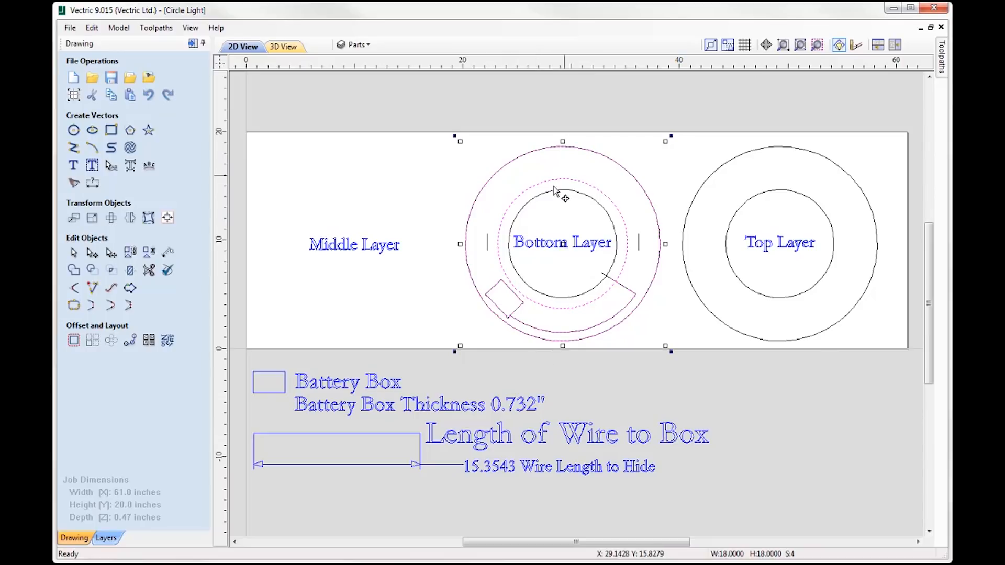
pyautogui.moveTo(560, 195)
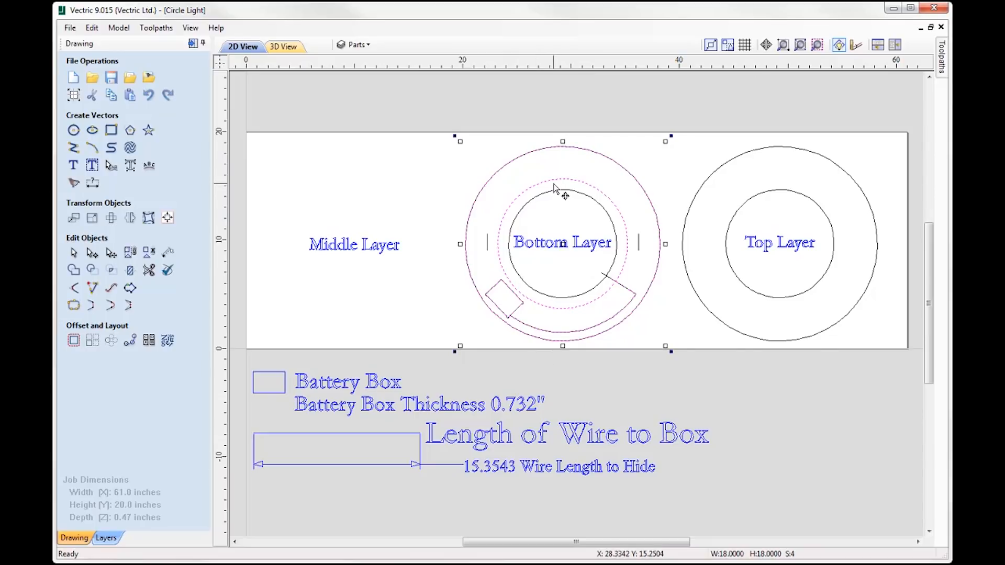
pyautogui.moveTo(559, 193)
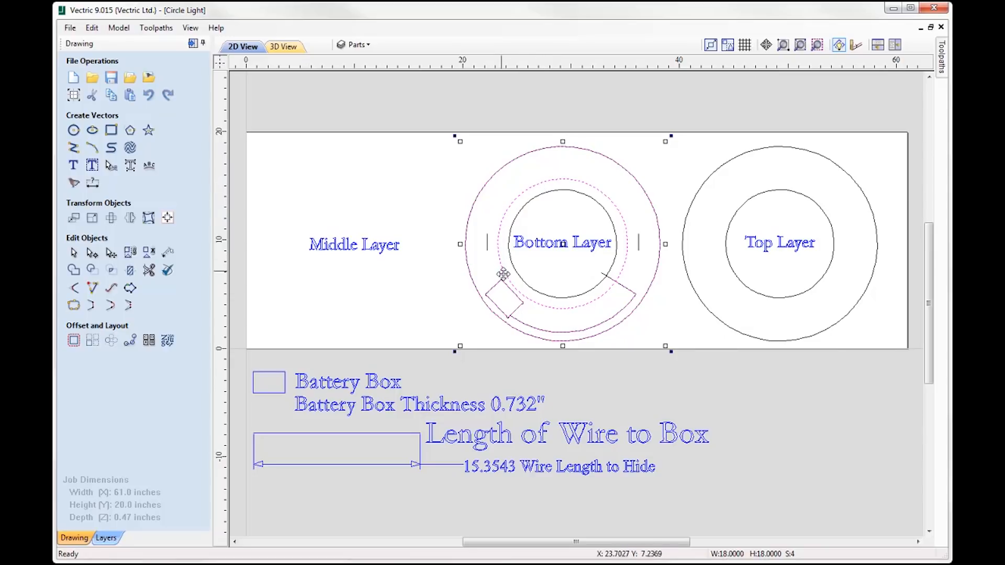
pyautogui.moveTo(631, 211)
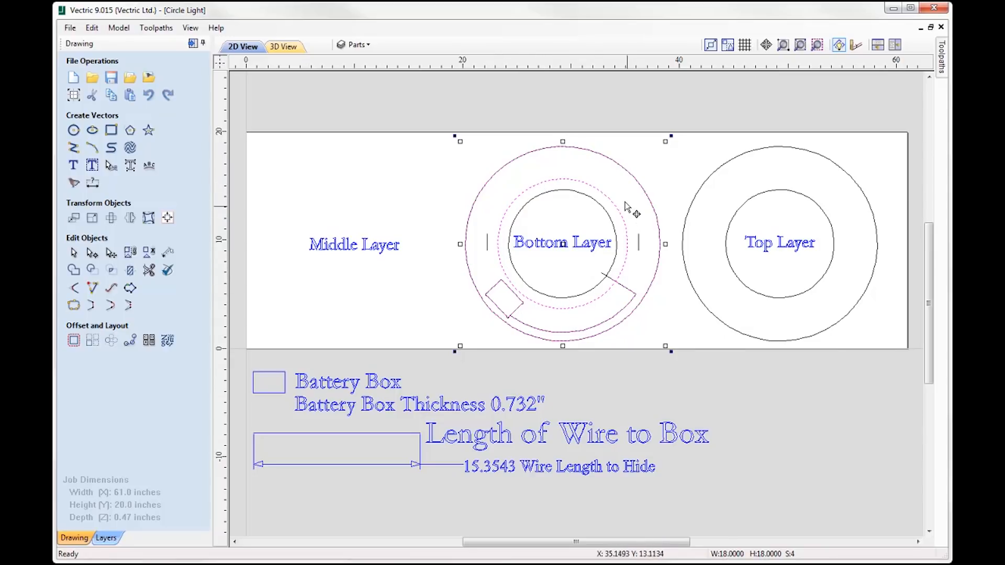
pyautogui.moveTo(529, 263)
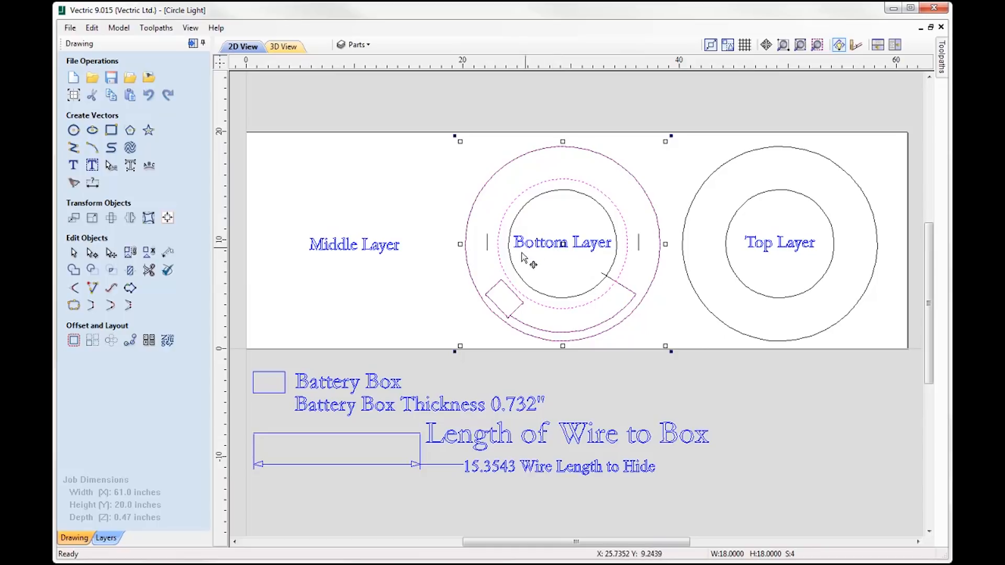
pyautogui.moveTo(612, 198)
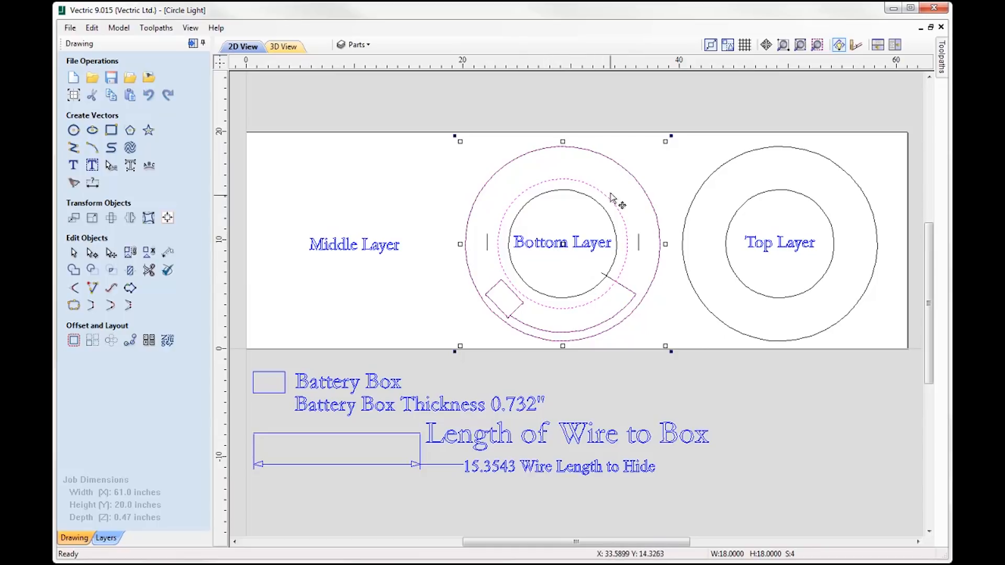
pyautogui.moveTo(602, 330)
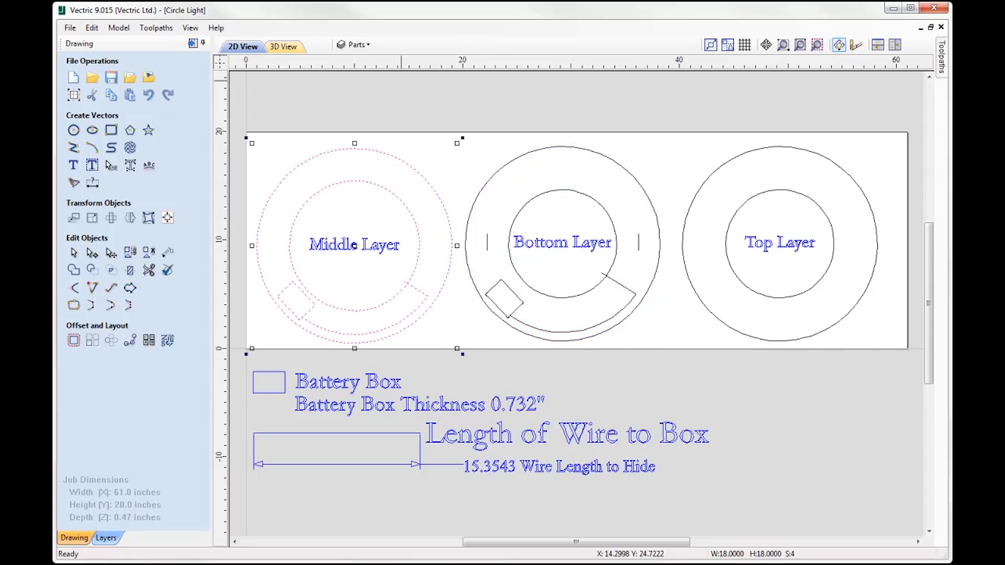
pyautogui.moveTo(305, 374)
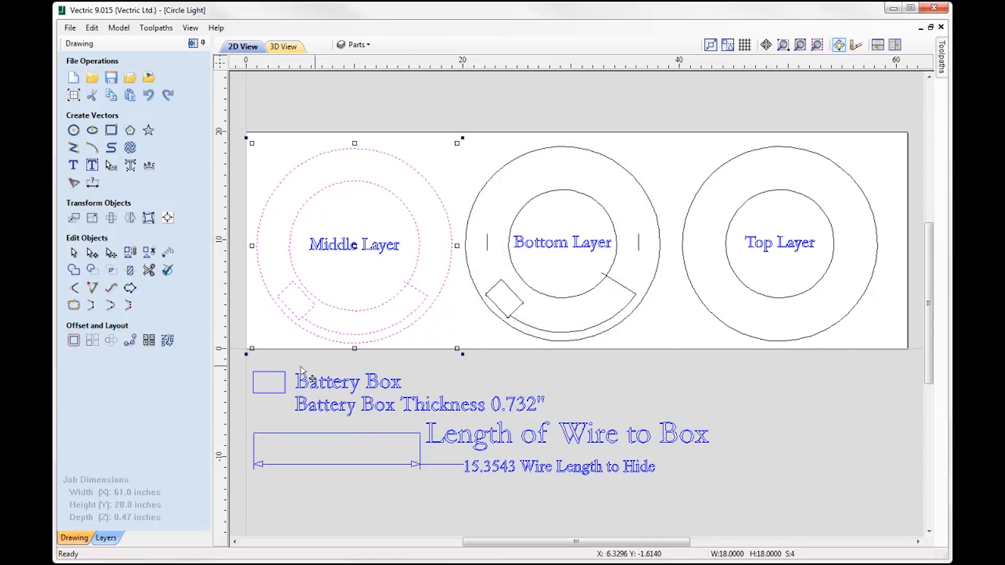
pyautogui.moveTo(483, 455)
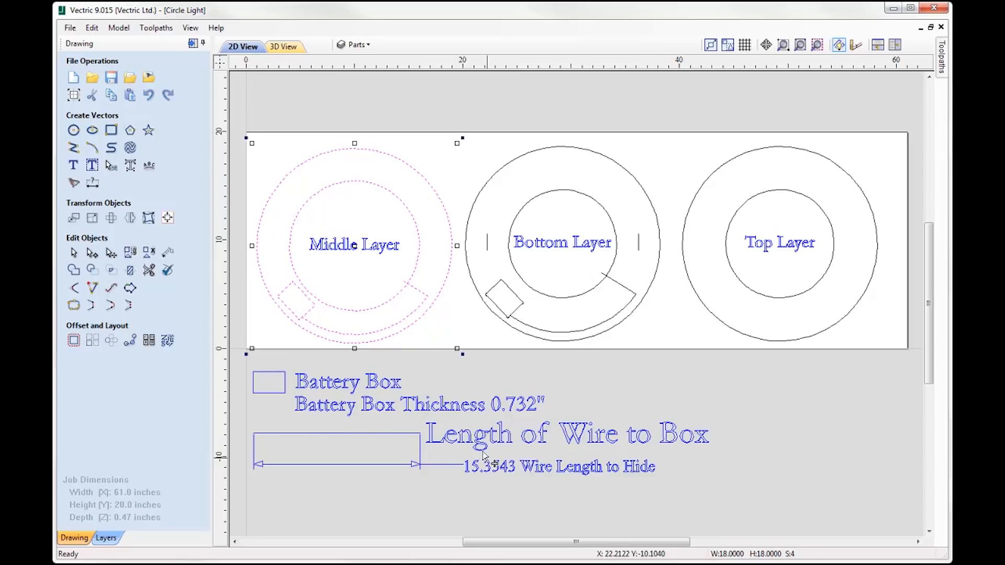
# Select the Battery Box reference rectangle on the ring.
pyautogui.click(269, 383)
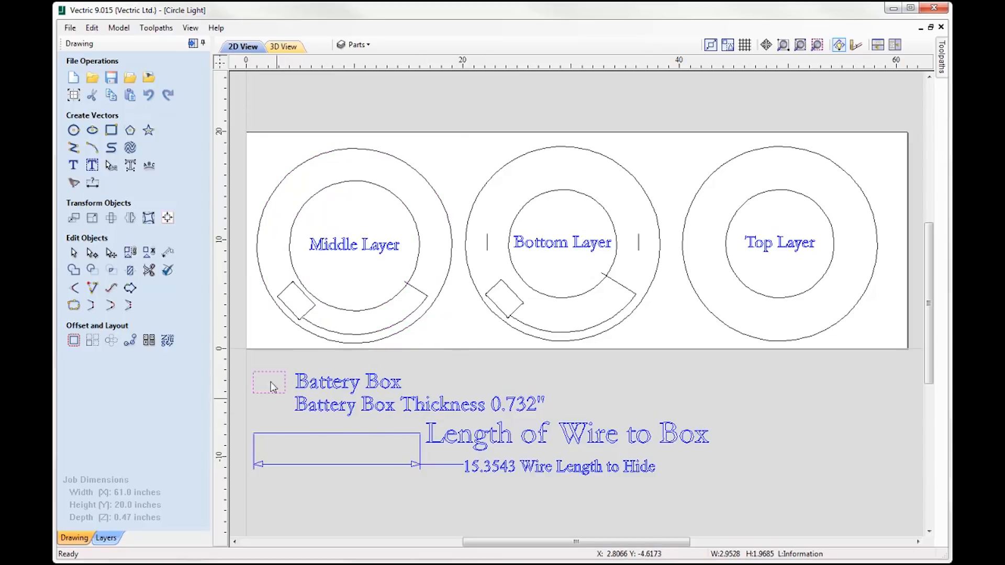
pyautogui.moveTo(275, 381)
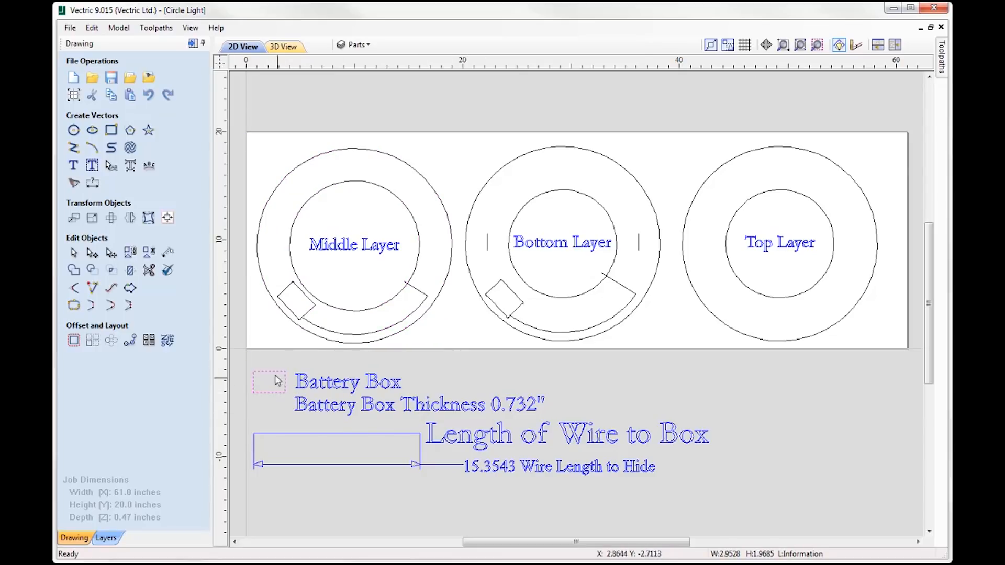
pyautogui.moveTo(252, 385)
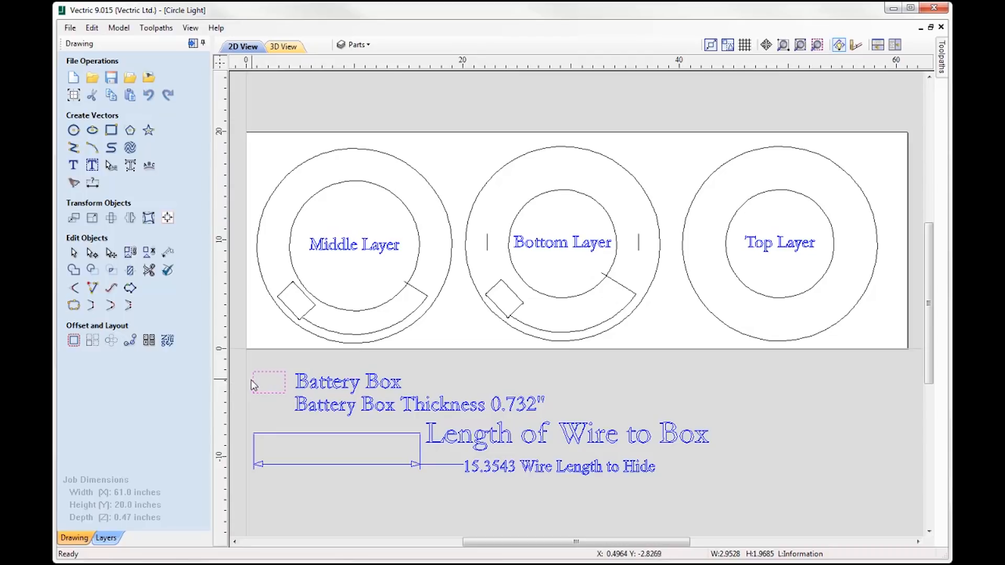
pyautogui.moveTo(280, 397)
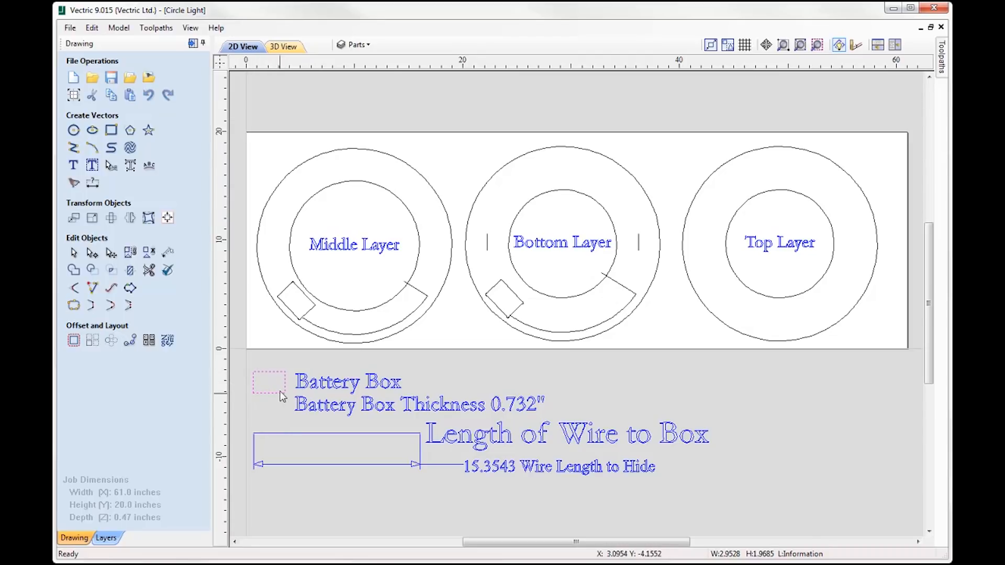
pyautogui.moveTo(533, 418)
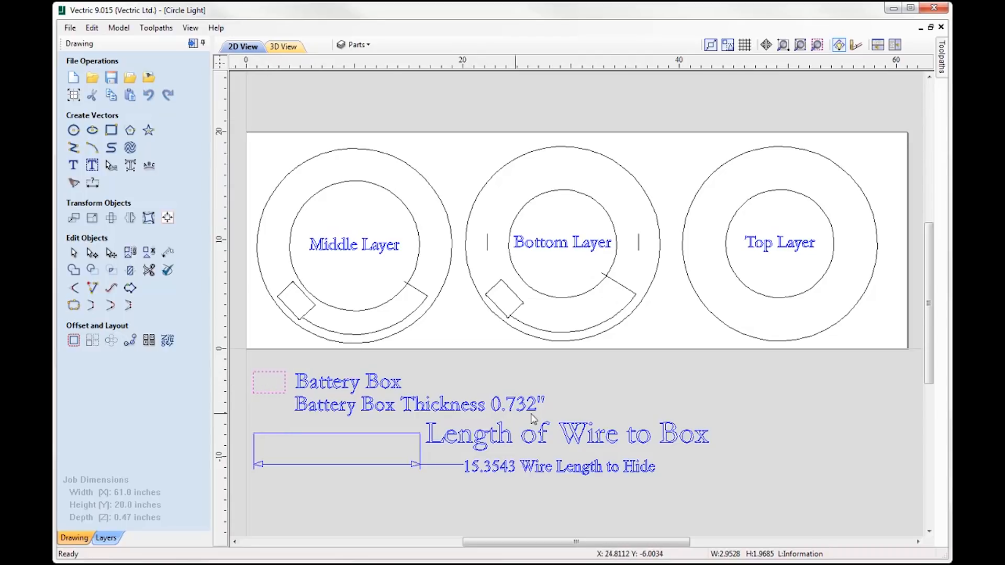
pyautogui.moveTo(531, 417)
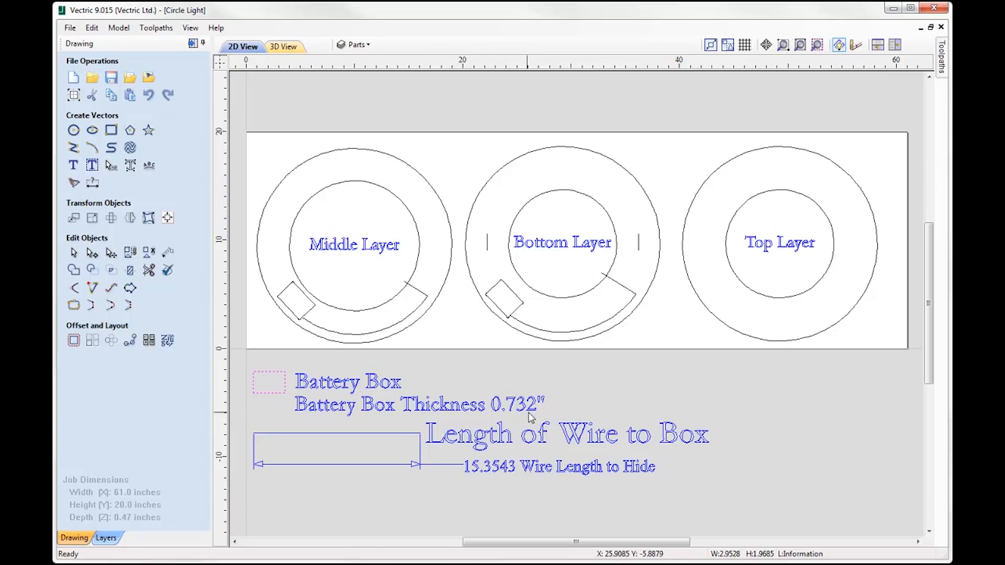
pyautogui.moveTo(500, 410)
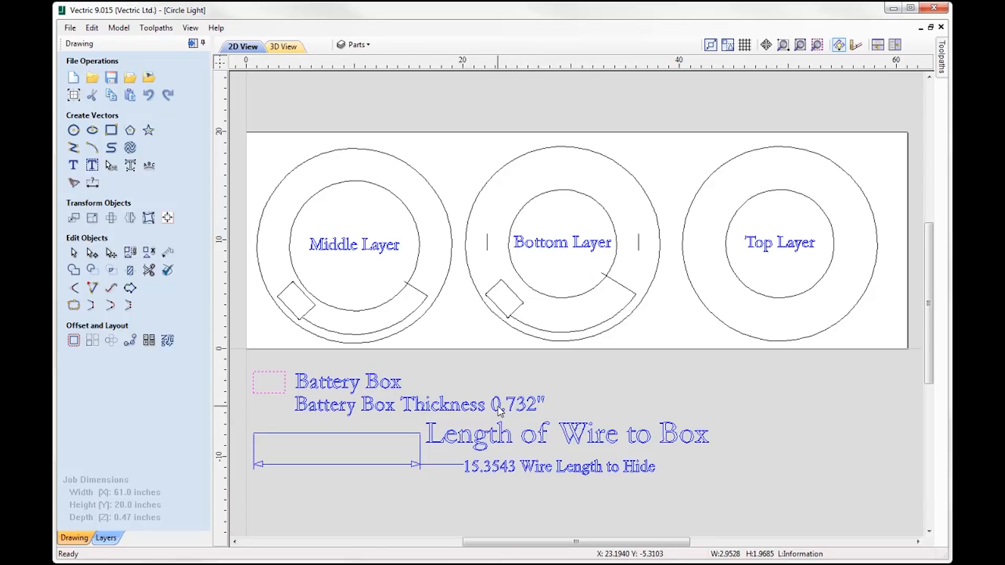
pyautogui.moveTo(132, 524)
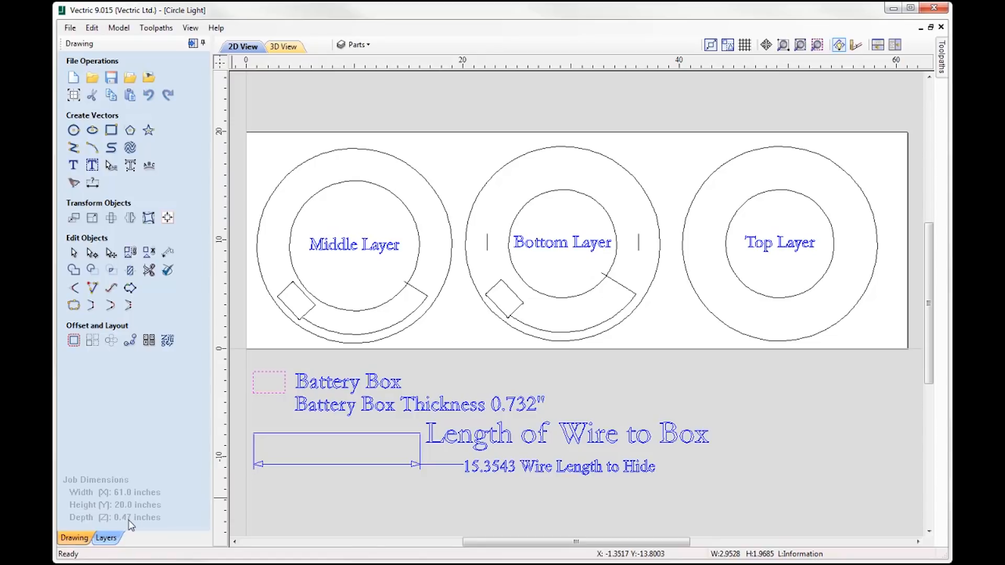
pyautogui.moveTo(142, 529)
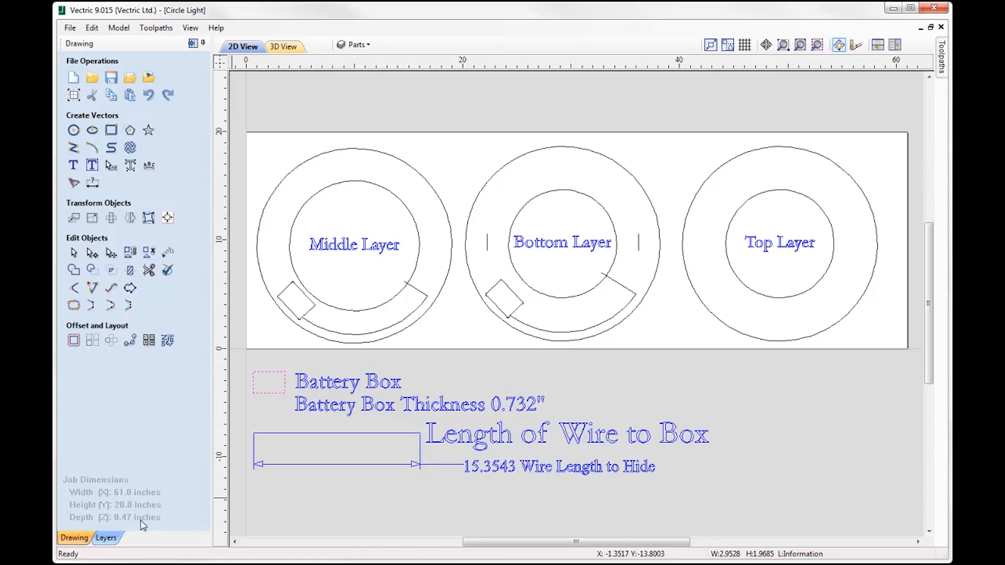
pyautogui.moveTo(140, 525)
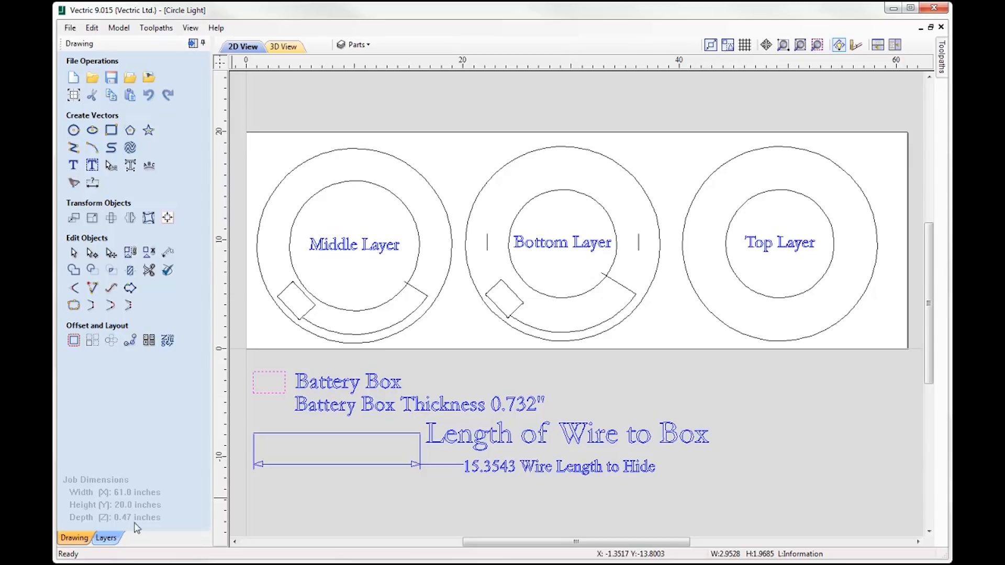
pyautogui.moveTo(376, 390)
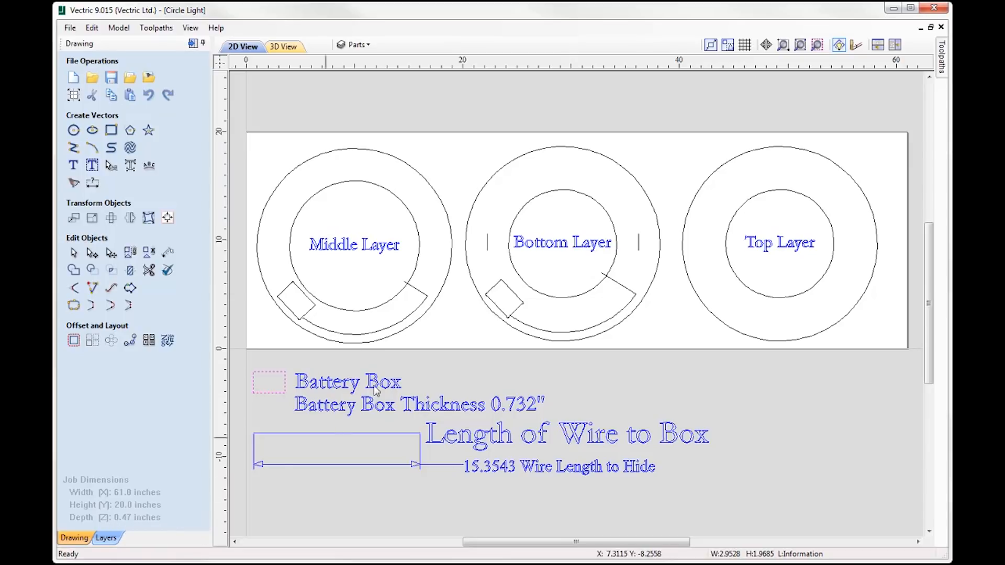
pyautogui.moveTo(485, 331)
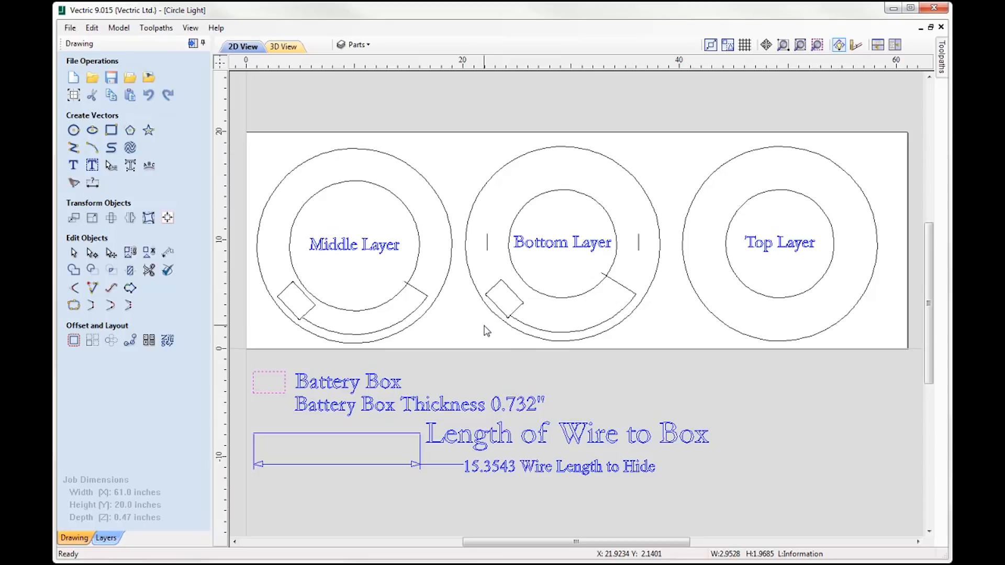
pyautogui.moveTo(290, 295)
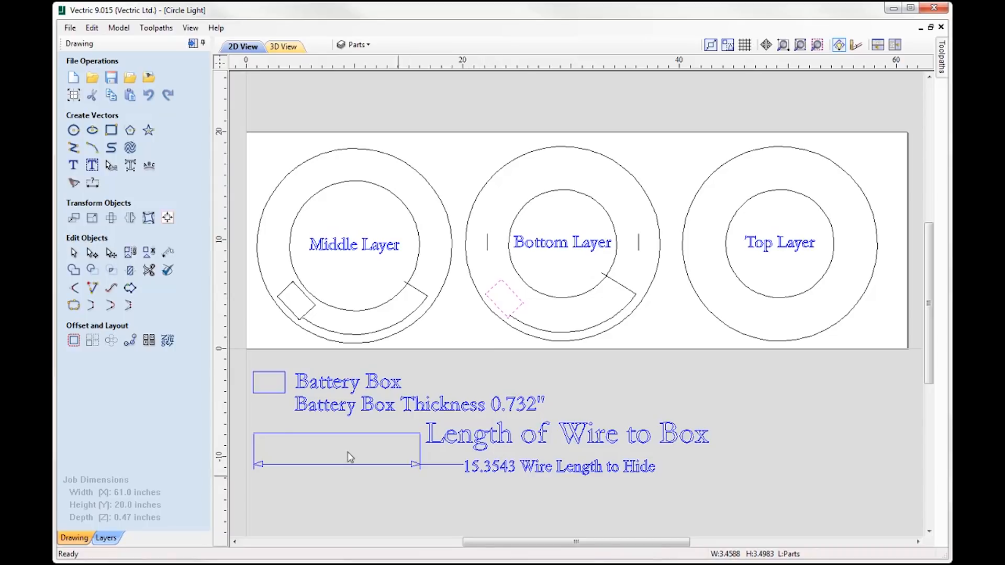
pyautogui.moveTo(286, 331)
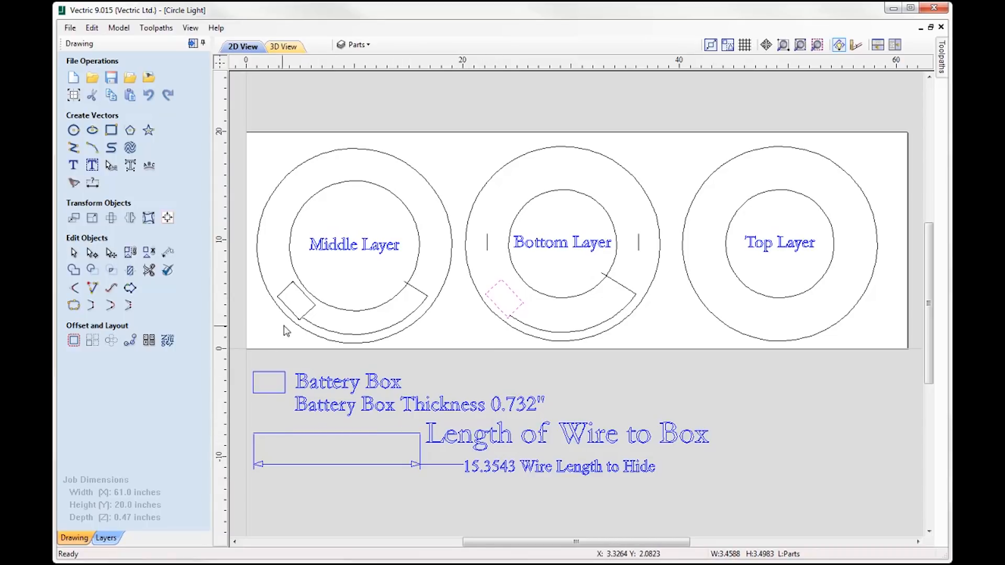
pyautogui.moveTo(494, 477)
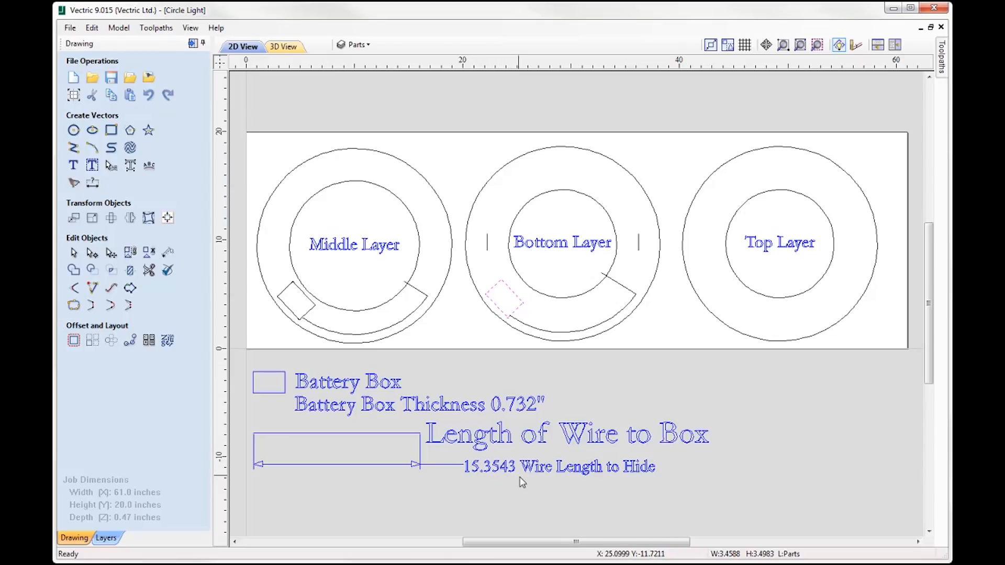
pyautogui.moveTo(456, 482)
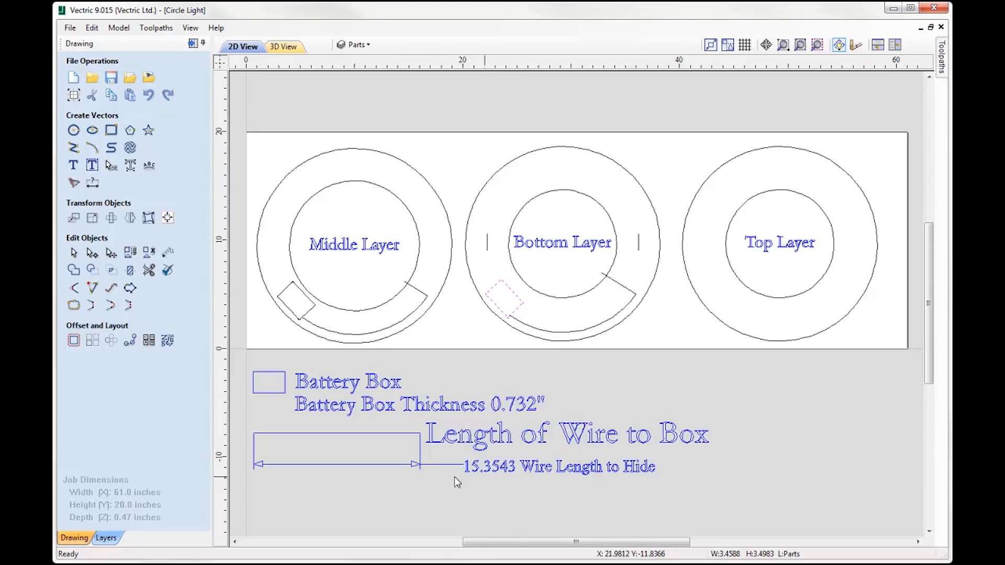
pyautogui.moveTo(274, 468)
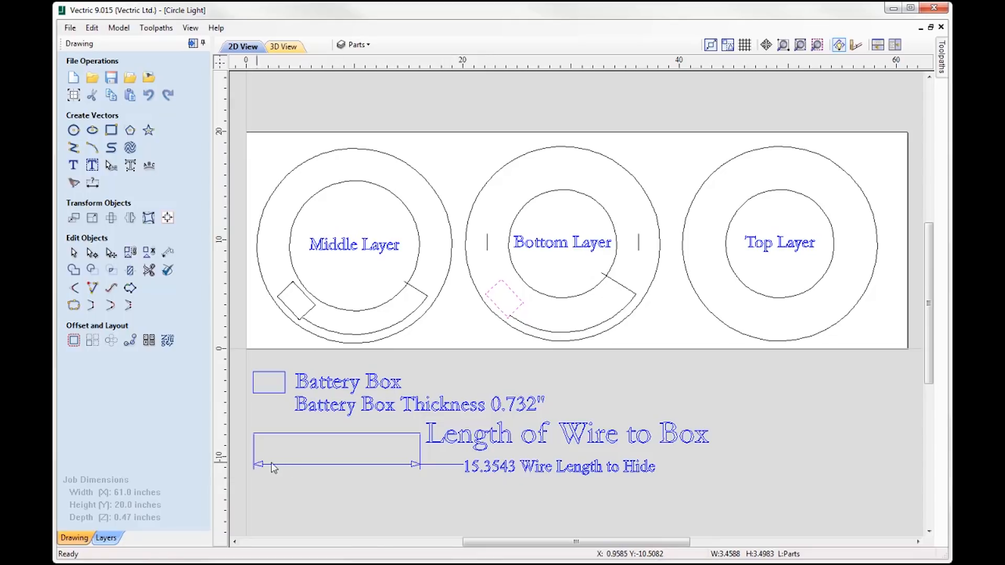
pyautogui.moveTo(407, 288)
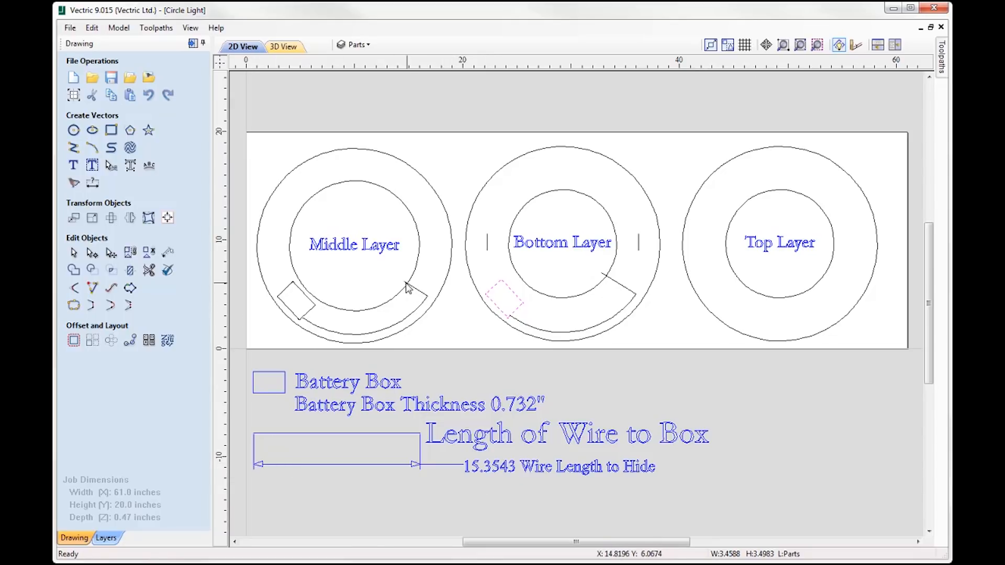
pyautogui.moveTo(379, 288)
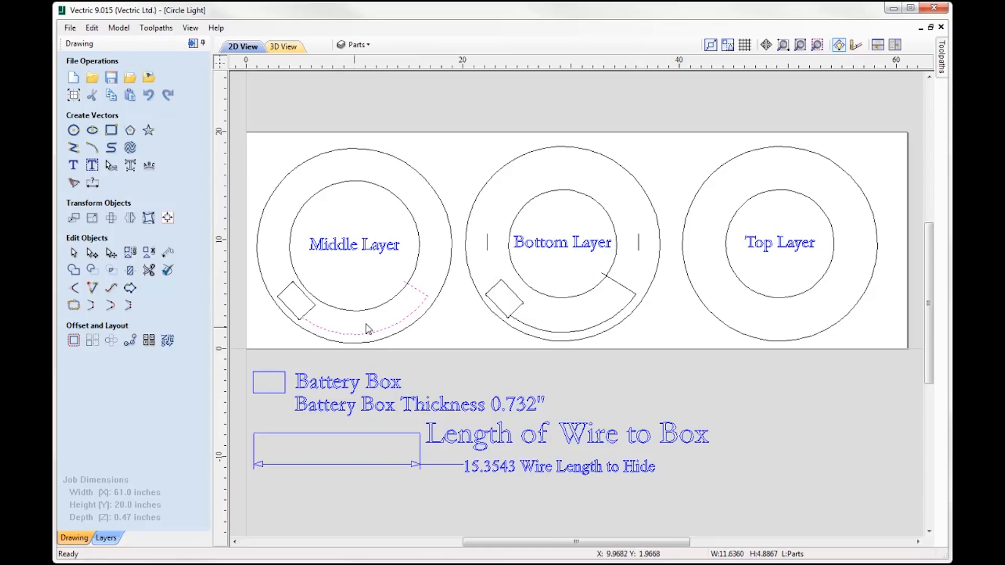
pyautogui.moveTo(411, 297)
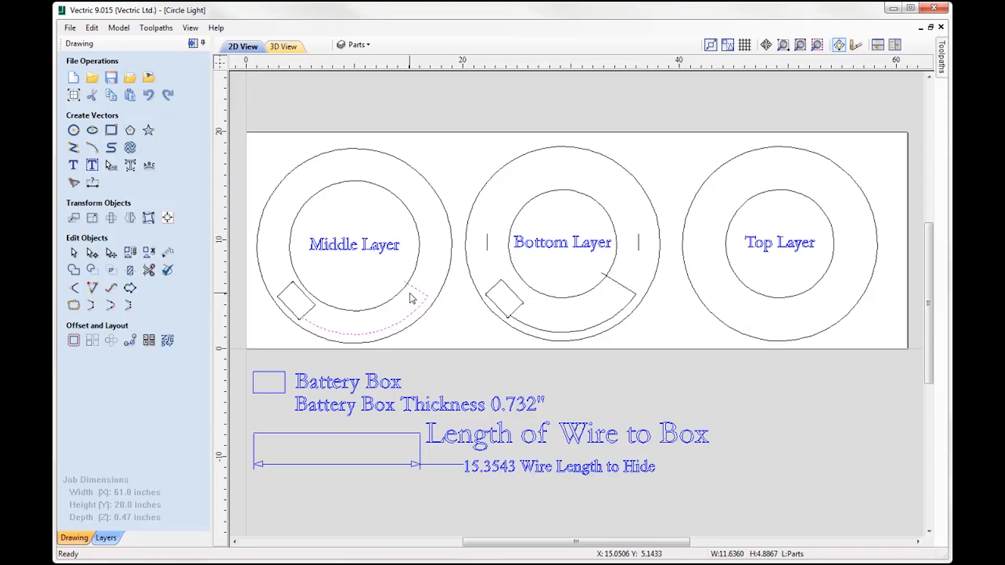
pyautogui.moveTo(426, 287)
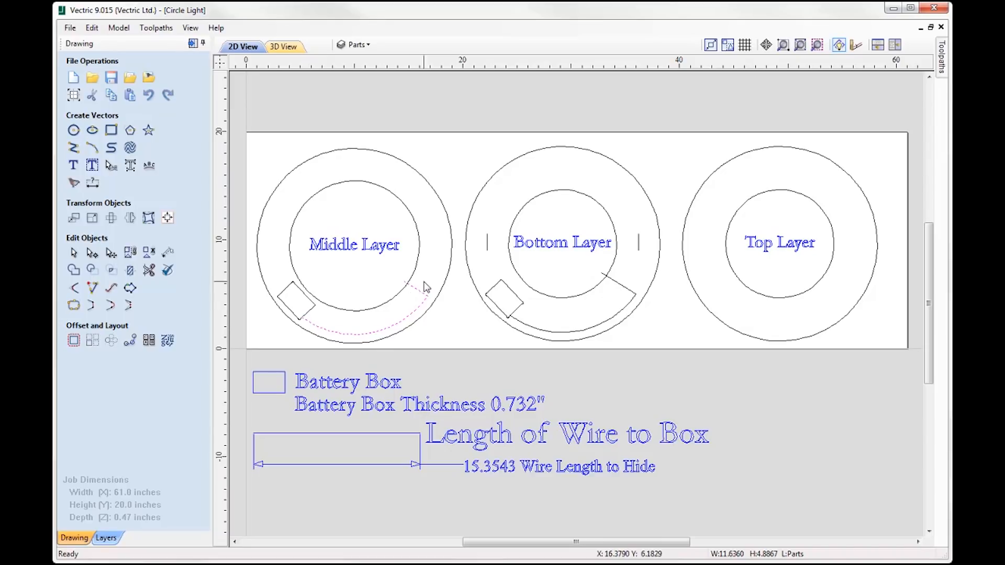
pyautogui.moveTo(178, 303)
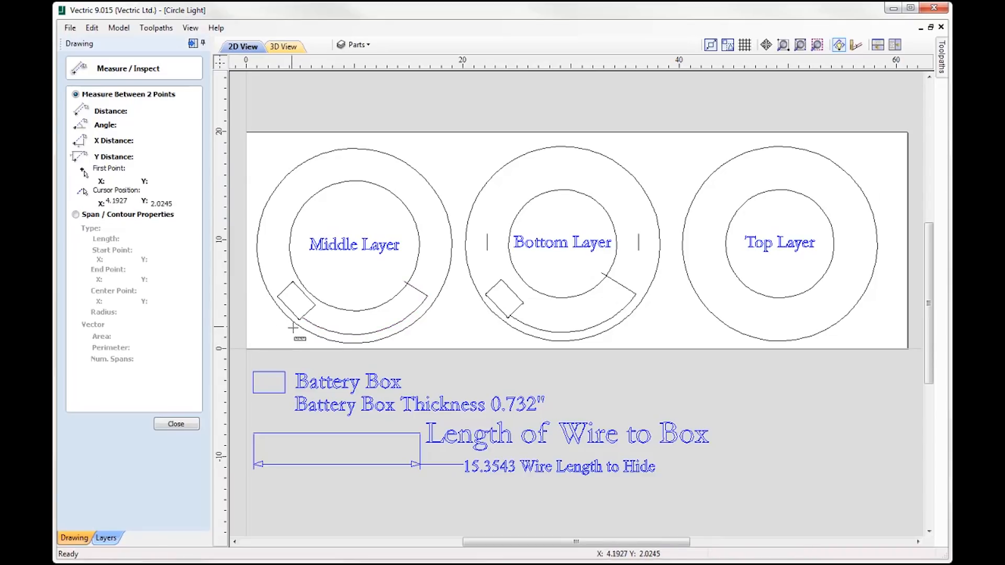
# Read the Middle Layer wire track arc length (11.4201 inches), then close the measuring panel.
pyautogui.click(76, 215)
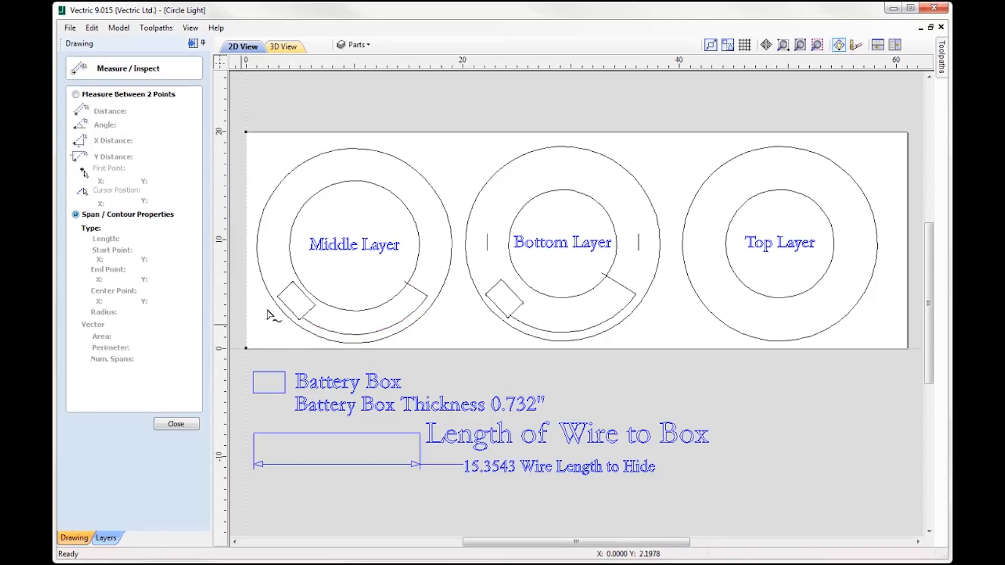
pyautogui.click(349, 334)
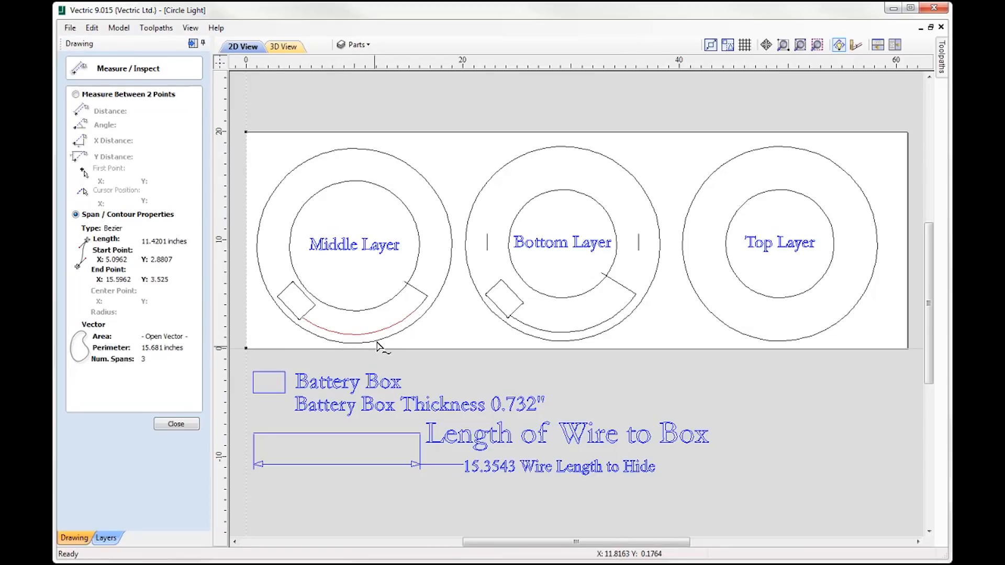
pyautogui.moveTo(358, 342)
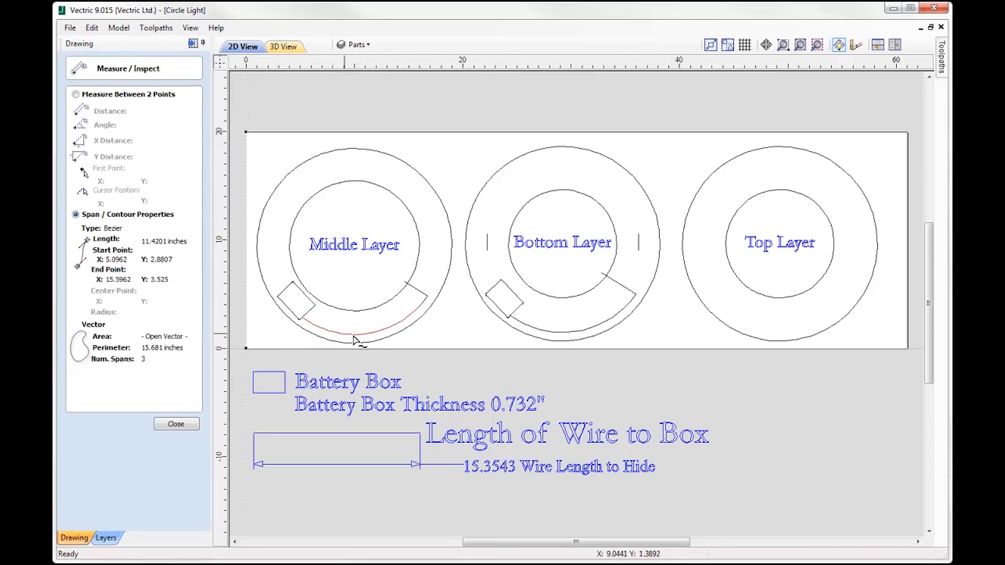
pyautogui.moveTo(157, 356)
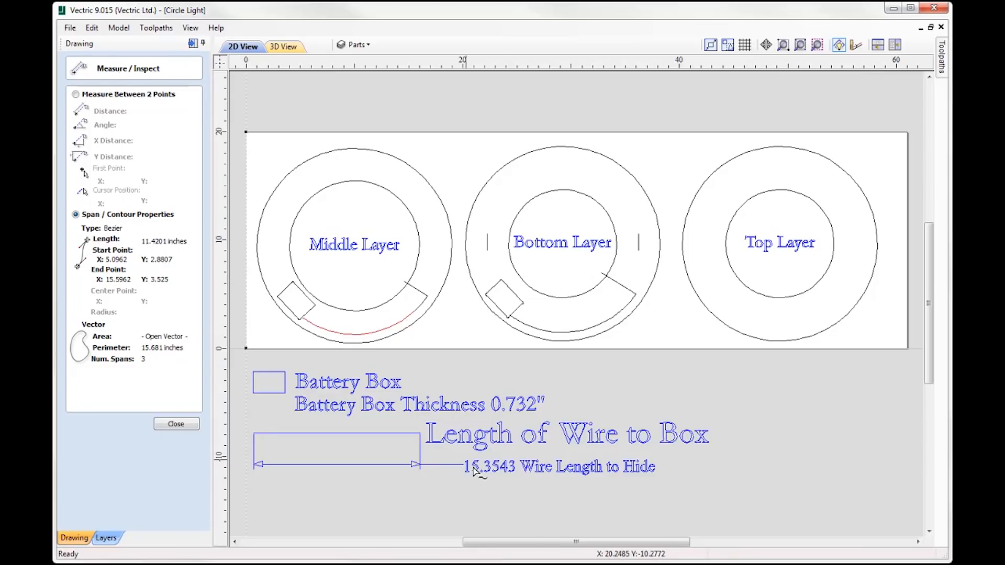
pyautogui.moveTo(510, 458)
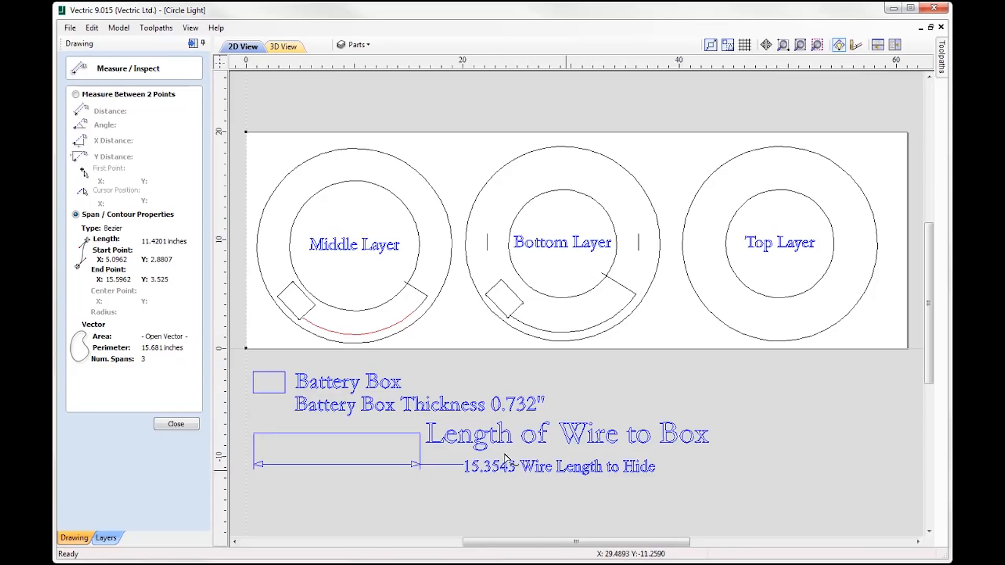
pyautogui.moveTo(359, 279)
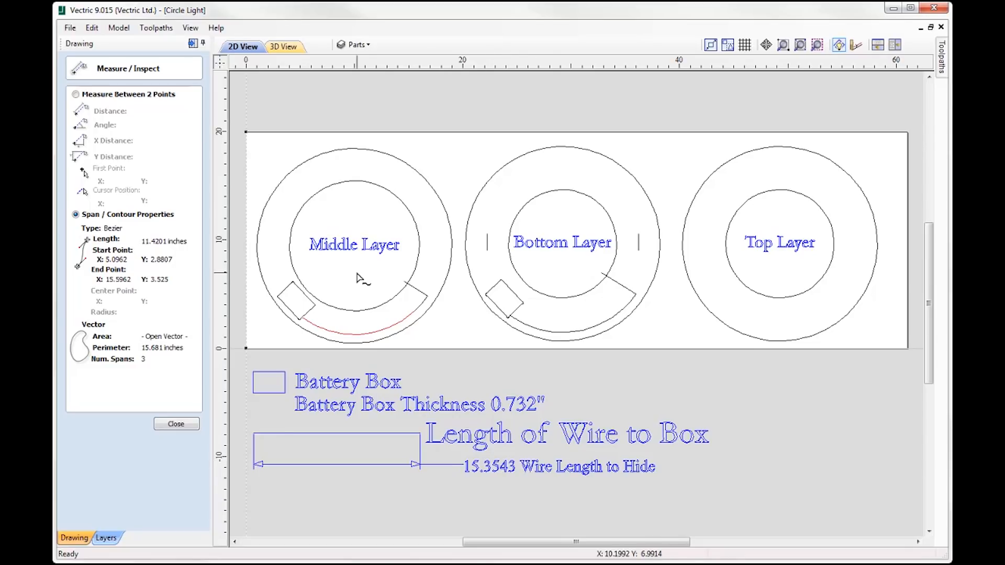
pyautogui.moveTo(395, 314)
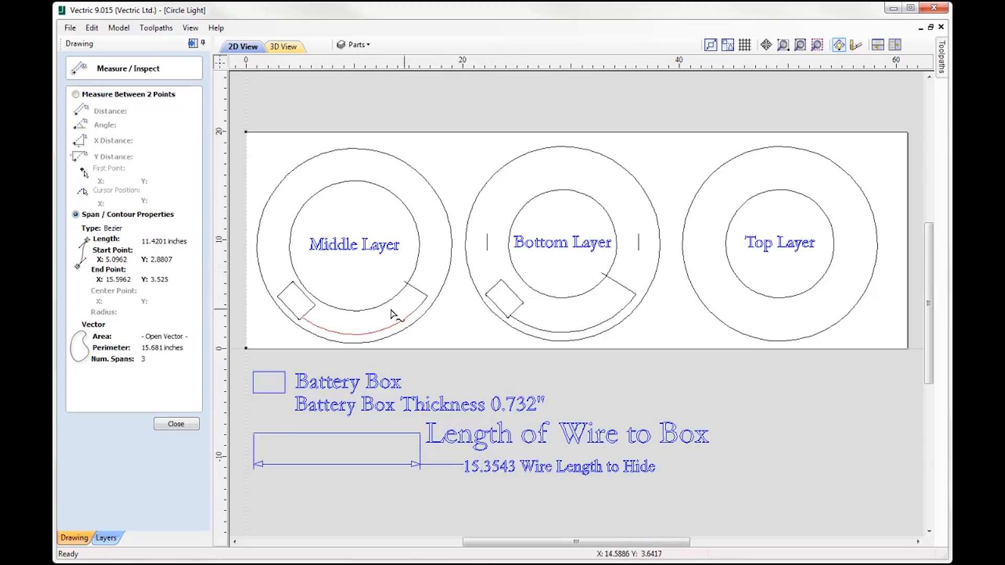
pyautogui.moveTo(408, 302)
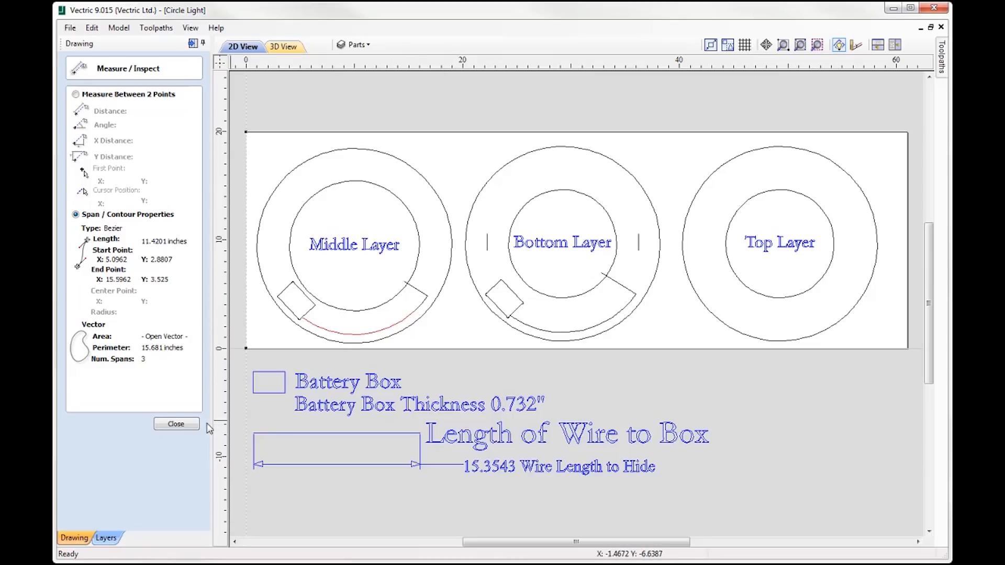
pyautogui.click(176, 423)
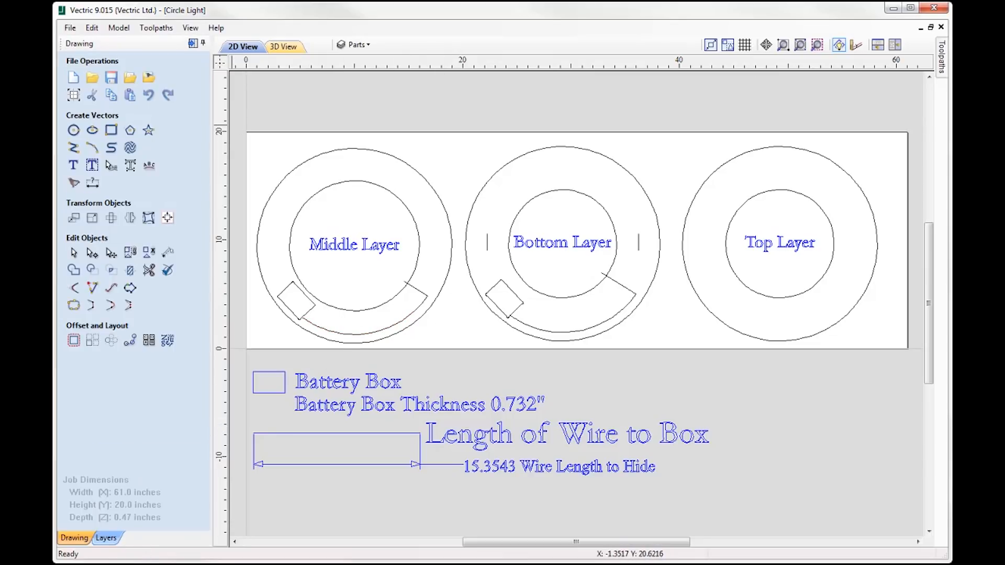
pyautogui.moveTo(255, 357)
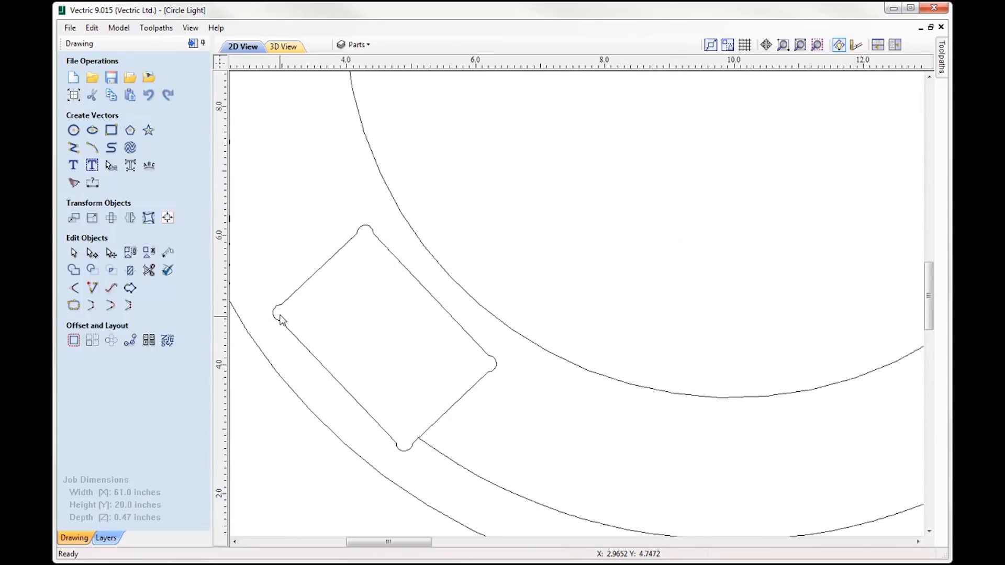
pyautogui.moveTo(373, 232)
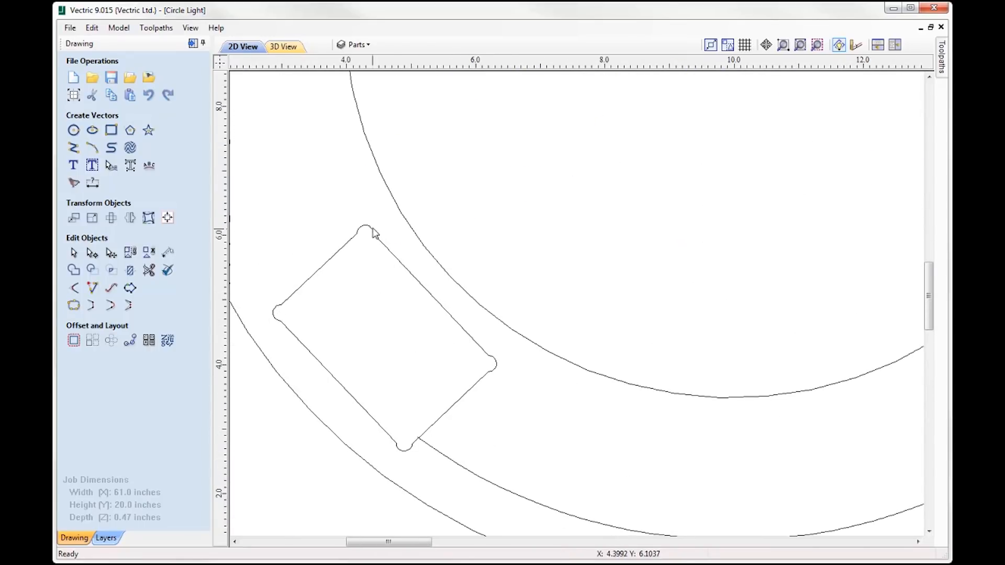
pyautogui.moveTo(362, 277)
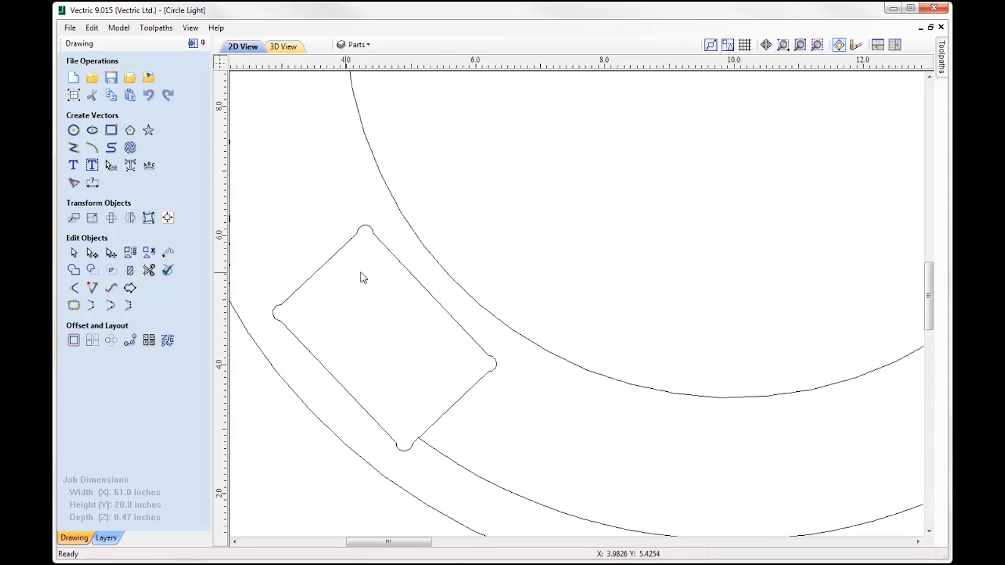
pyautogui.moveTo(276, 322)
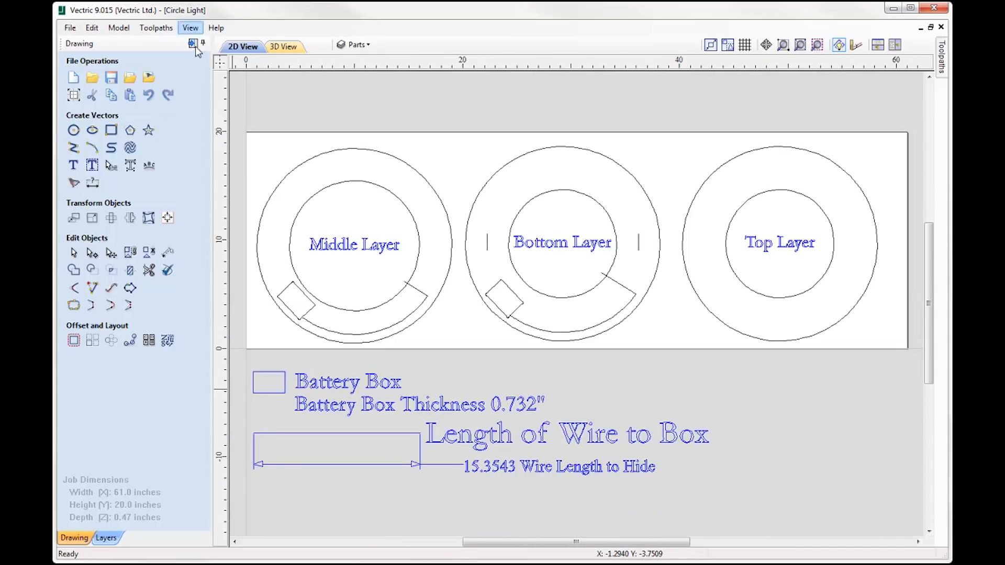
# Show the Toolpaths panel listing the job's six toolpaths beside the 3D preview.
pyautogui.click(942, 57)
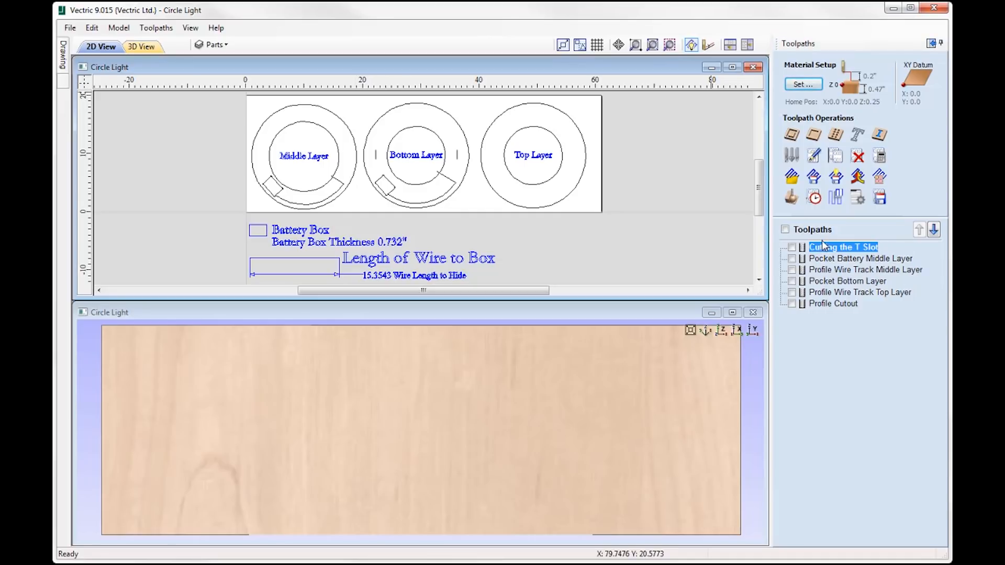
pyautogui.moveTo(846, 247)
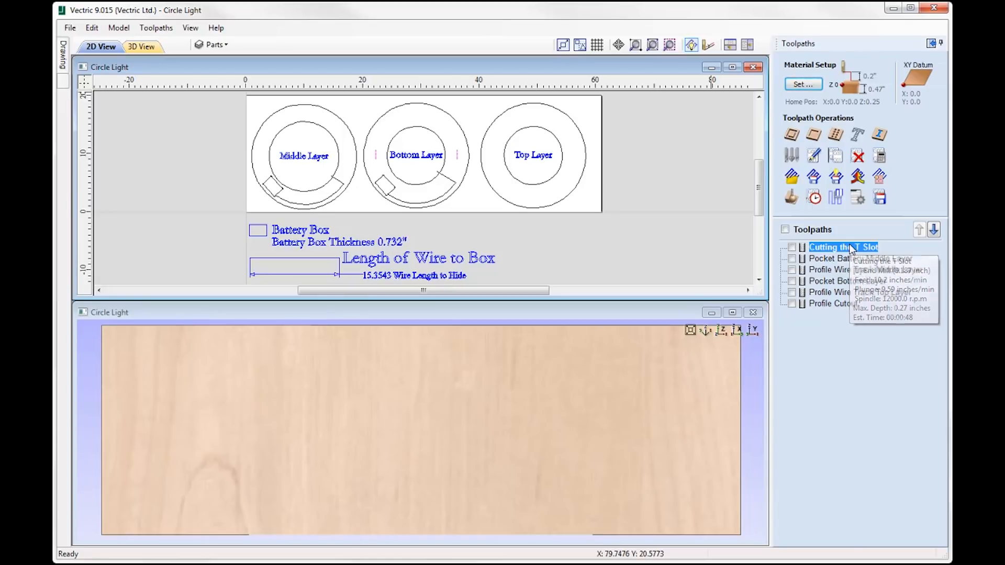
# Open 'Cutting the T Slot' for editing and zoom in on its slot vectors.
pyautogui.doubleClick(843, 247)
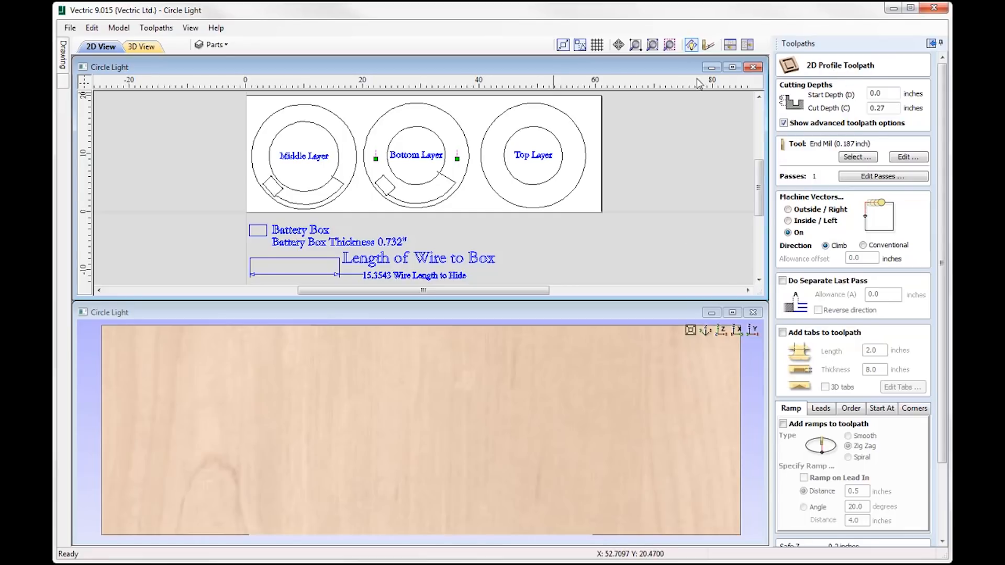
pyautogui.moveTo(487, 126)
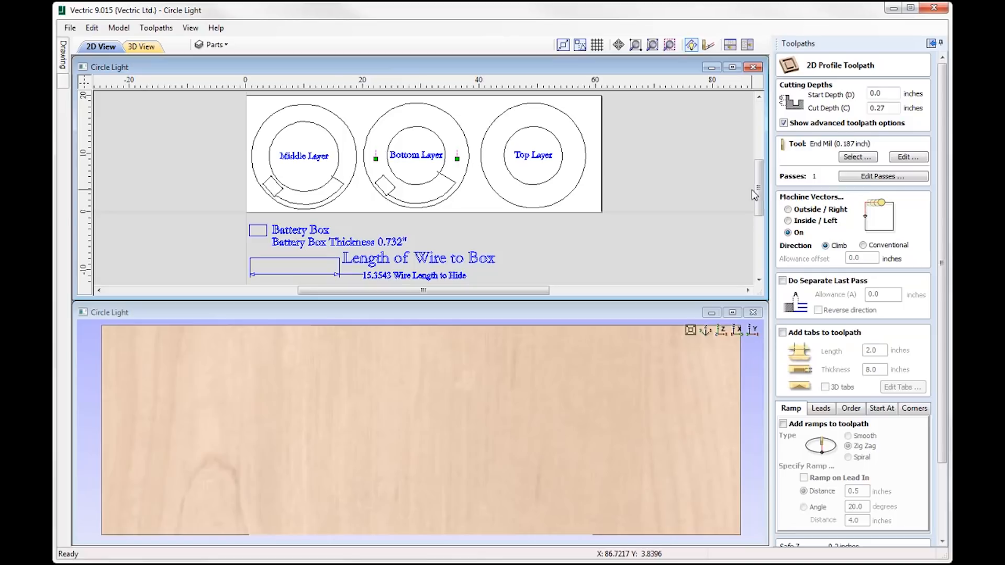
pyautogui.scroll(3)
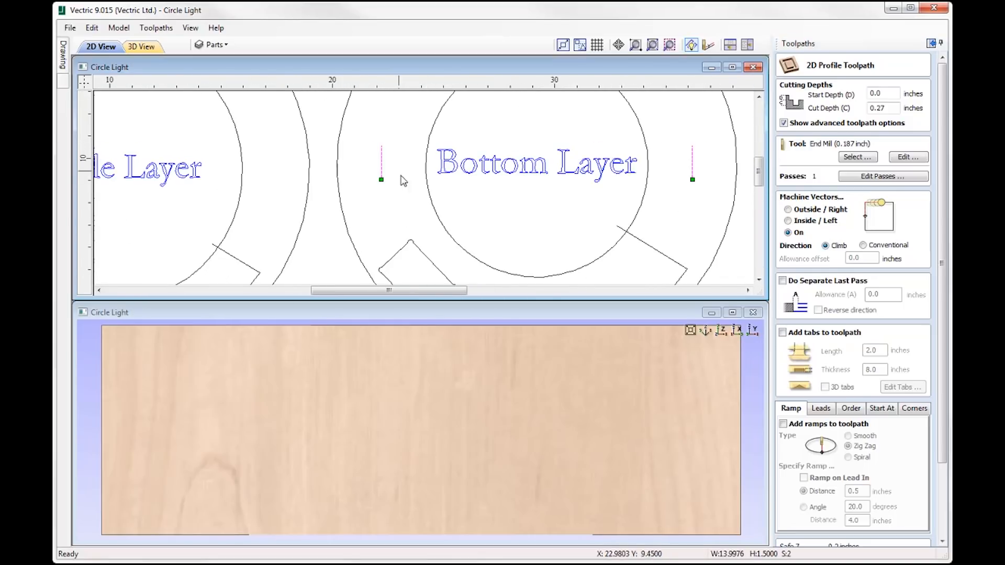
pyautogui.moveTo(639, 344)
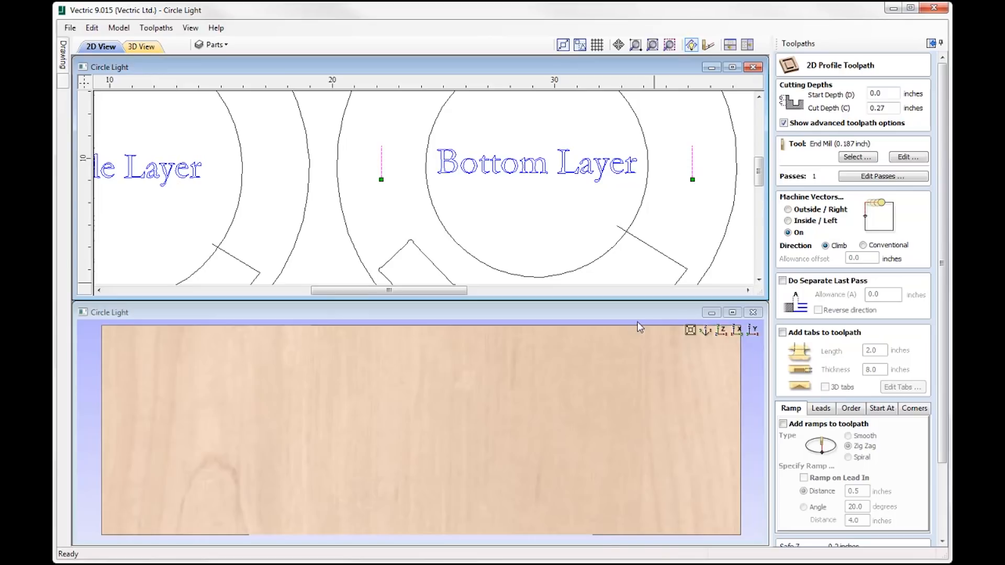
pyautogui.moveTo(696, 186)
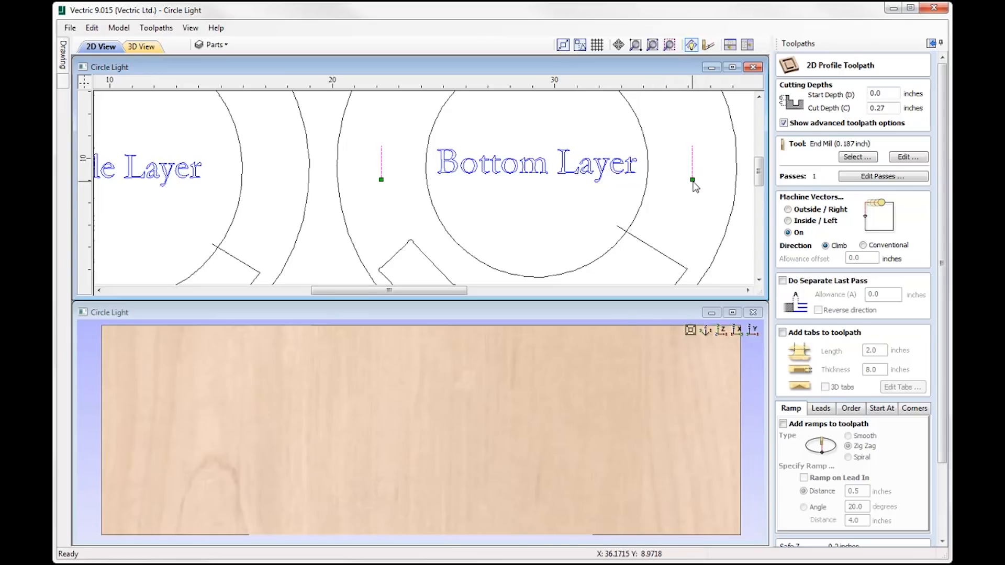
pyautogui.moveTo(695, 157)
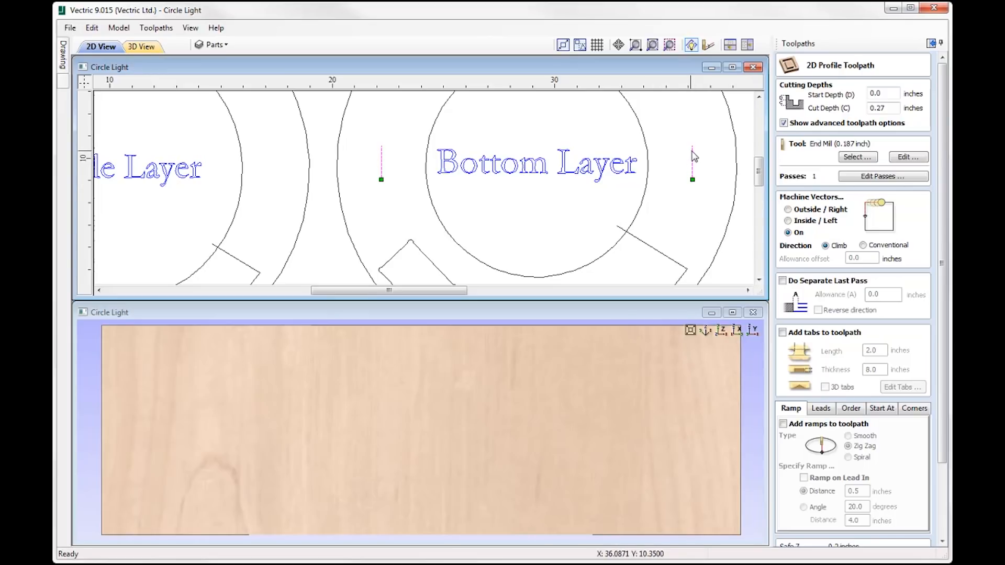
pyautogui.moveTo(694, 157)
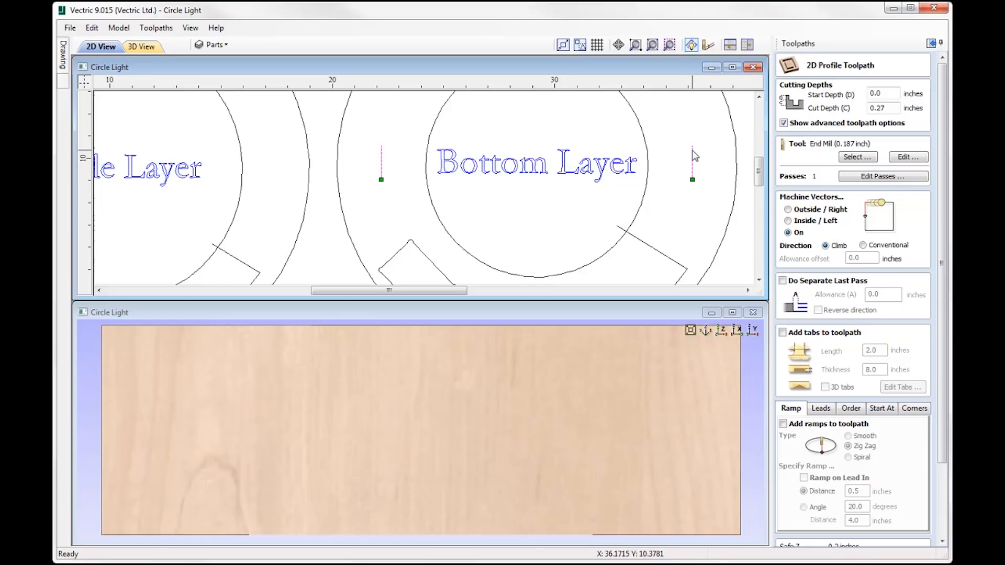
pyautogui.moveTo(693, 183)
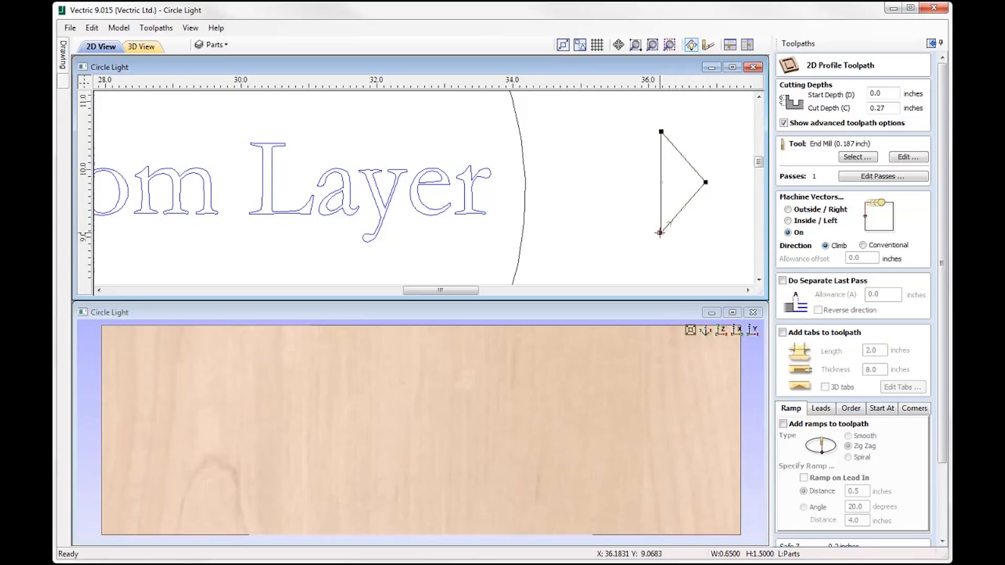
pyautogui.moveTo(660, 131)
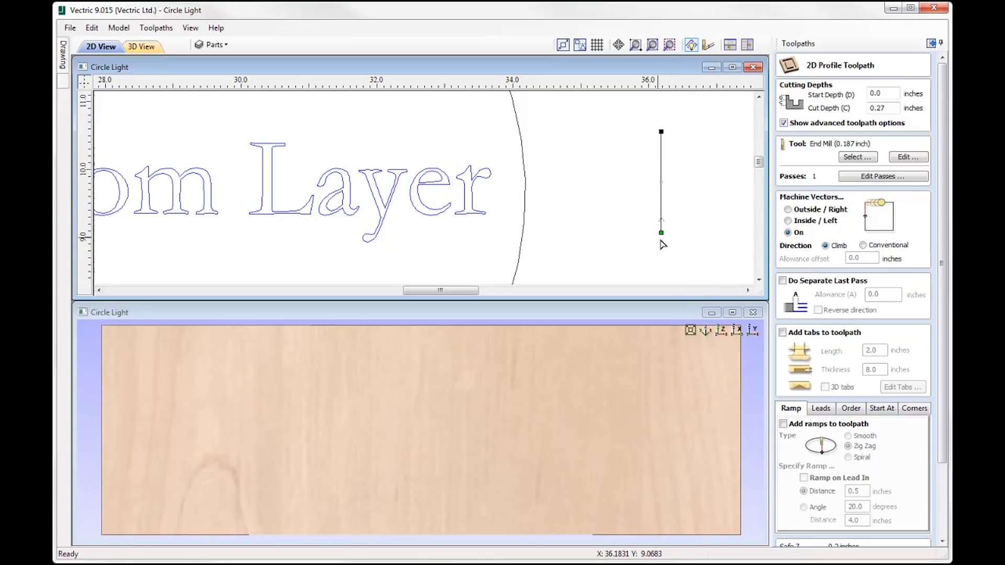
pyautogui.moveTo(662, 132)
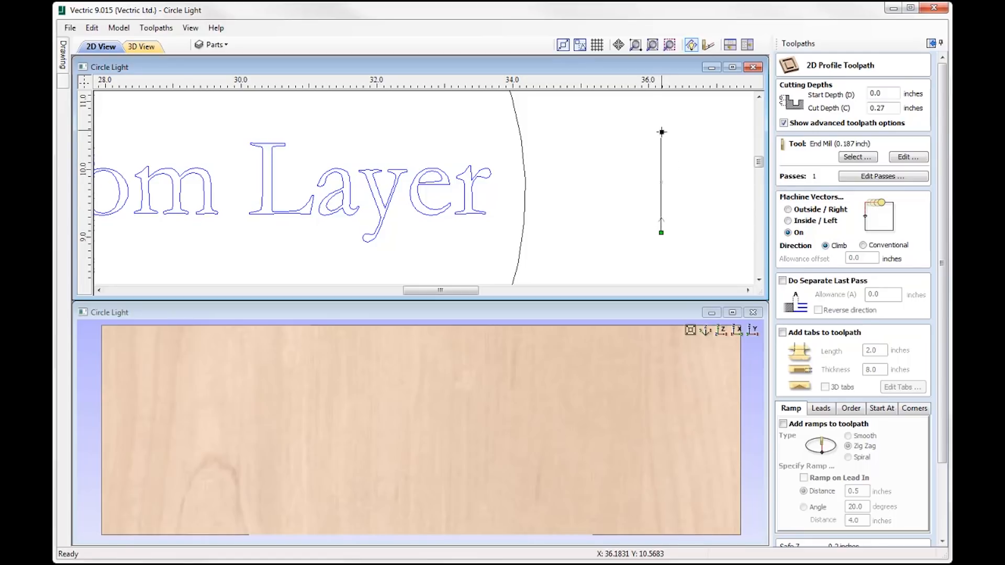
pyautogui.moveTo(649, 252)
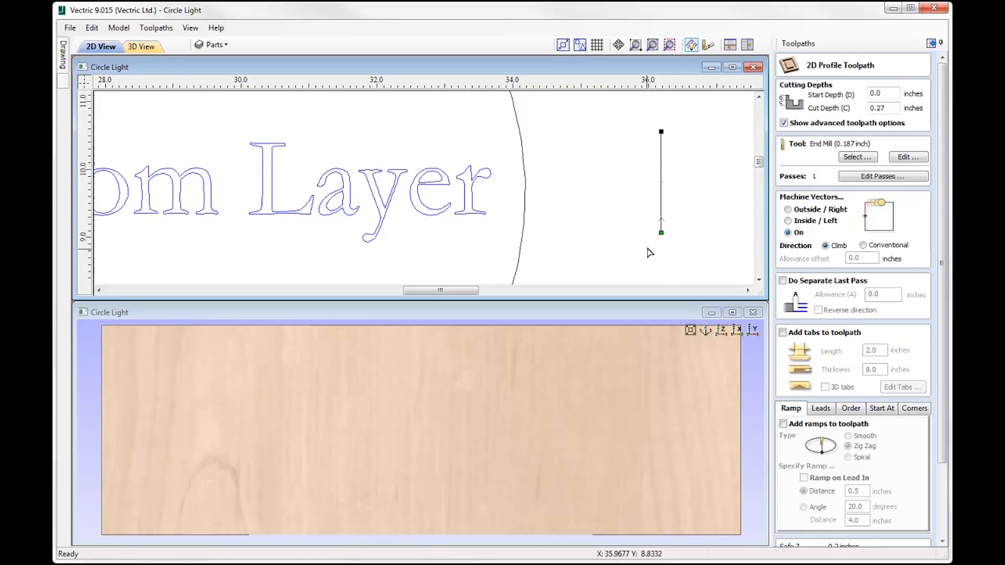
pyautogui.moveTo(590, 210)
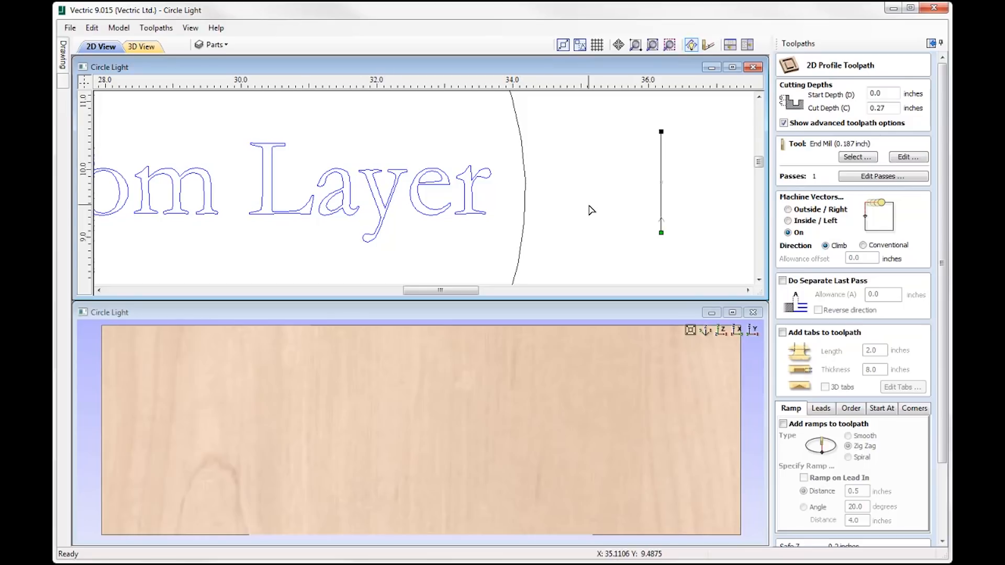
pyautogui.moveTo(617, 214)
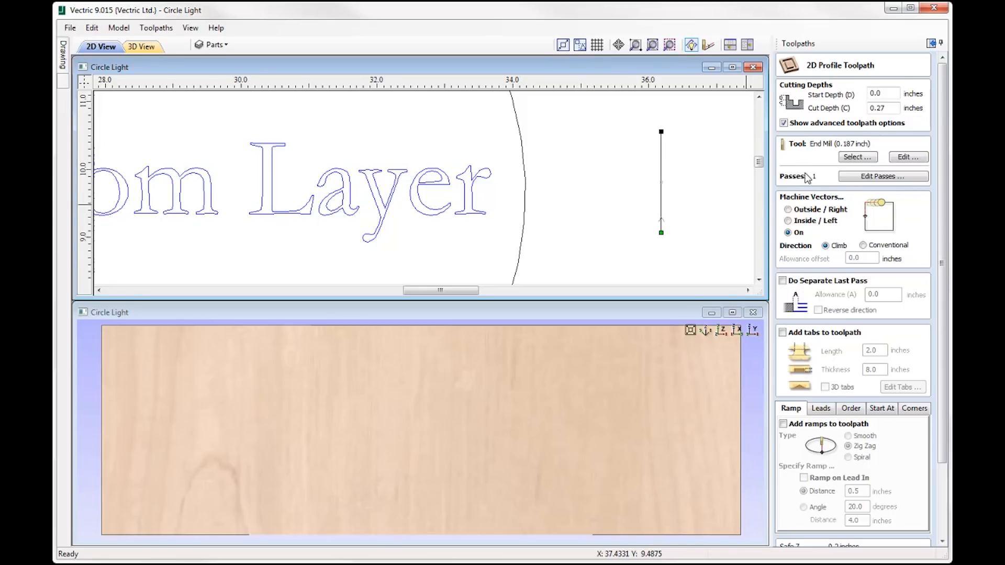
pyautogui.moveTo(692, 276)
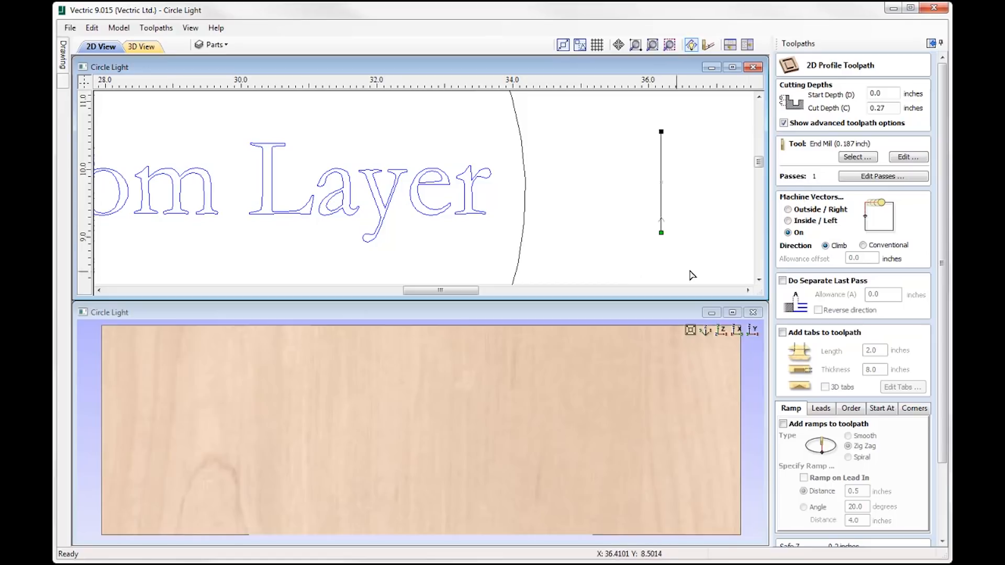
pyautogui.moveTo(705, 235)
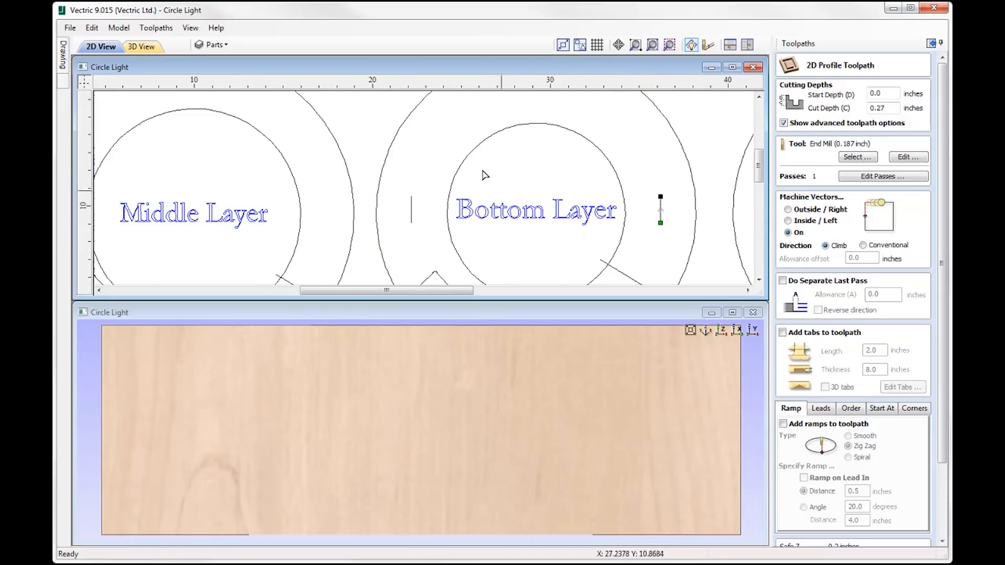
pyautogui.moveTo(577, 107)
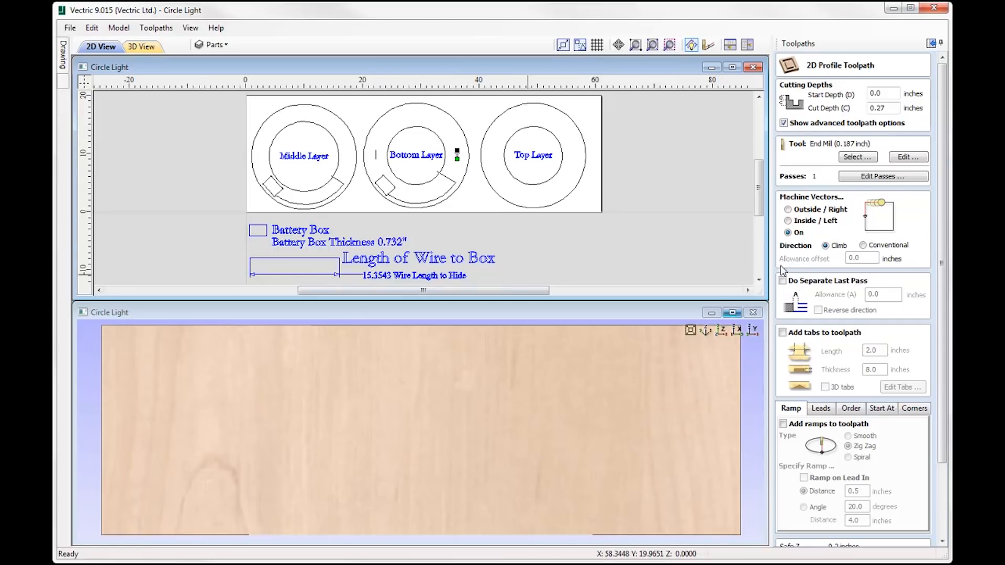
# Close the T Slot form and preview it, cutting two short slots into the maple.
pyautogui.scroll(-3)
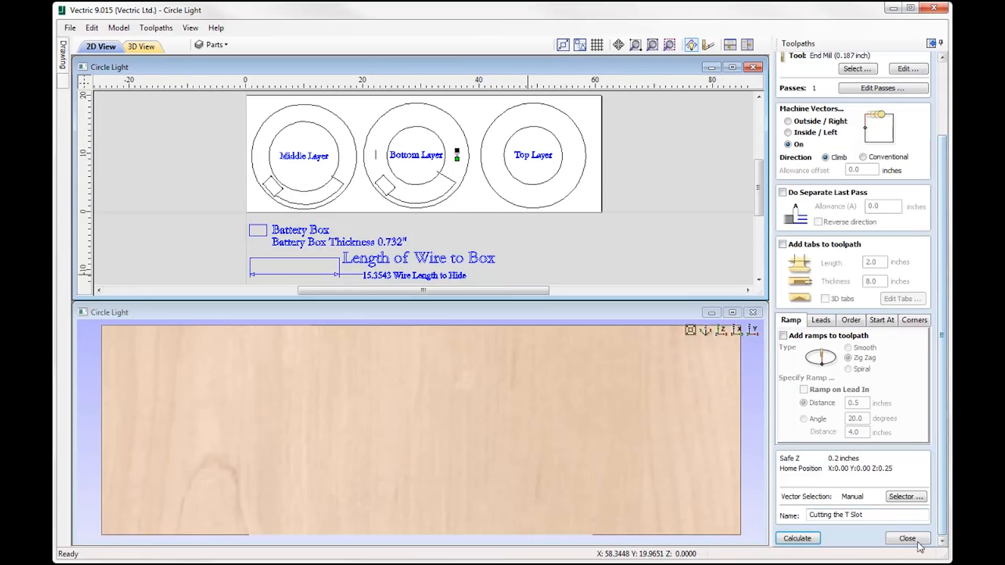
pyautogui.click(907, 539)
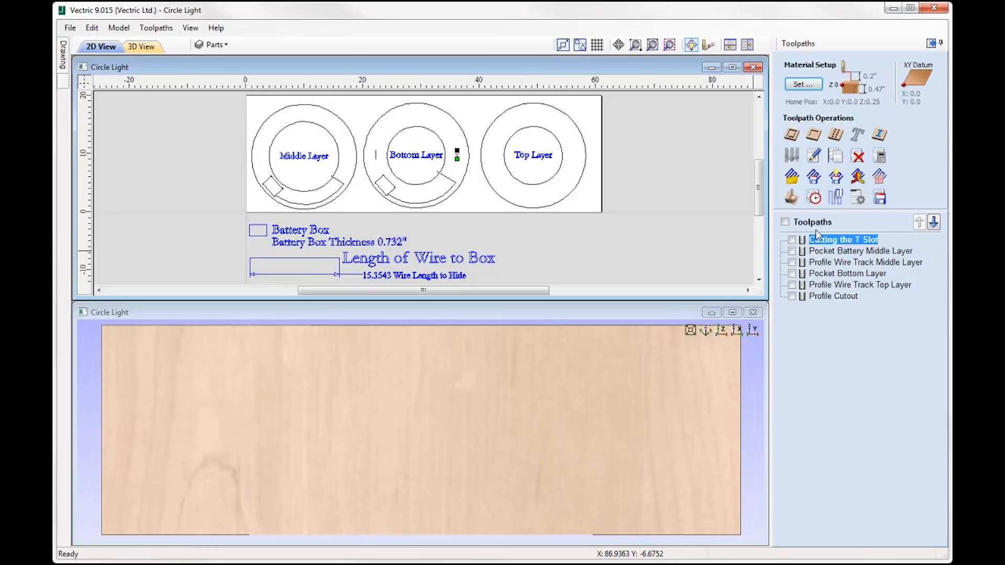
pyautogui.click(814, 197)
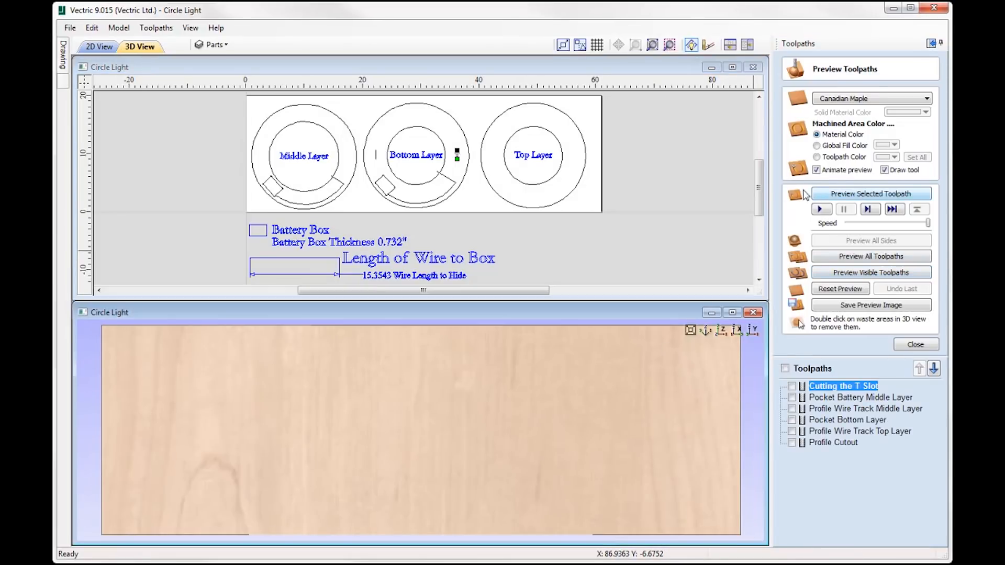
pyautogui.click(871, 194)
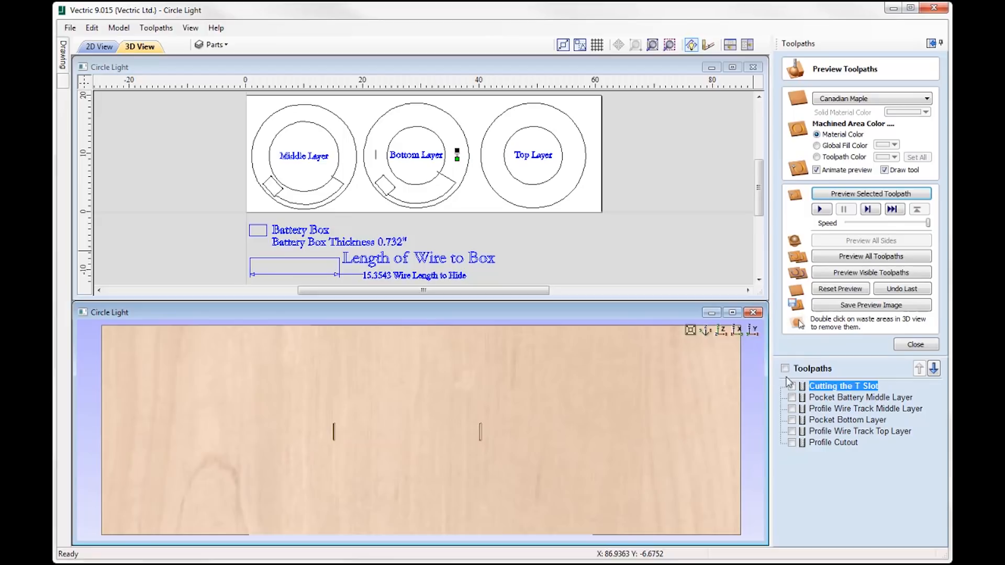
pyautogui.moveTo(482, 439)
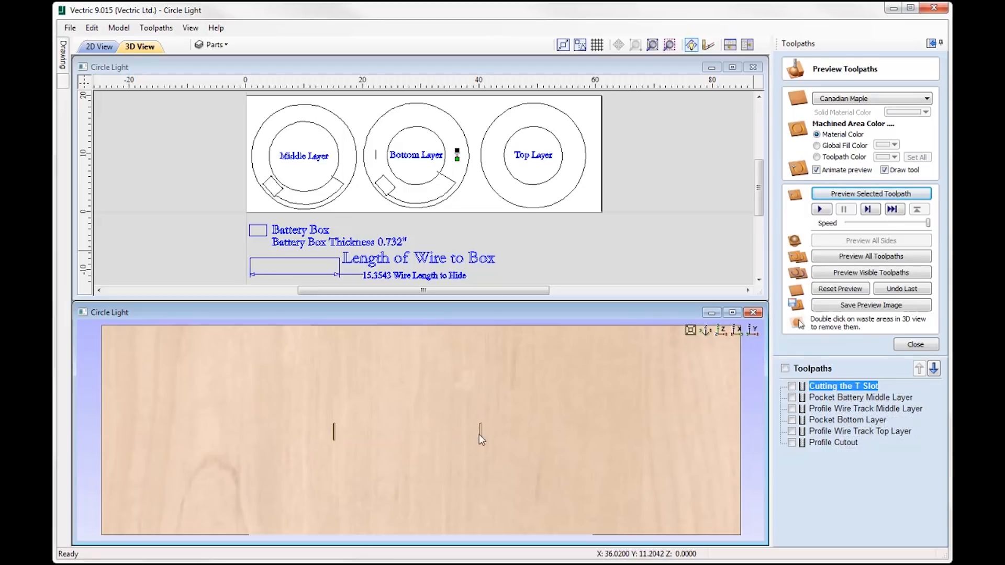
pyautogui.moveTo(747, 400)
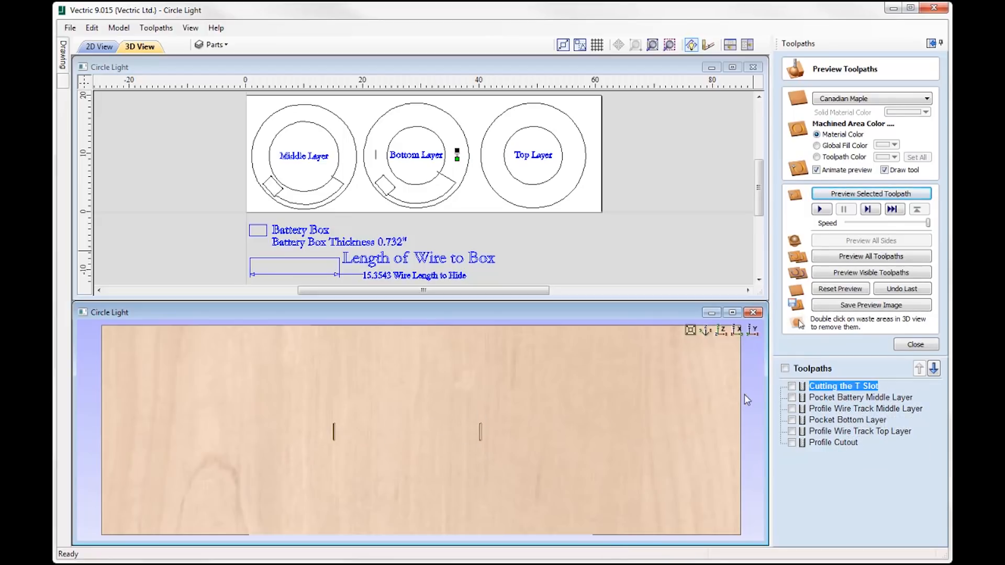
pyautogui.moveTo(482, 429)
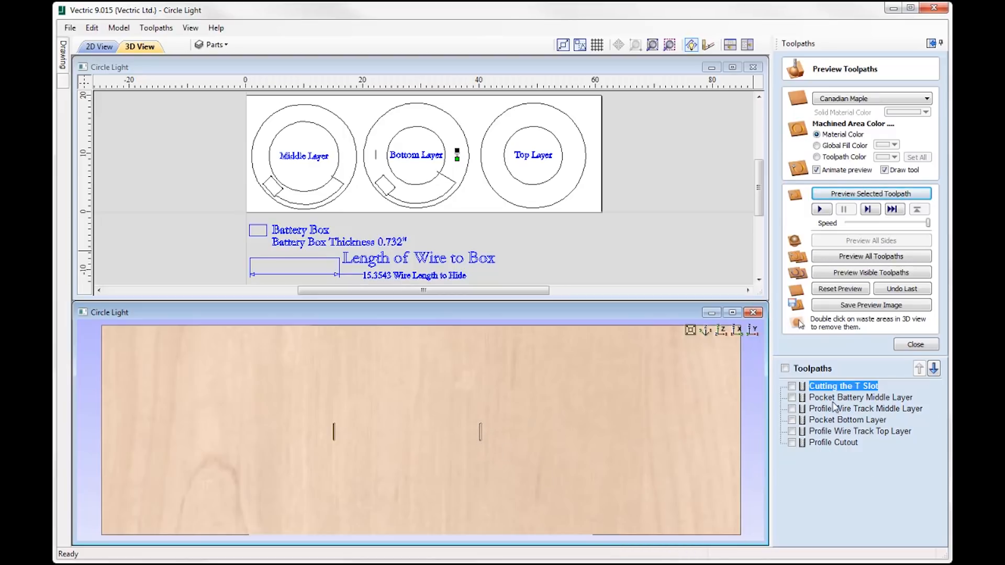
pyautogui.moveTo(833, 403)
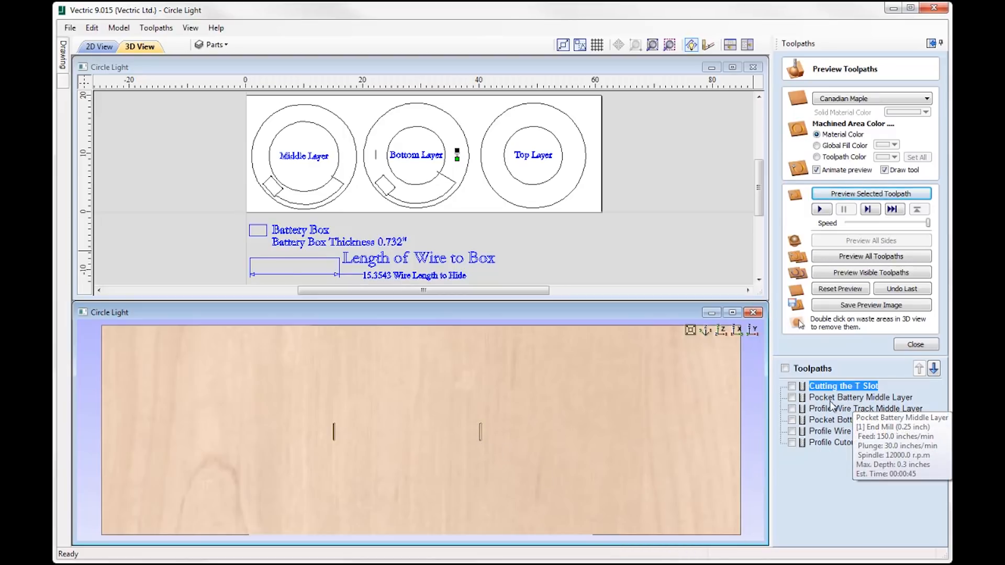
# Open Pocket Battery Middle Layer settings showing 0.3-inch depth and 0.25-inch end mill.
pyautogui.click(864, 398)
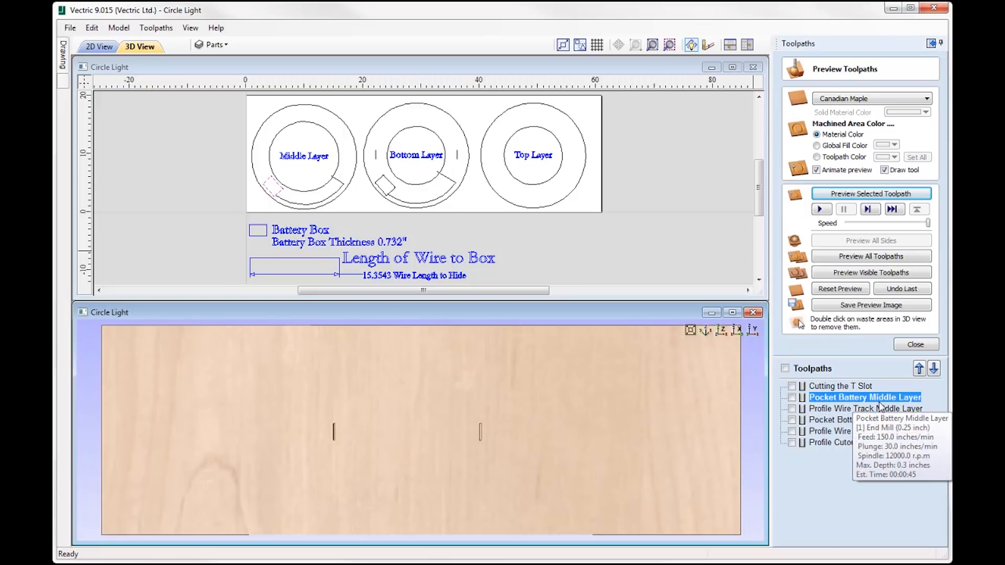
pyautogui.moveTo(216, 154)
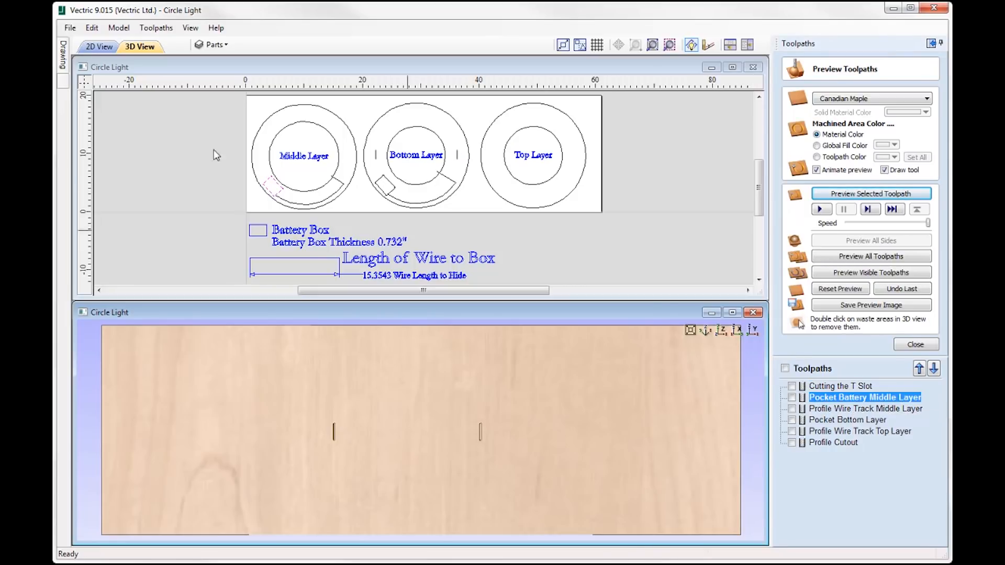
pyautogui.moveTo(266, 178)
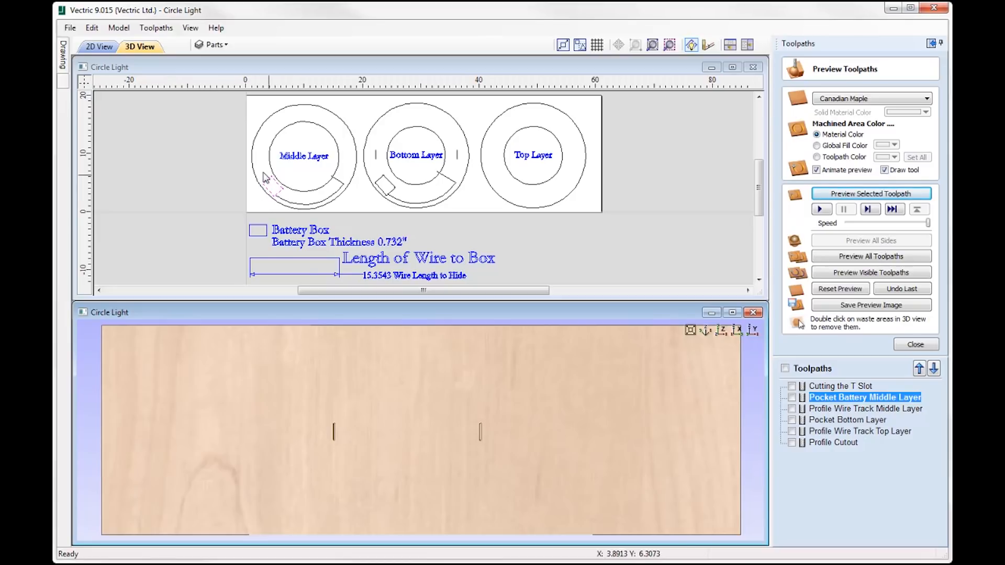
pyautogui.moveTo(269, 200)
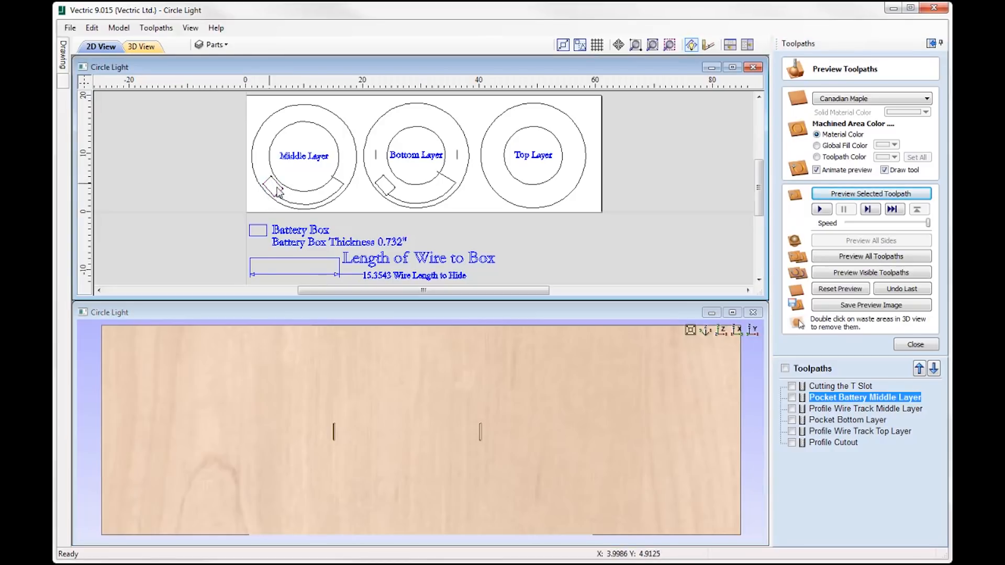
pyautogui.moveTo(854, 477)
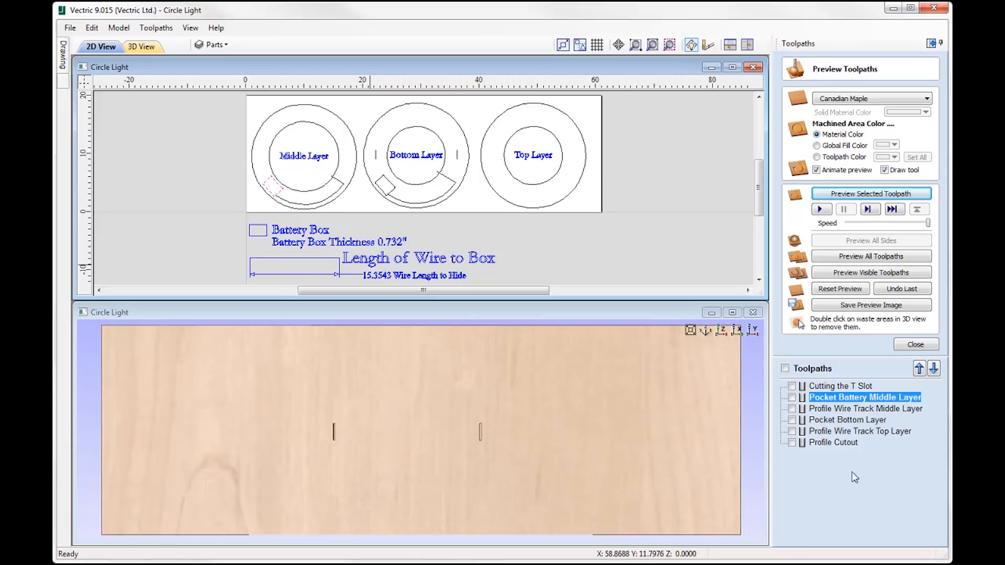
pyautogui.doubleClick(864, 397)
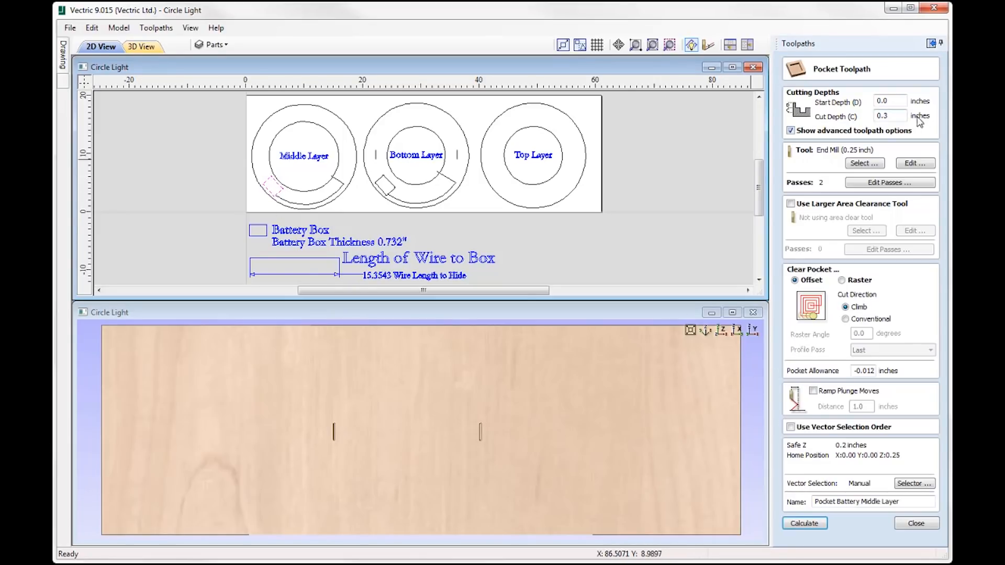
pyautogui.moveTo(519, 282)
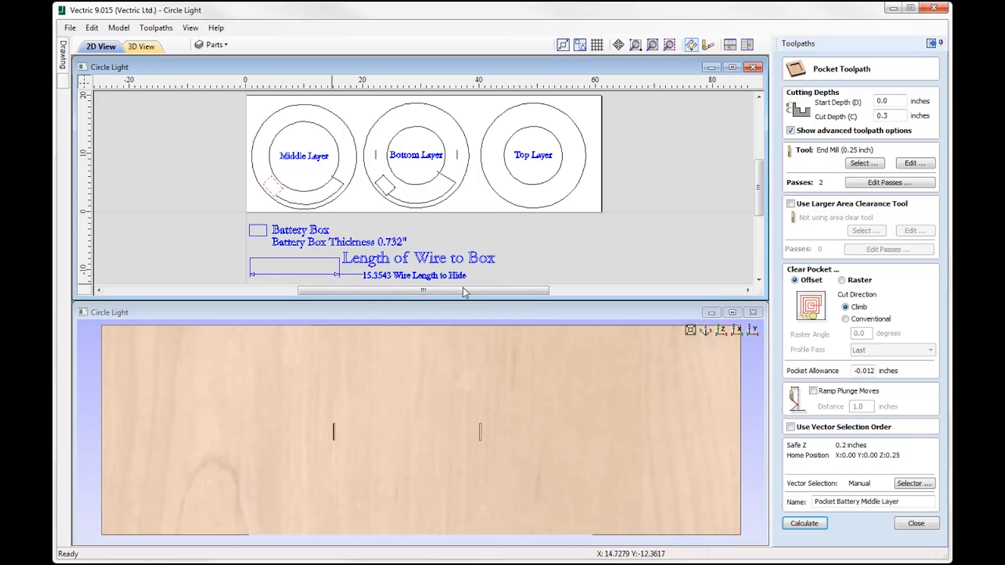
pyautogui.moveTo(327, 255)
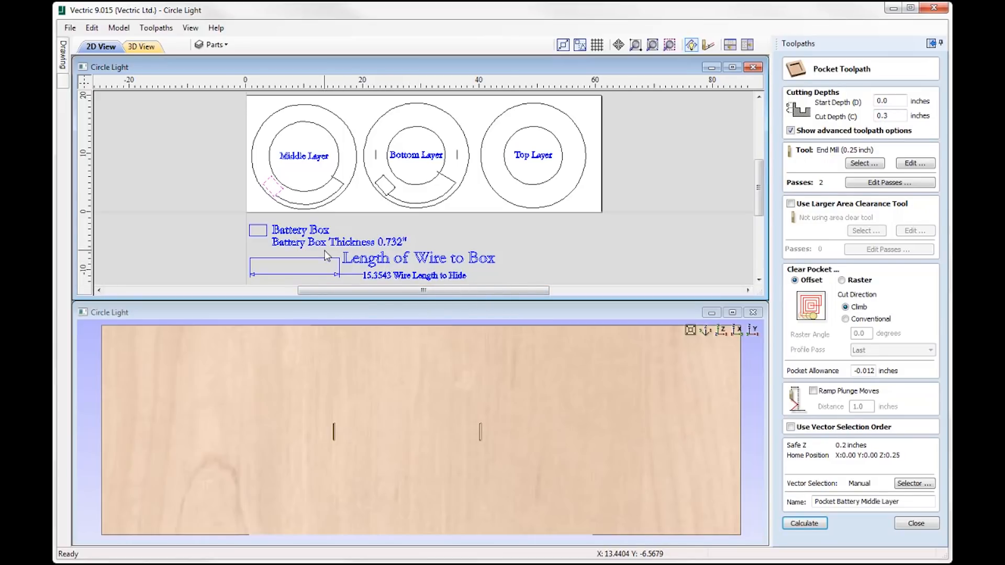
pyautogui.moveTo(420, 249)
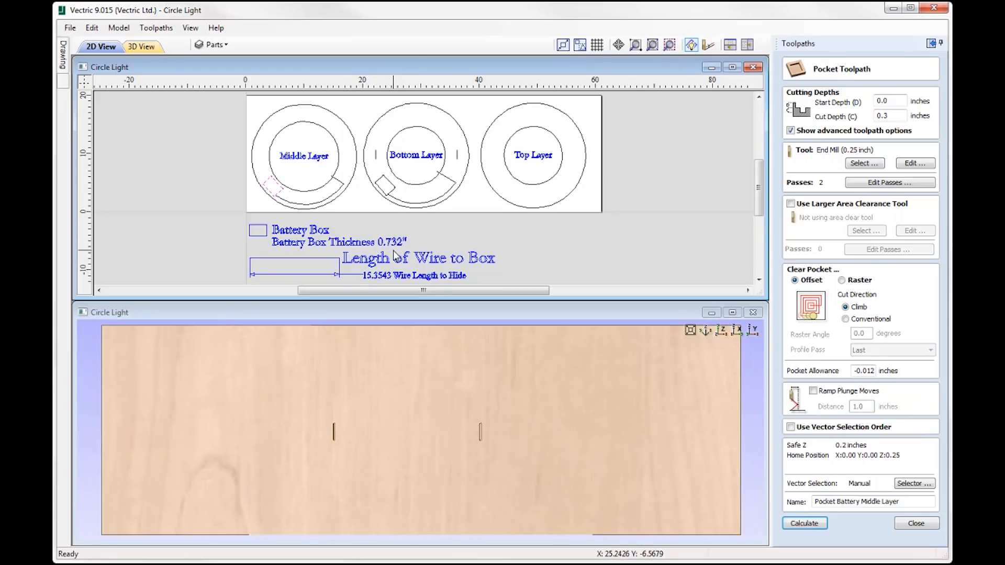
pyautogui.moveTo(452, 251)
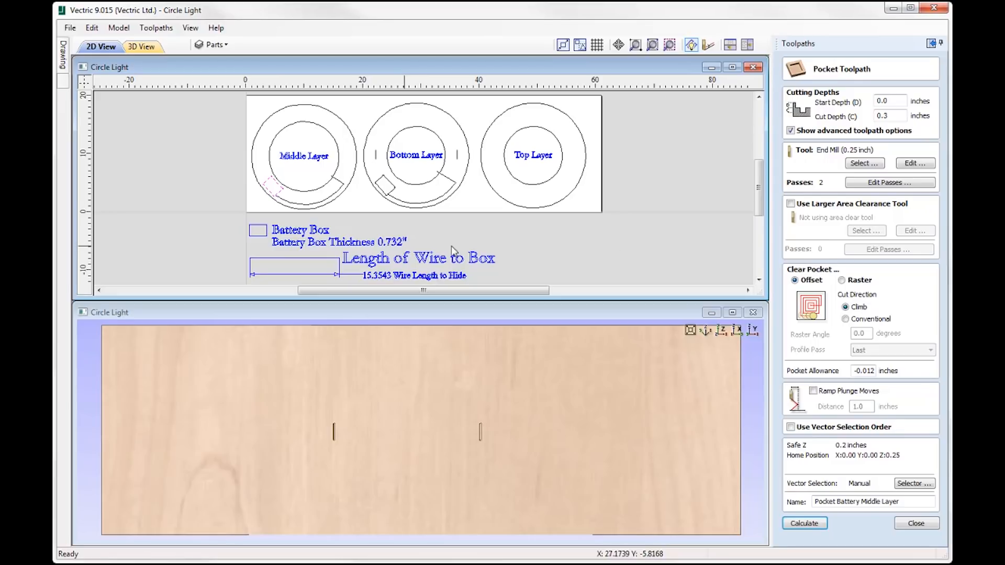
pyautogui.moveTo(603, 220)
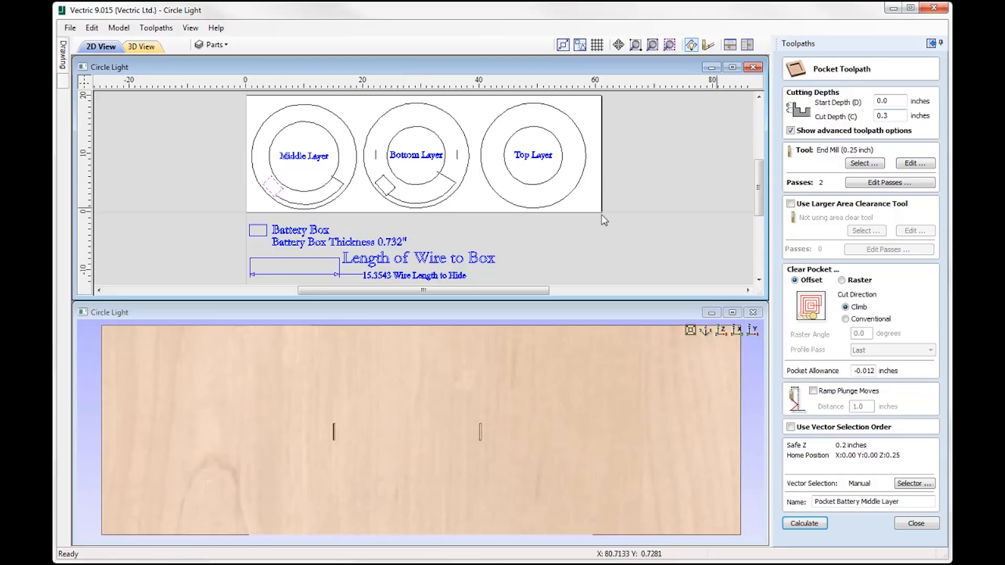
pyautogui.moveTo(774, 289)
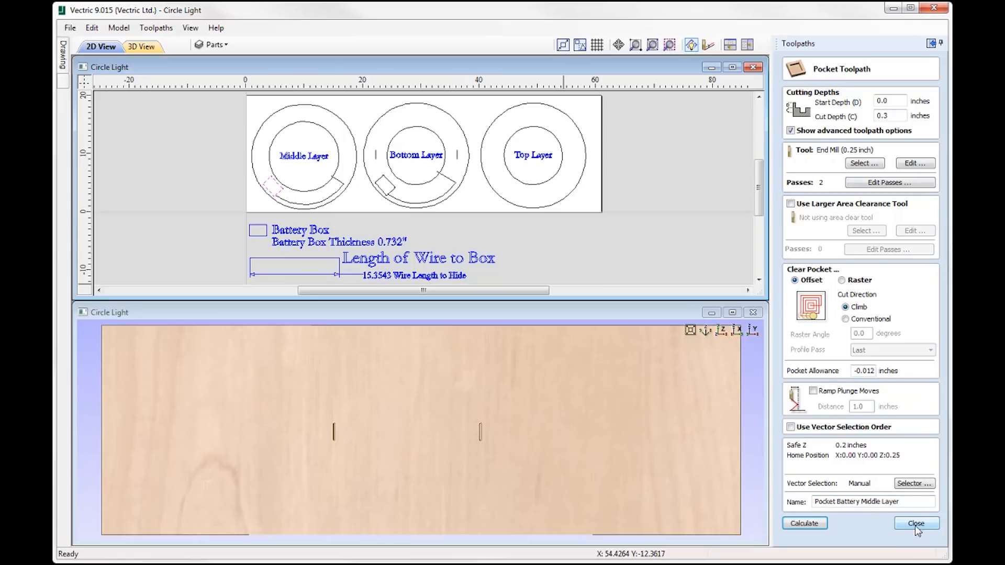
# Close the pocket form, preview the rectangular battery pocket, and select Profile Wire Track Middle Layer.
pyautogui.click(916, 523)
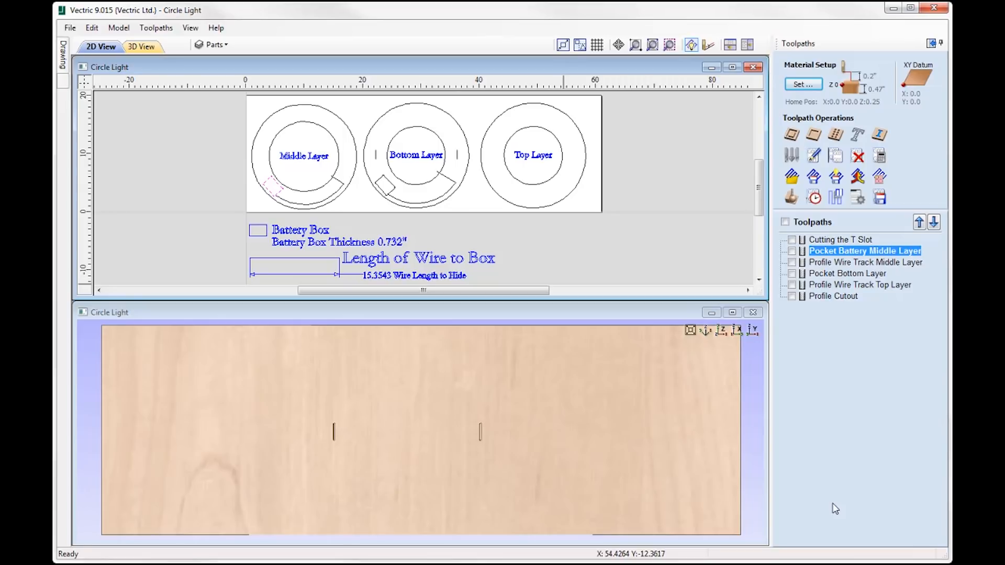
pyautogui.moveTo(813, 261)
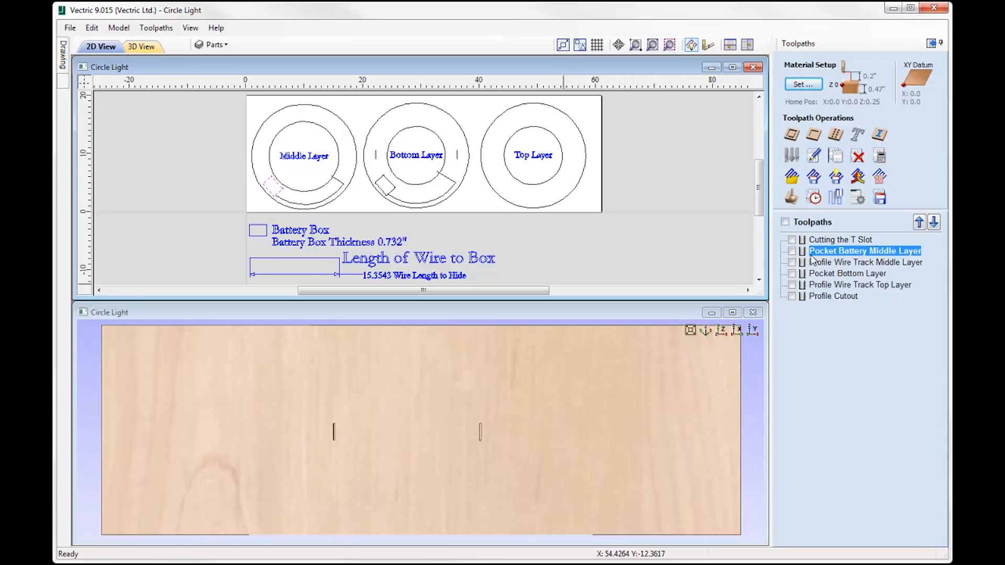
pyautogui.click(814, 198)
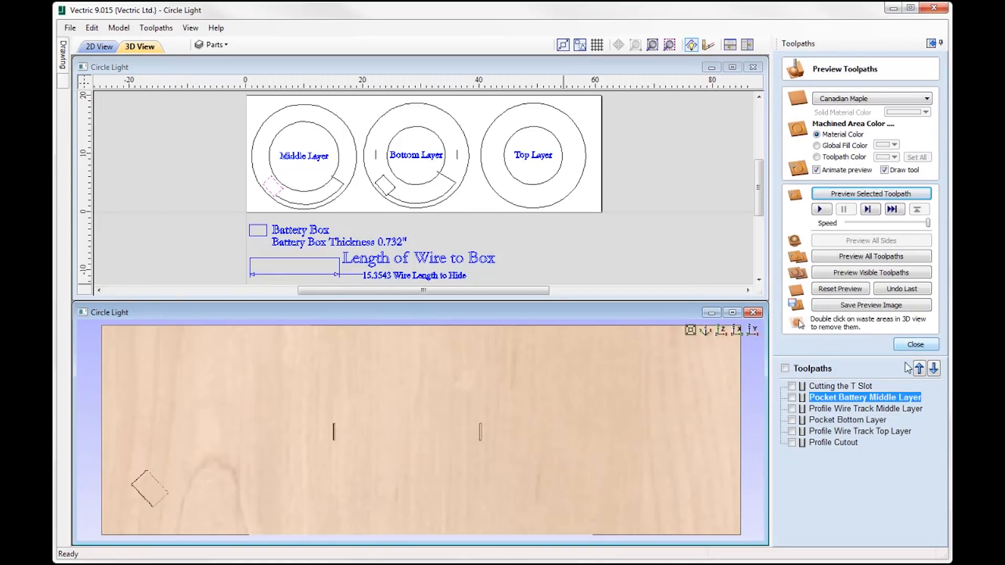
pyautogui.click(873, 409)
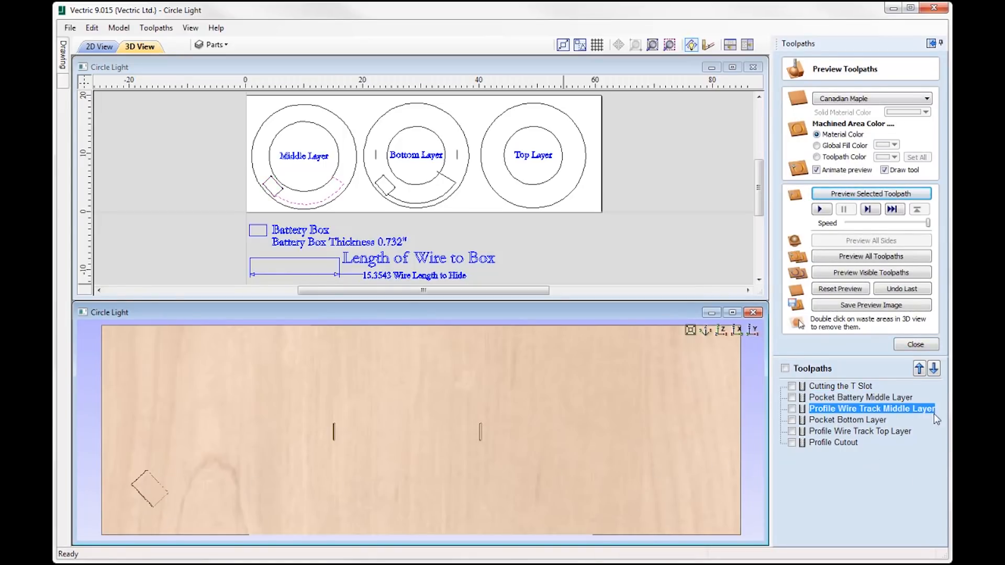
pyautogui.moveTo(309, 206)
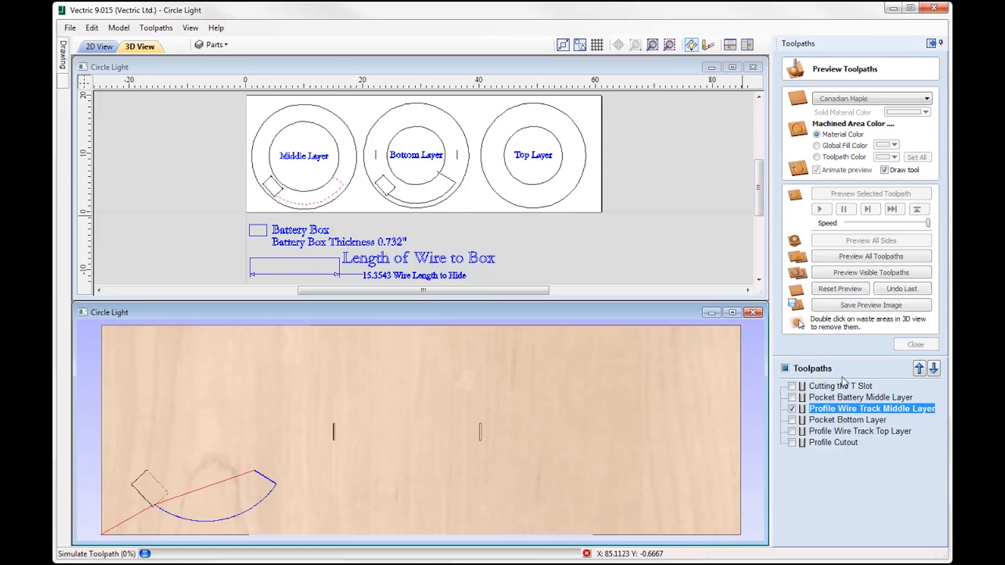
# Preview the curved wire track groove joining the pocket, then review and close its settings.
pyautogui.click(915, 345)
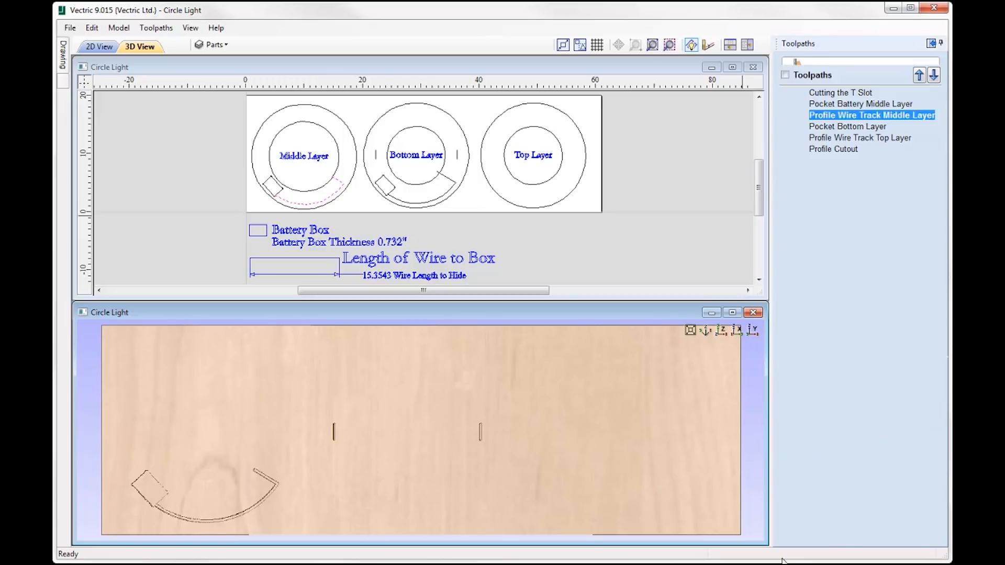
pyautogui.doubleClick(872, 115)
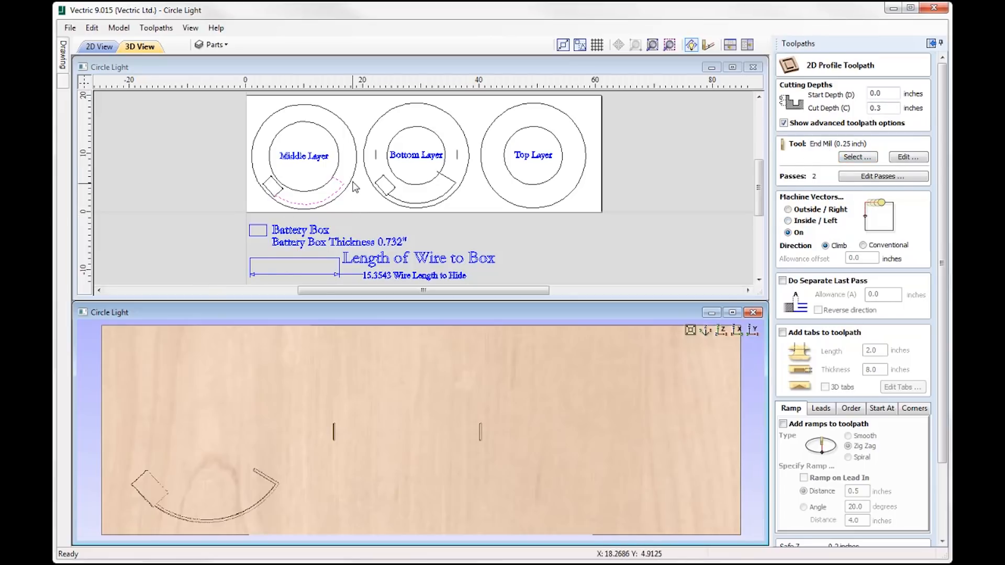
pyautogui.moveTo(540, 311)
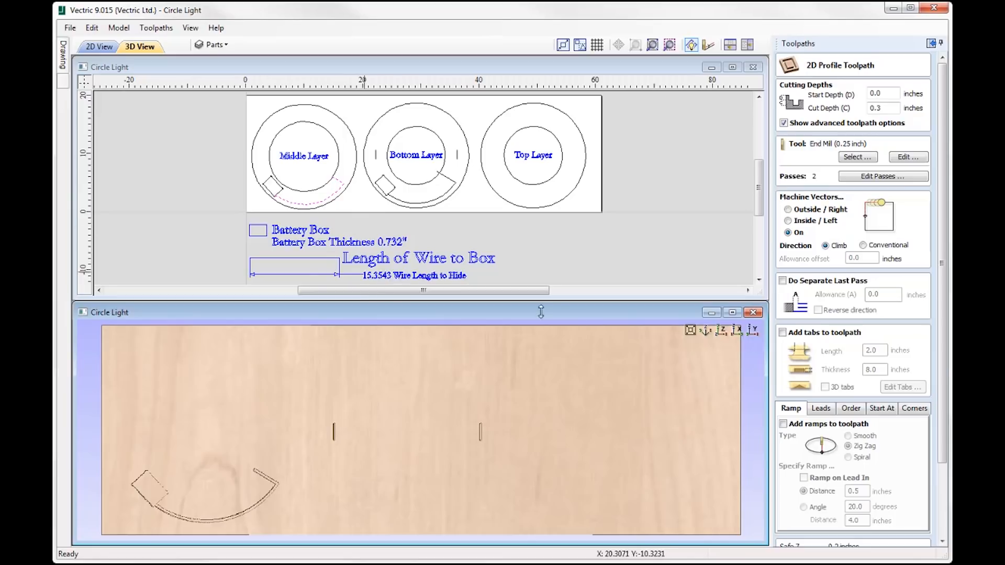
pyautogui.scroll(-3)
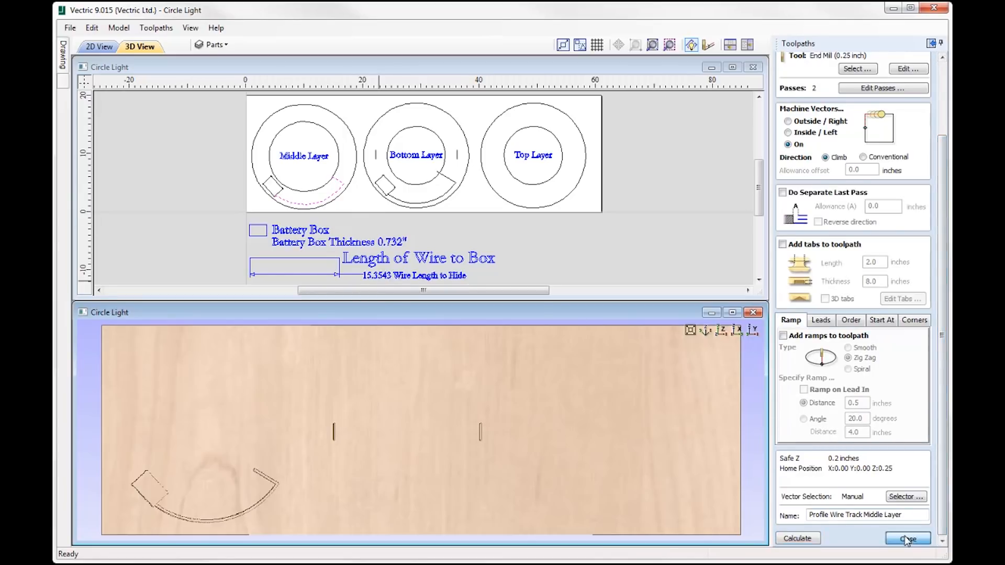
pyautogui.click(908, 539)
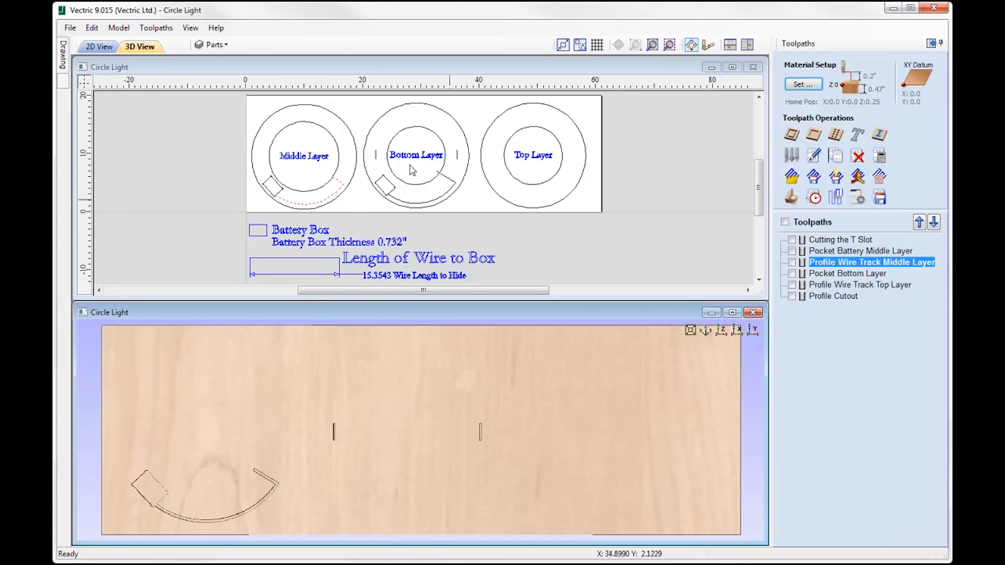
pyautogui.moveTo(383, 188)
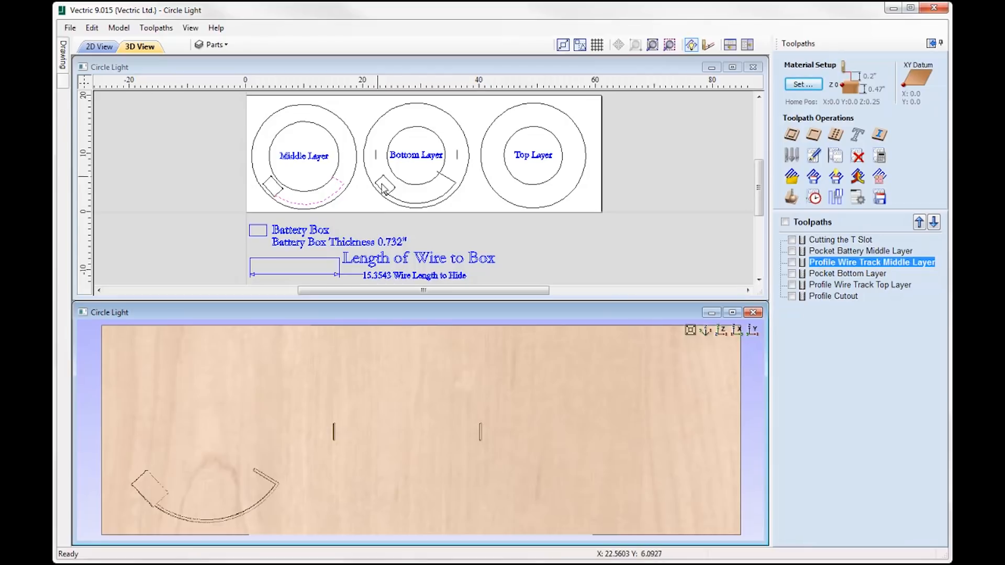
pyautogui.moveTo(442, 199)
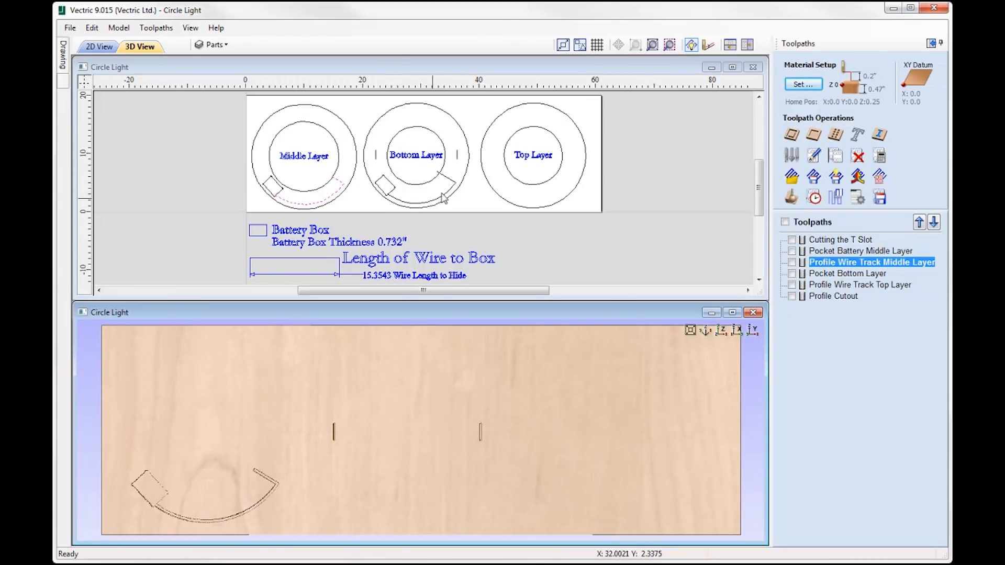
pyautogui.moveTo(422, 194)
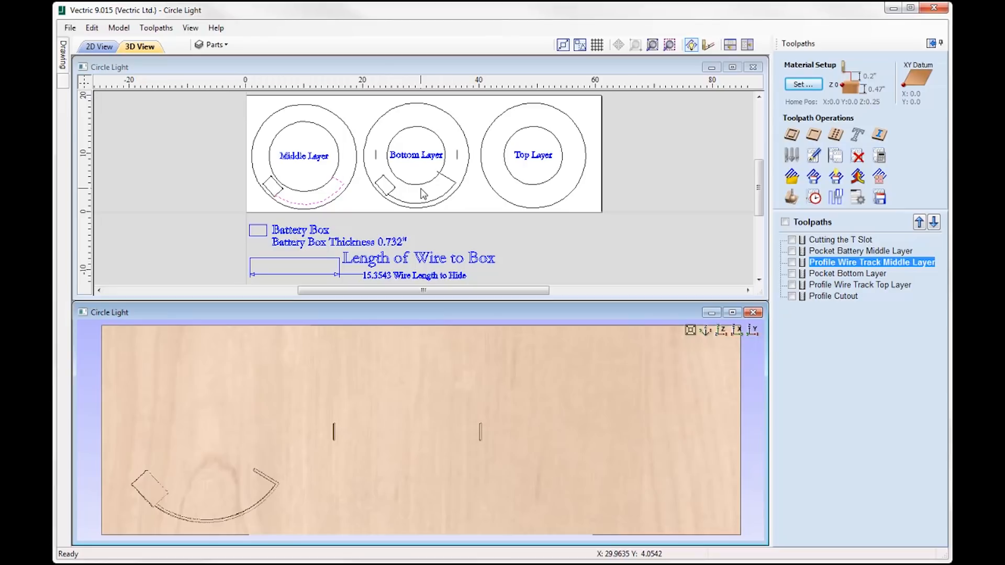
pyautogui.moveTo(247, 235)
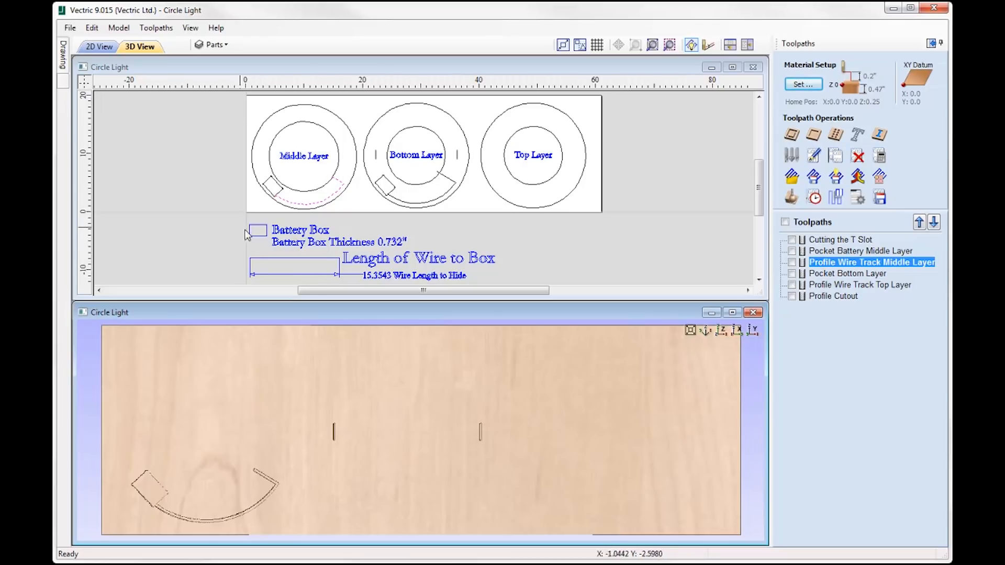
pyautogui.moveTo(520, 314)
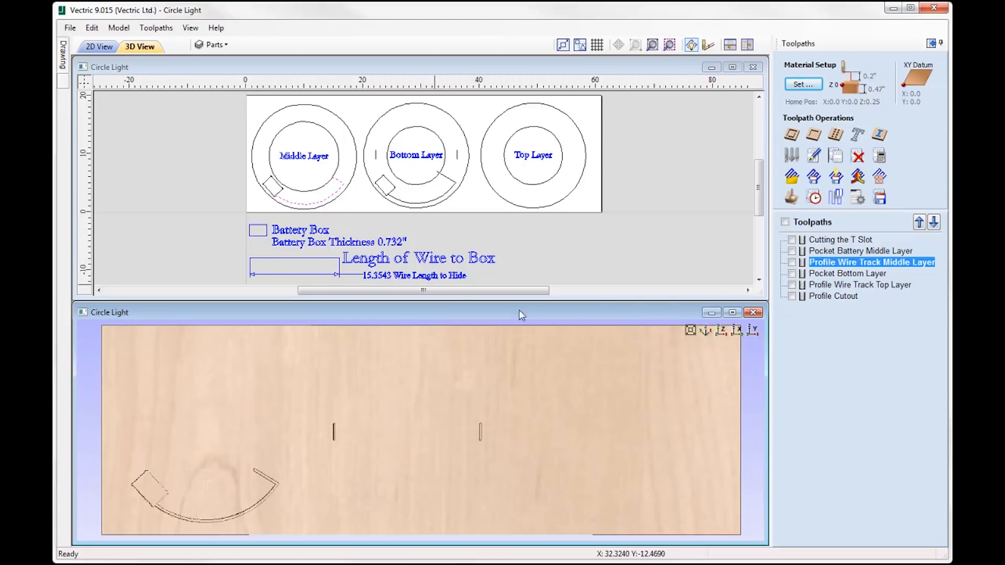
pyautogui.moveTo(830, 282)
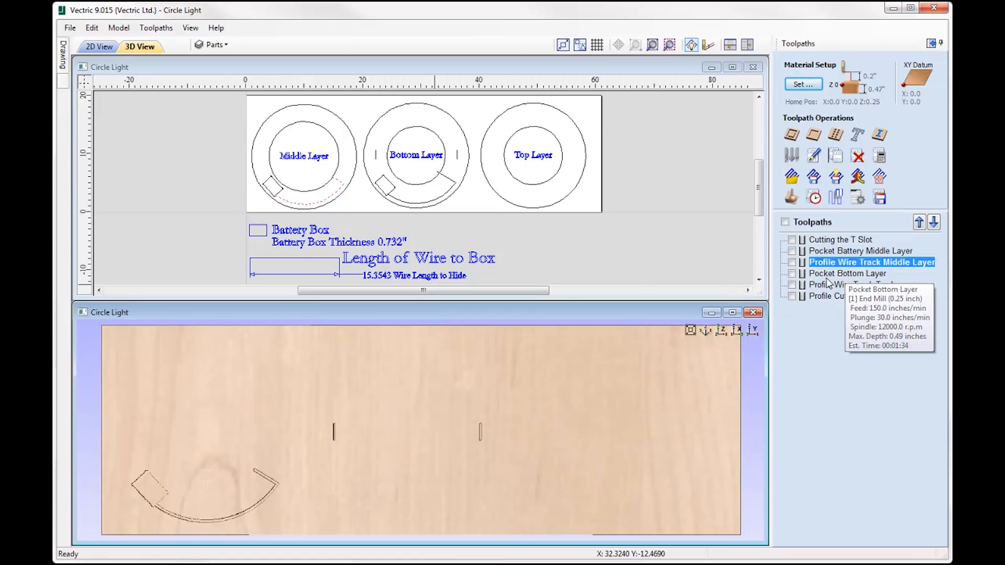
# Recalculate the Pocket Bottom Layer toolpath, then preview the Profile Wire Track Top Layer in 3D.
pyautogui.click(848, 273)
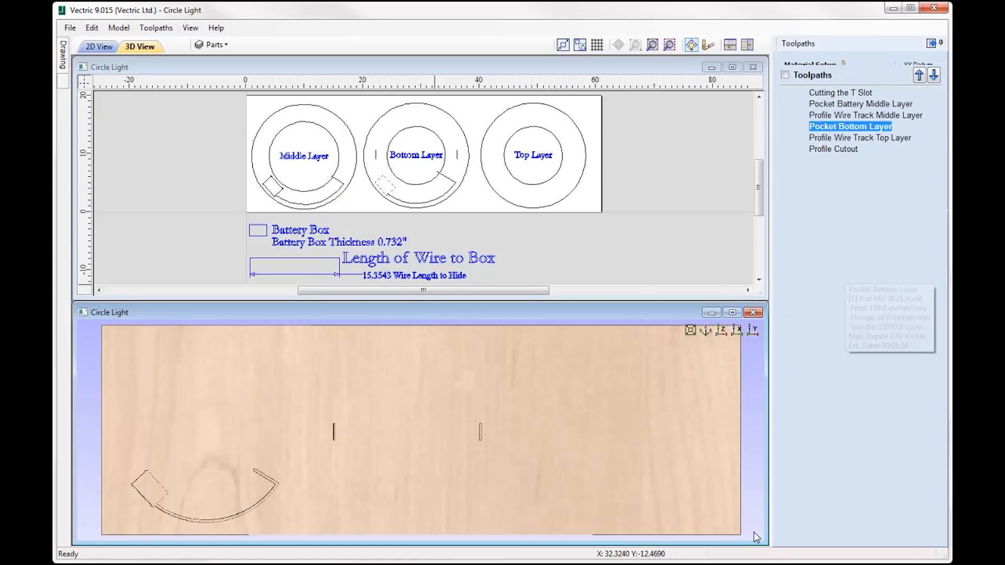
pyautogui.doubleClick(850, 127)
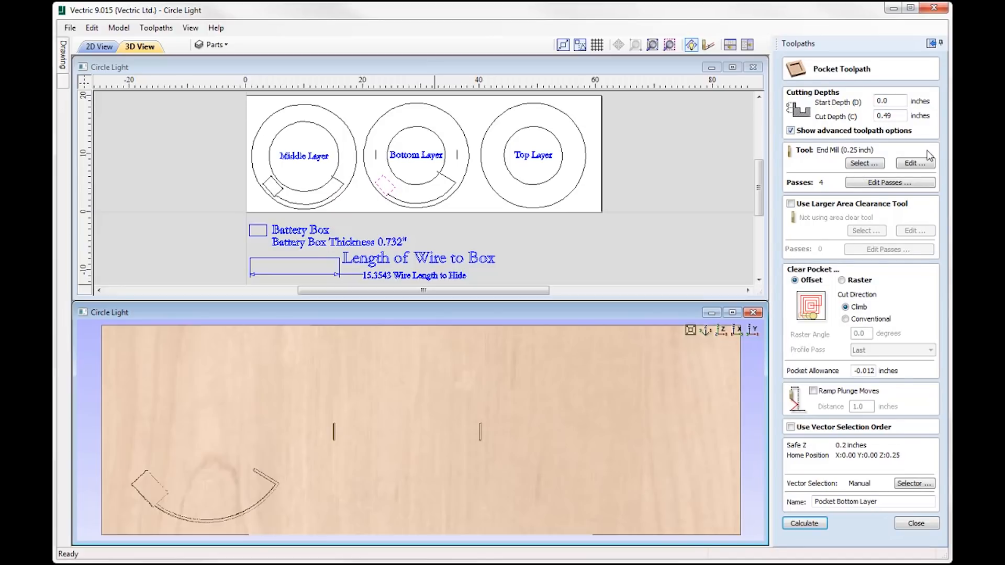
pyautogui.moveTo(909, 152)
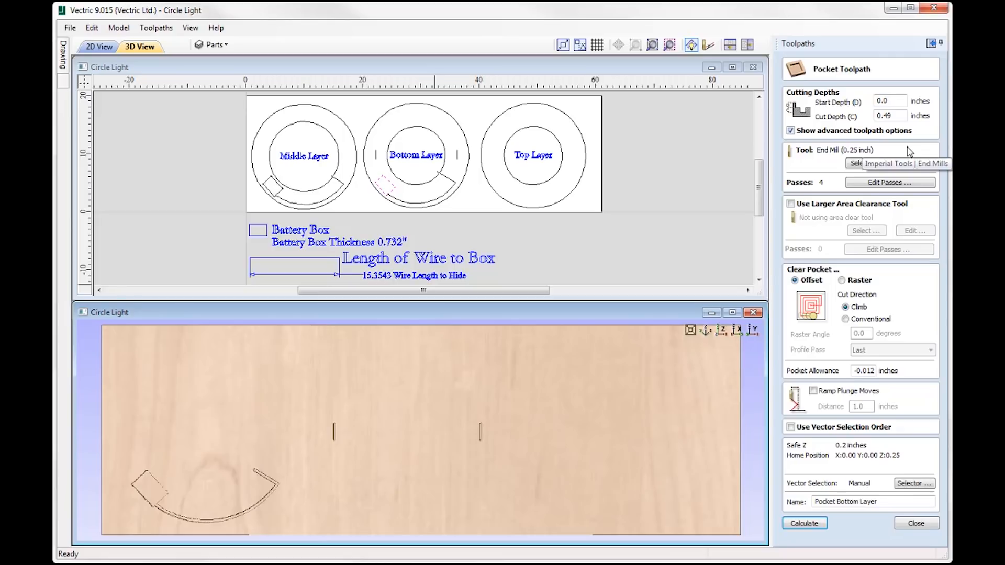
pyautogui.moveTo(835, 146)
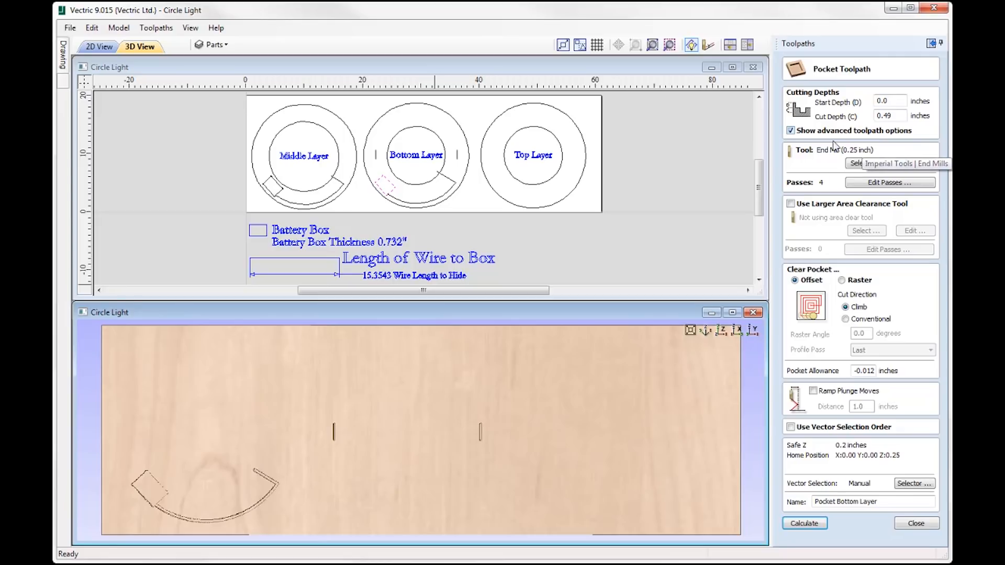
pyautogui.moveTo(913, 478)
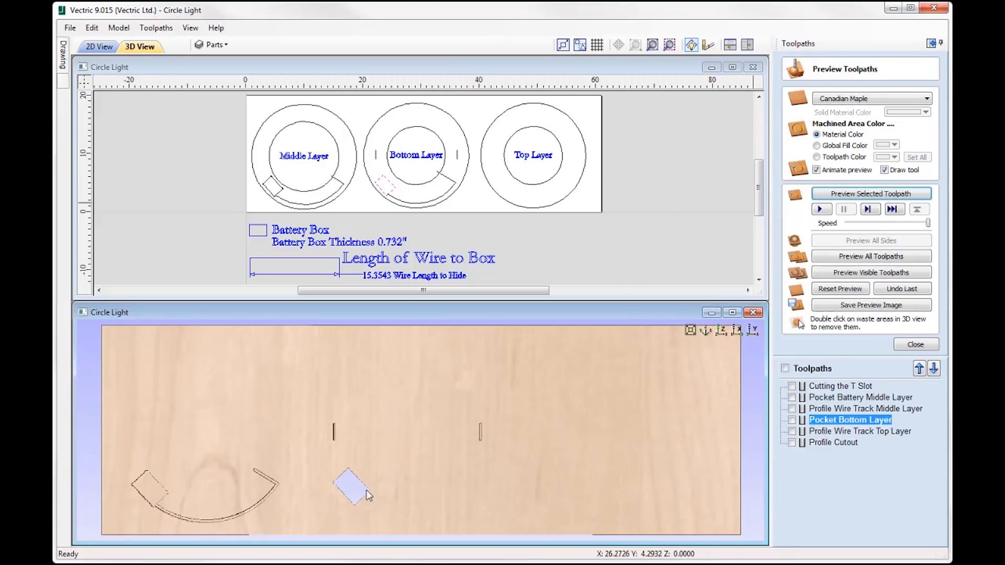
pyautogui.click(865, 431)
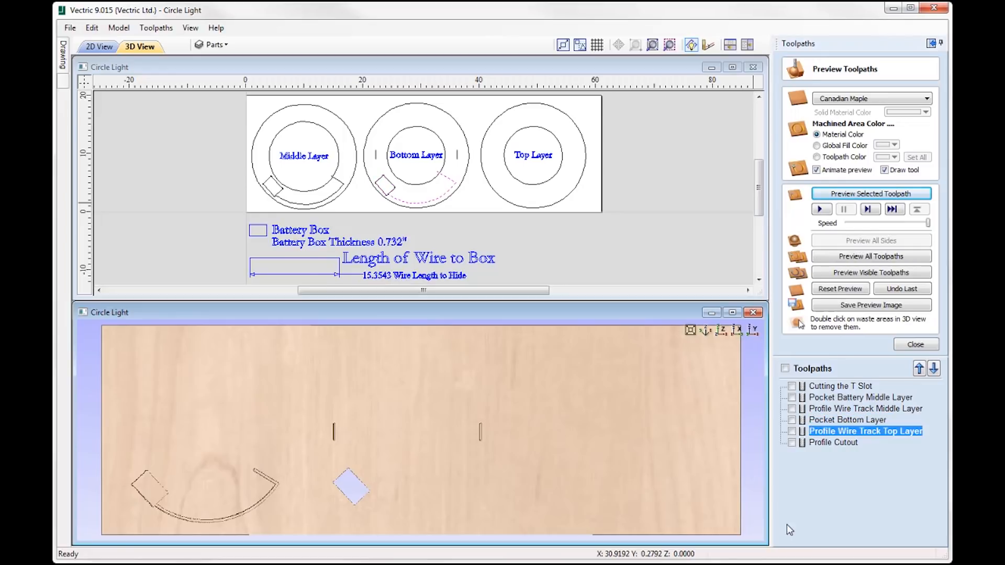
pyautogui.click(871, 194)
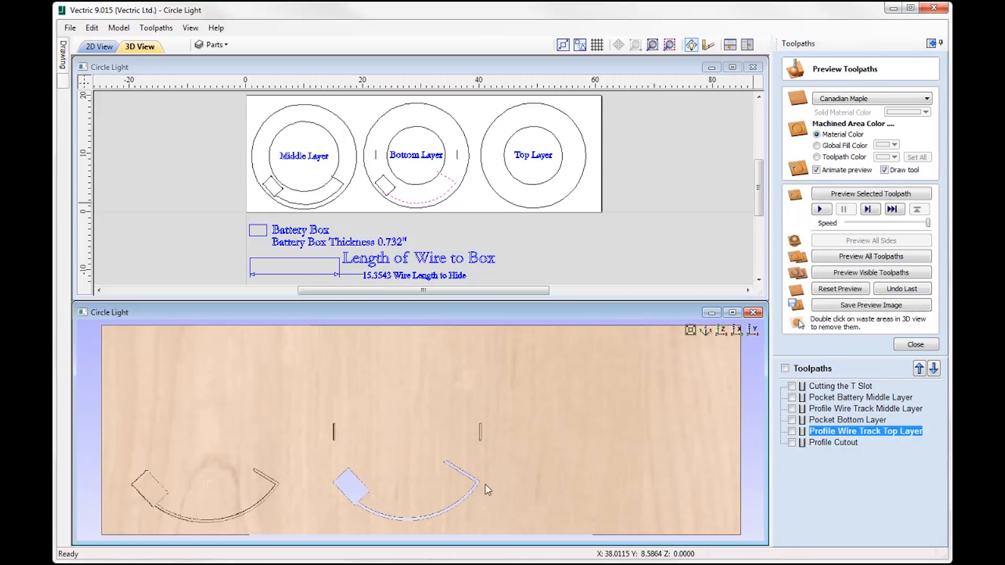
pyautogui.moveTo(745, 463)
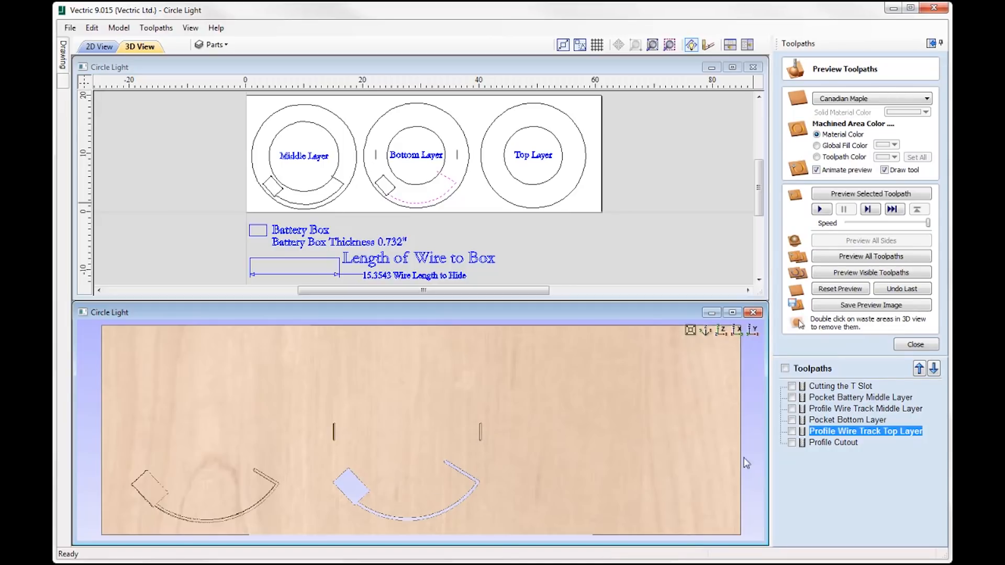
pyautogui.click(836, 443)
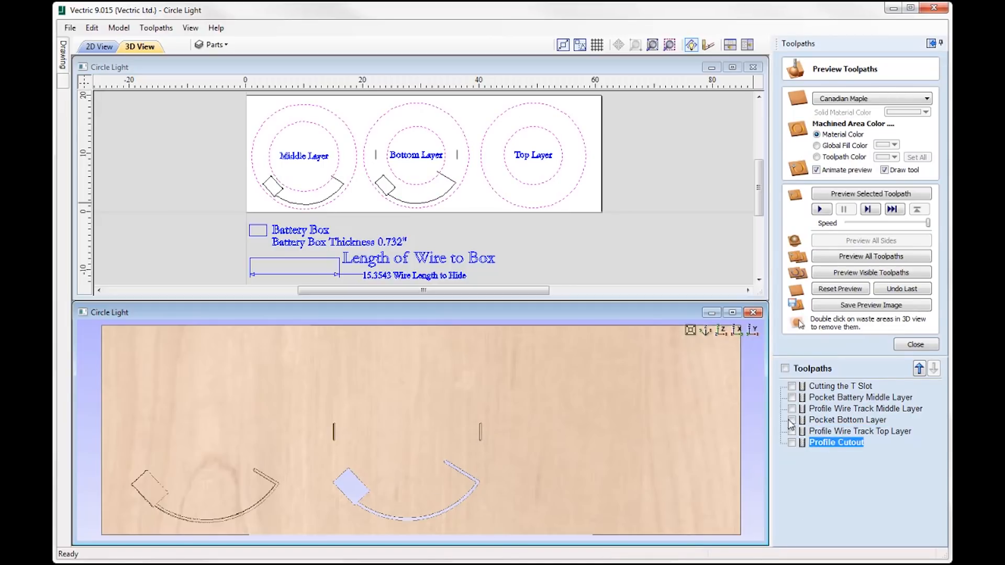
pyautogui.moveTo(328, 115)
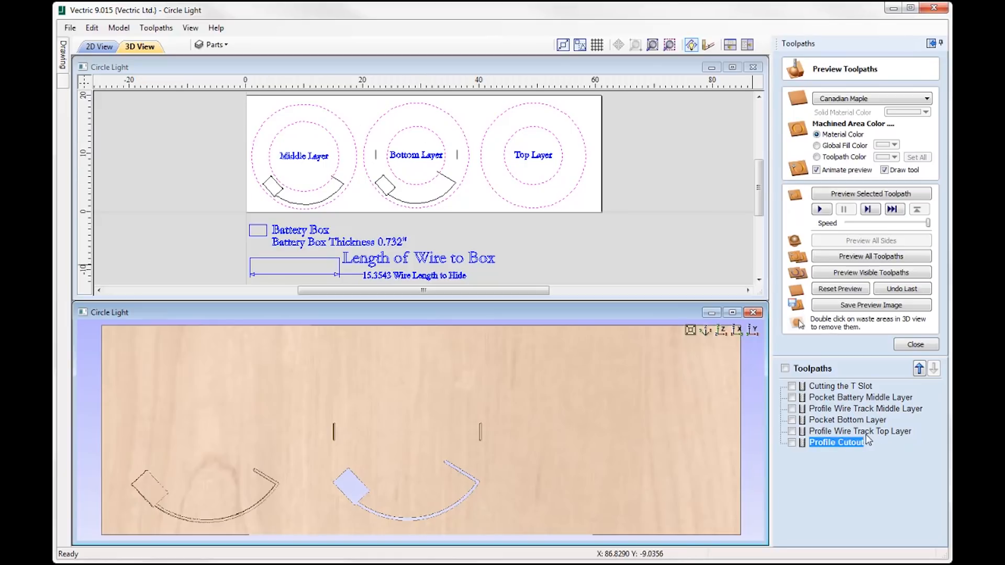
# Recalculate the Profile Cutout toolpath with its tab settings unchanged.
pyautogui.doubleClick(837, 442)
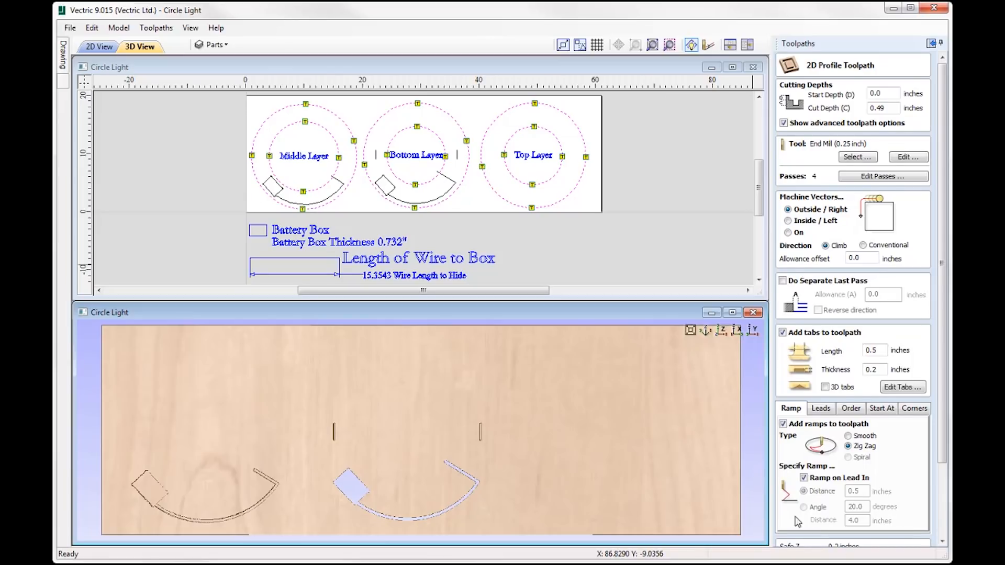
pyautogui.moveTo(451, 262)
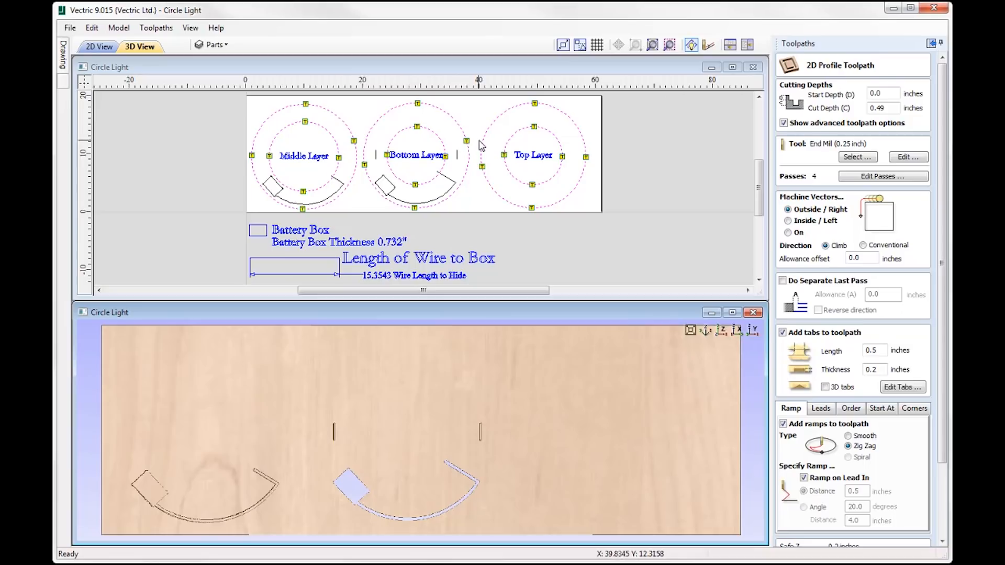
pyautogui.moveTo(450, 140)
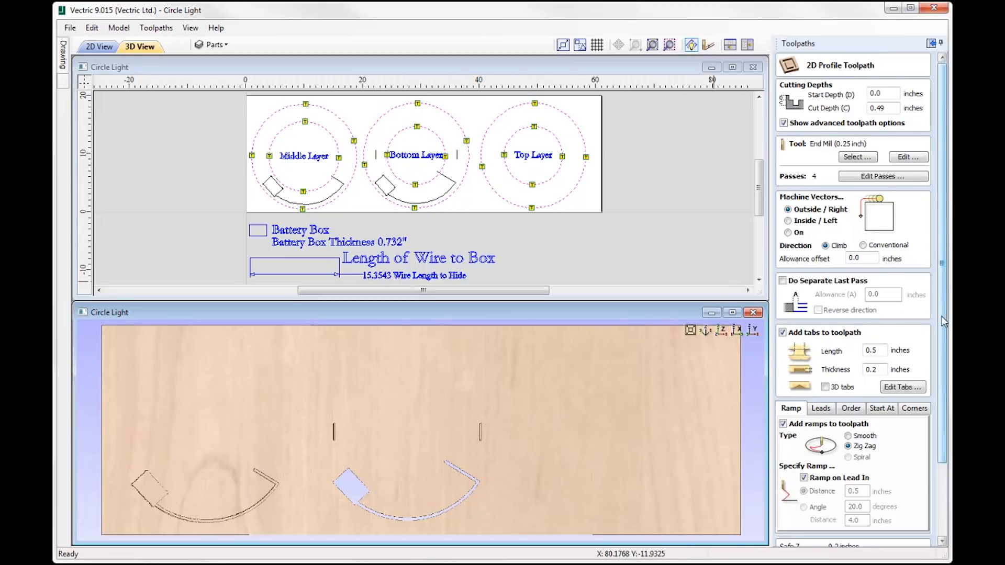
pyautogui.scroll(-3)
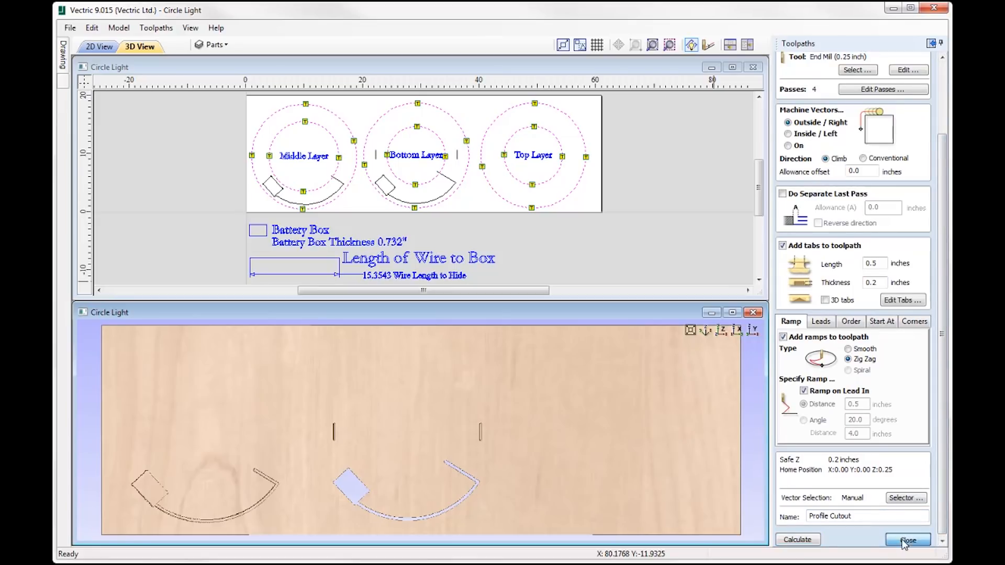
pyautogui.click(908, 540)
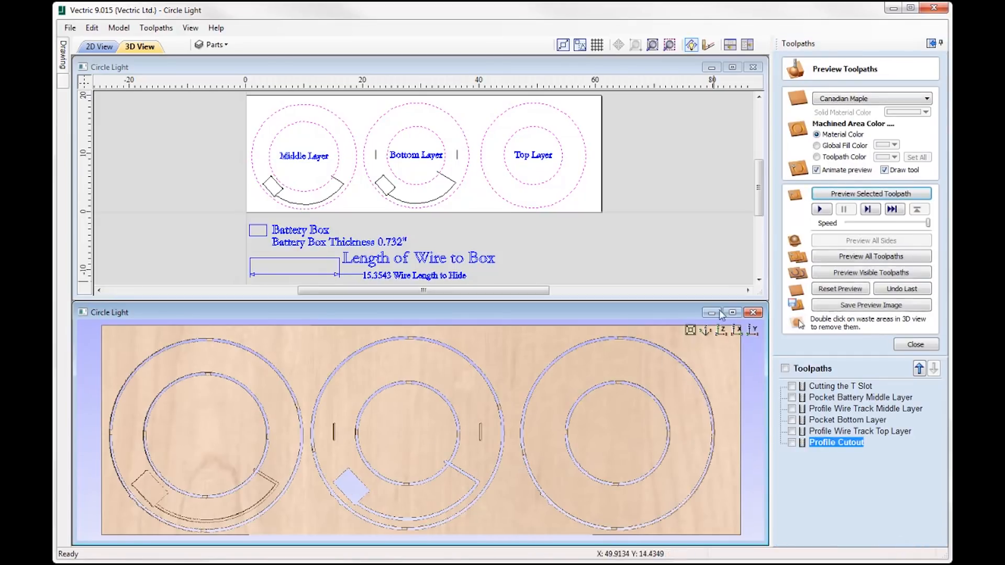
# Enlarge the 3D view to inspect the machined rings, then close Preview Toolpaths.
pyautogui.click(732, 313)
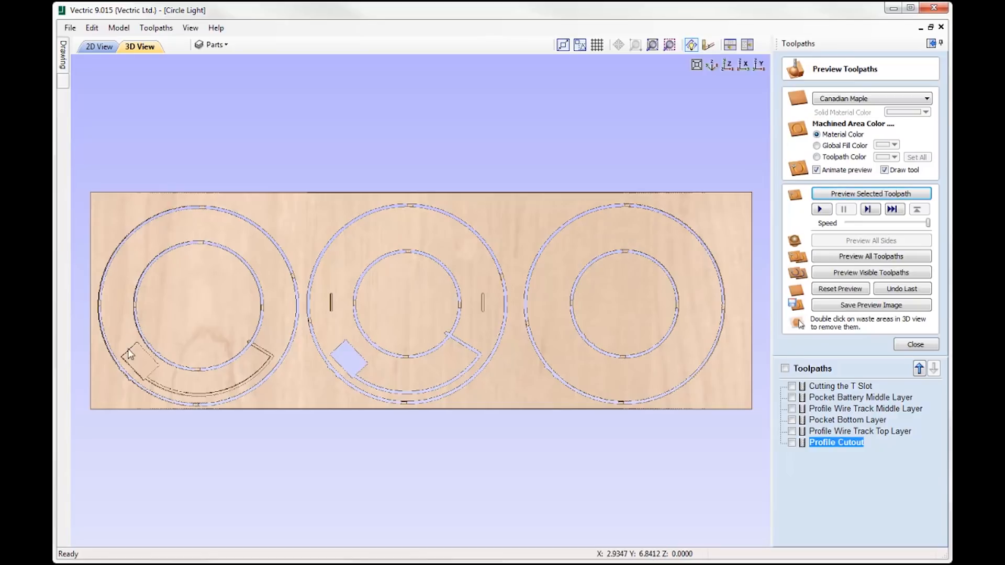
pyautogui.moveTo(220, 286)
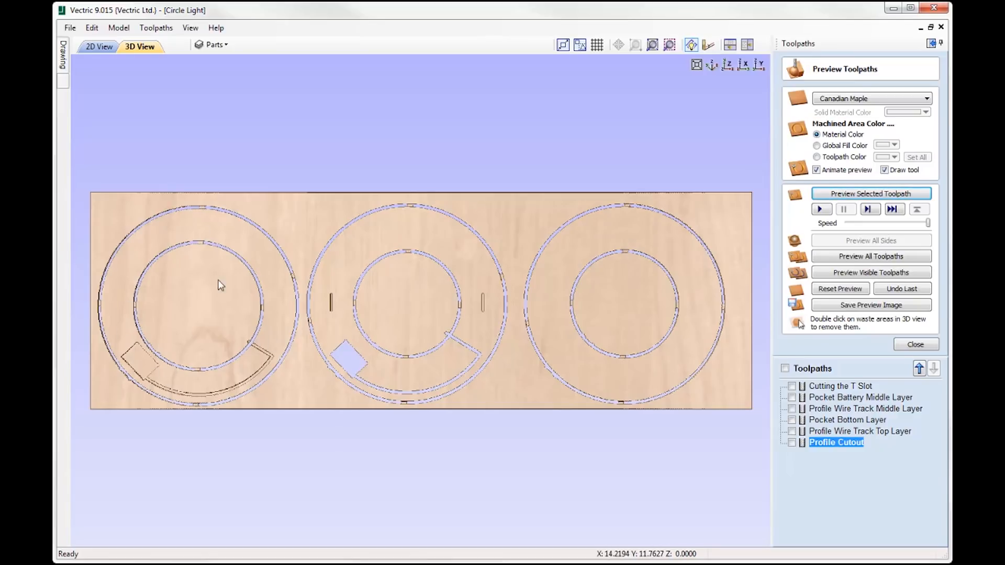
pyautogui.moveTo(135, 363)
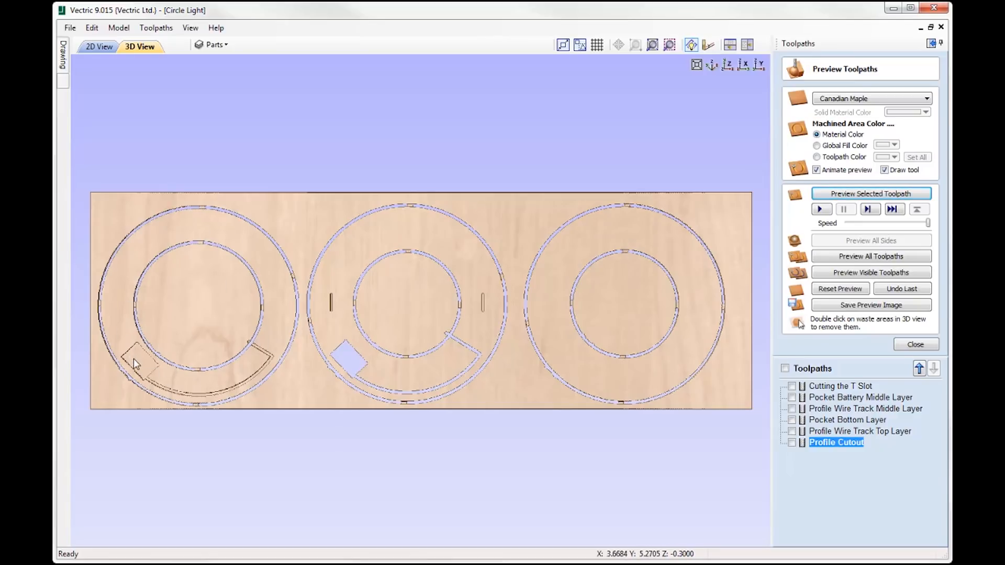
pyautogui.moveTo(152, 385)
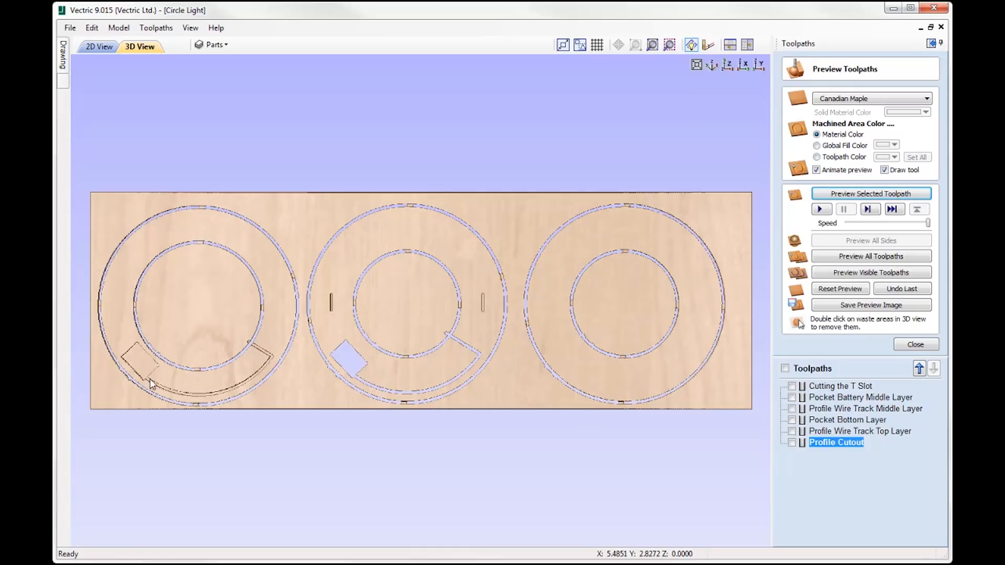
pyautogui.moveTo(270, 361)
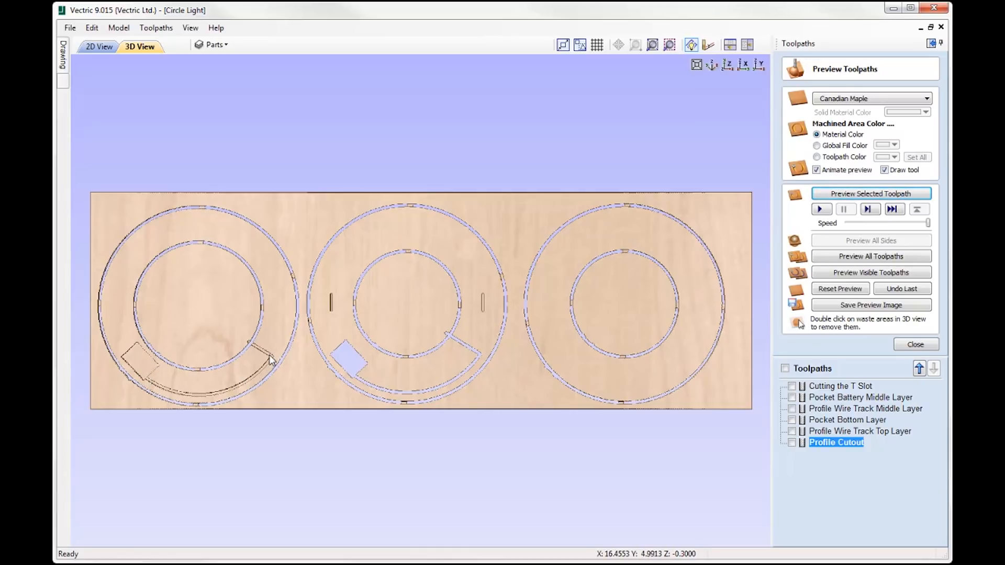
pyautogui.moveTo(251, 347)
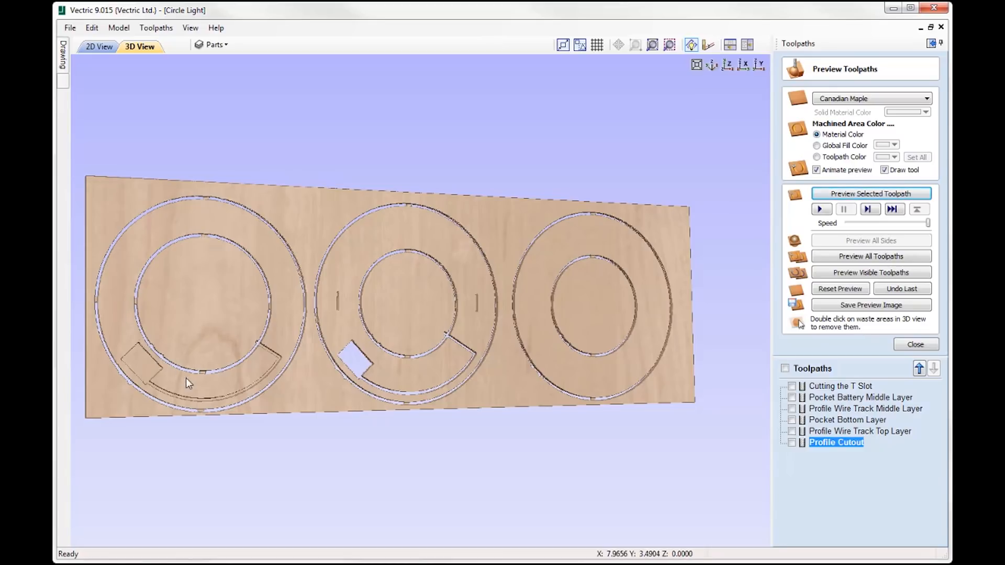
pyautogui.moveTo(251, 375)
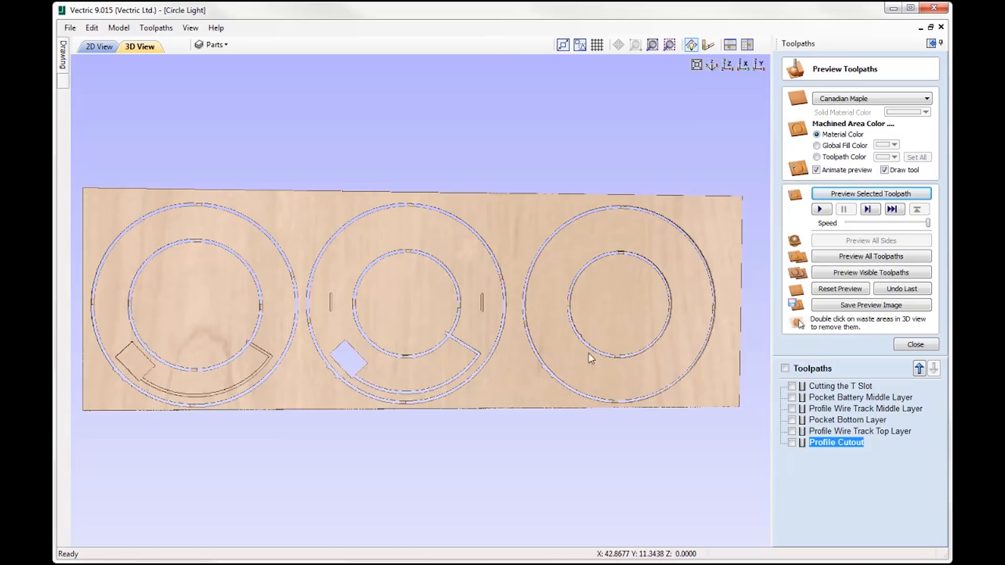
pyautogui.moveTo(708, 276)
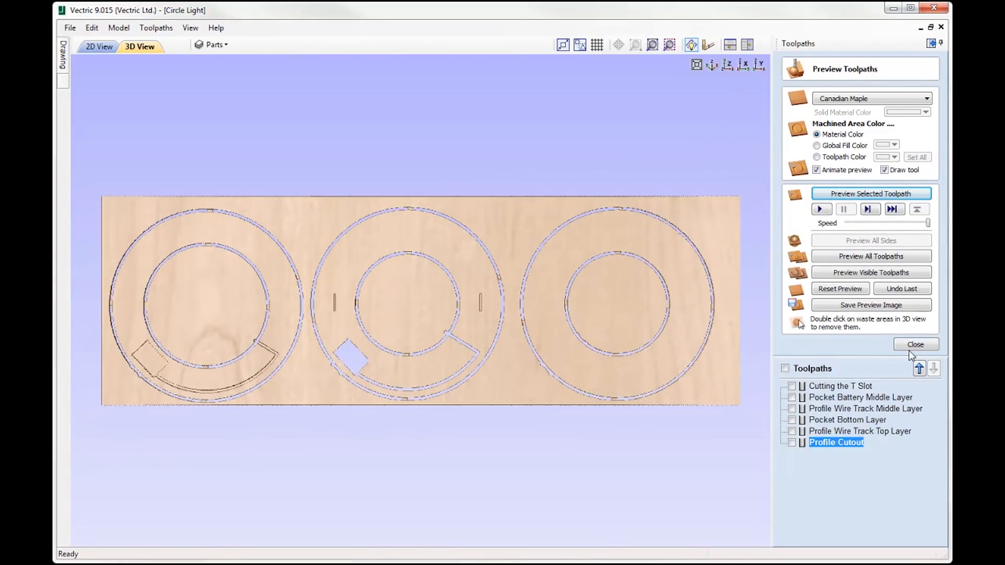
pyautogui.click(916, 344)
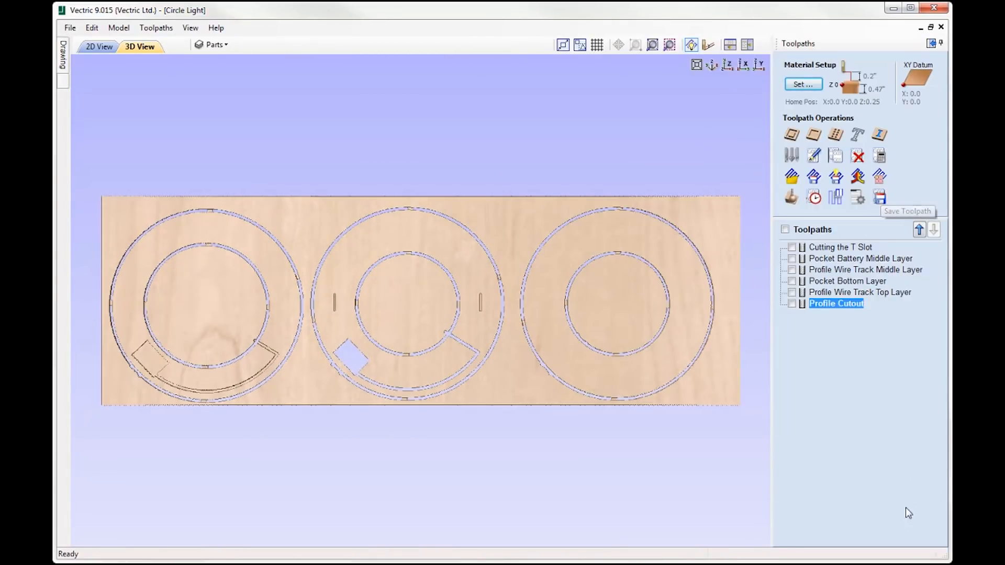